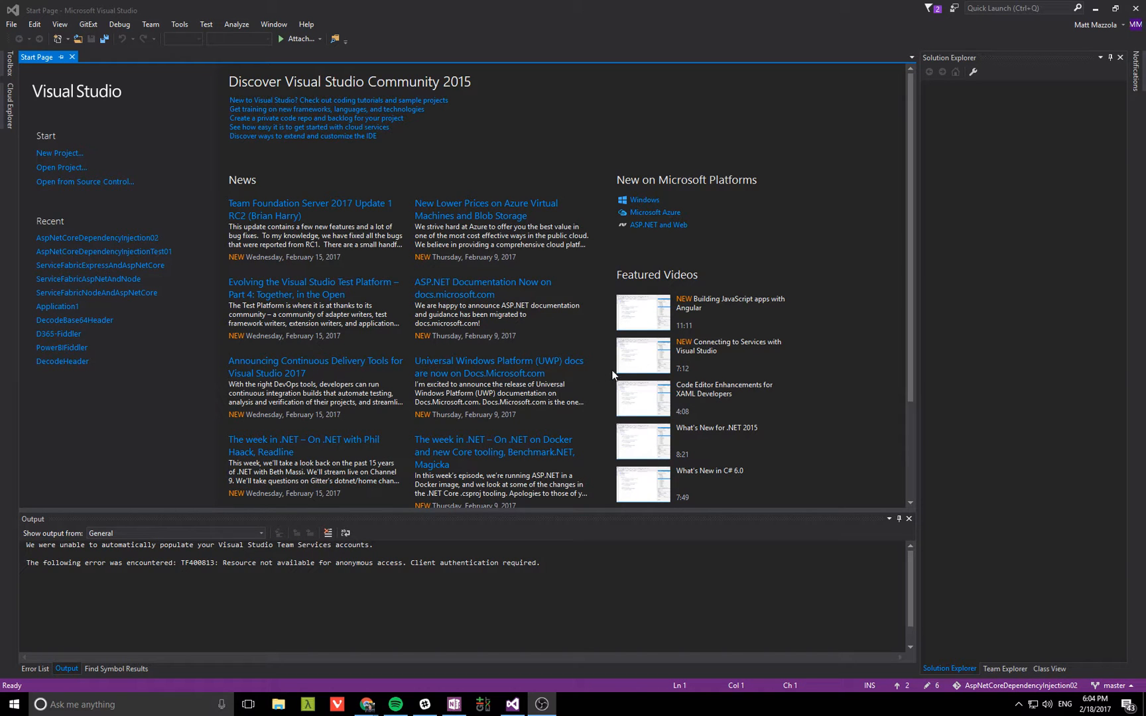
{"action": "mouse_move", "coordinate": [715, 95]}
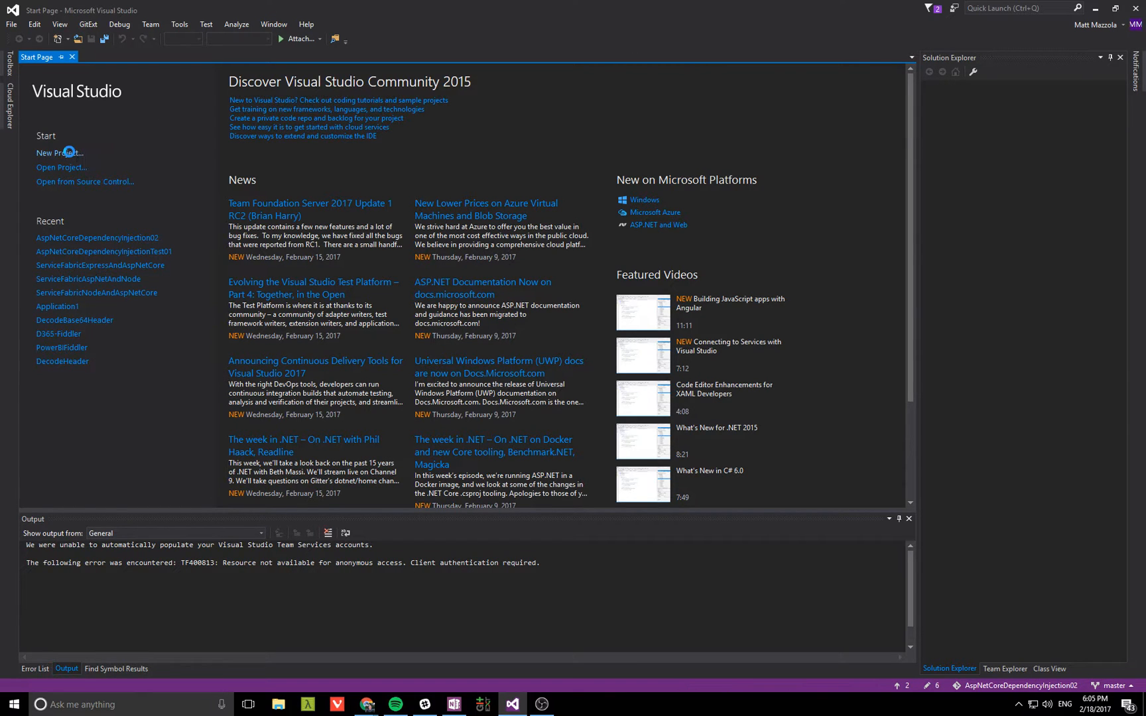
- Create the WebApplication1 ASP.NET Core Web API project in a DependencyInjectionDemo solution
{"action": "left_click", "coordinate": [60, 153]}
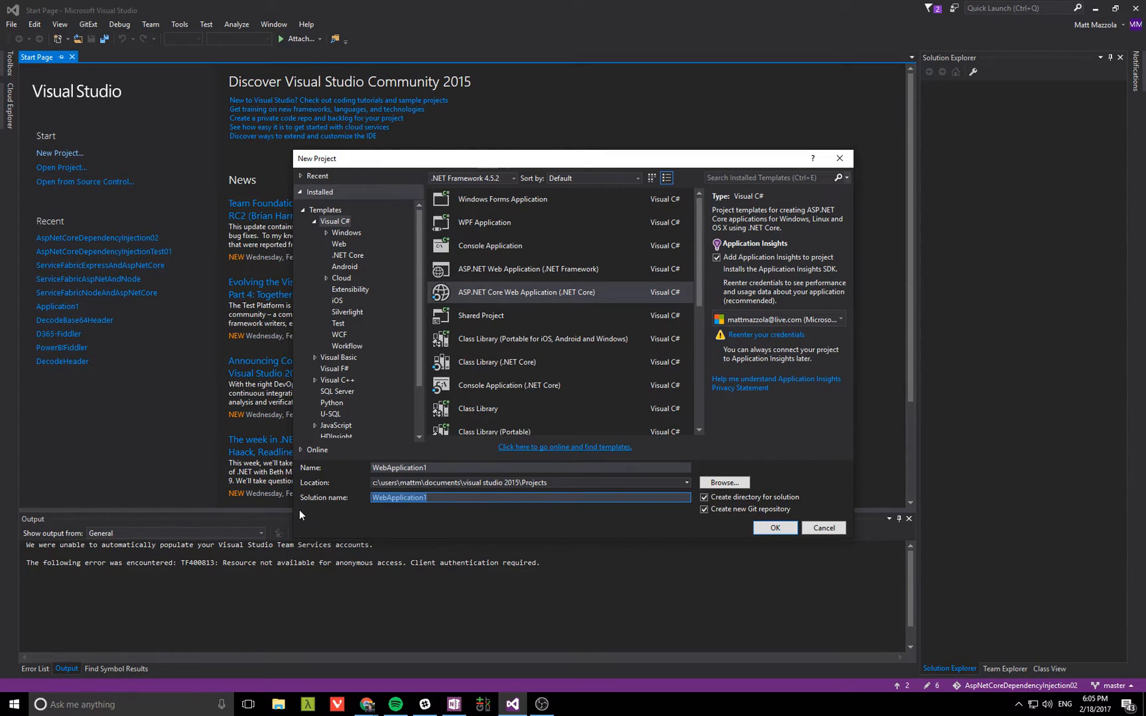
{"action": "type", "text": "D"}
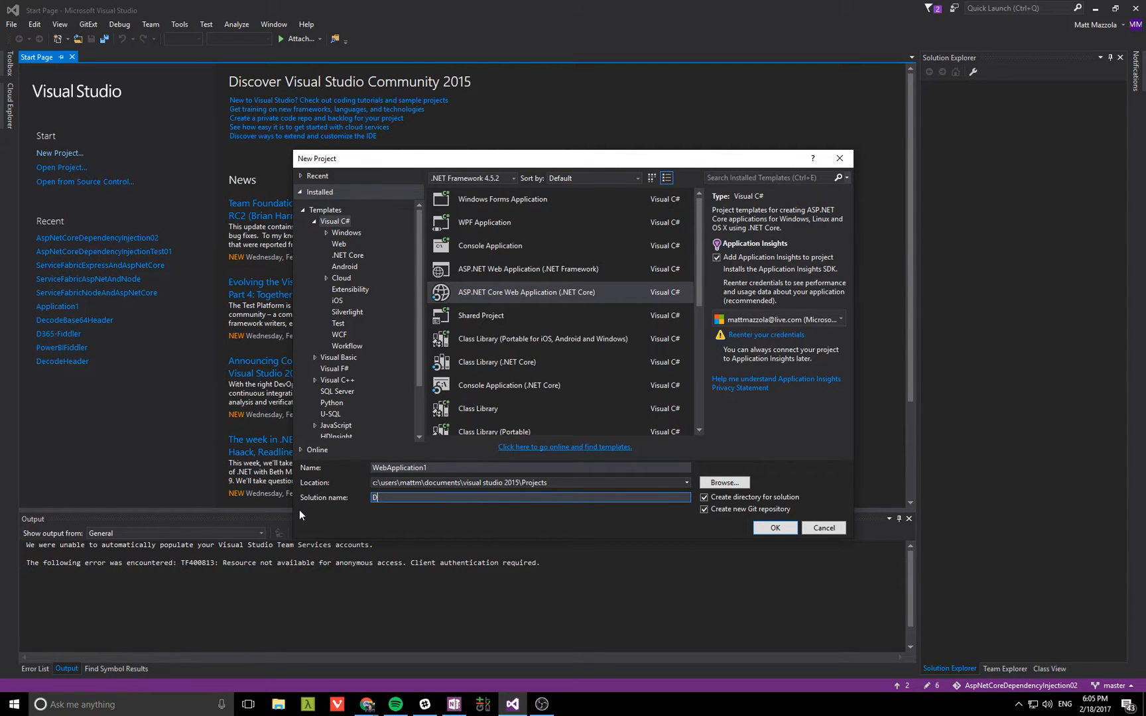
{"action": "type", "text": "ependency"}
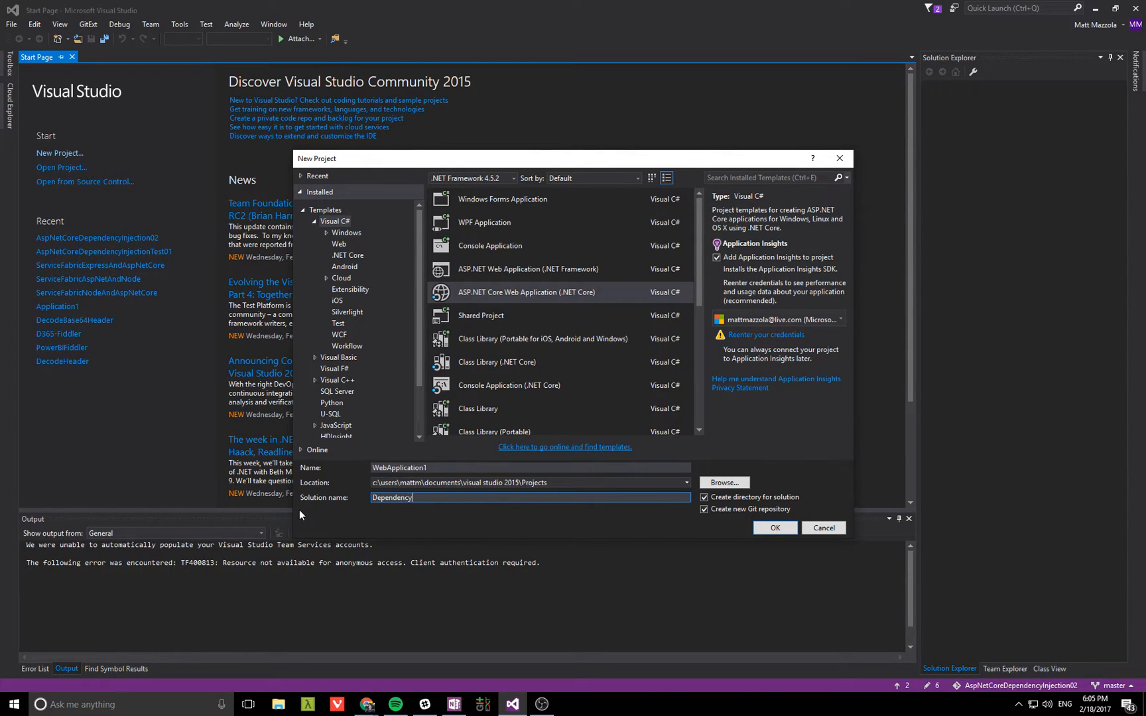
{"action": "type", "text": "InjectionDemo"}
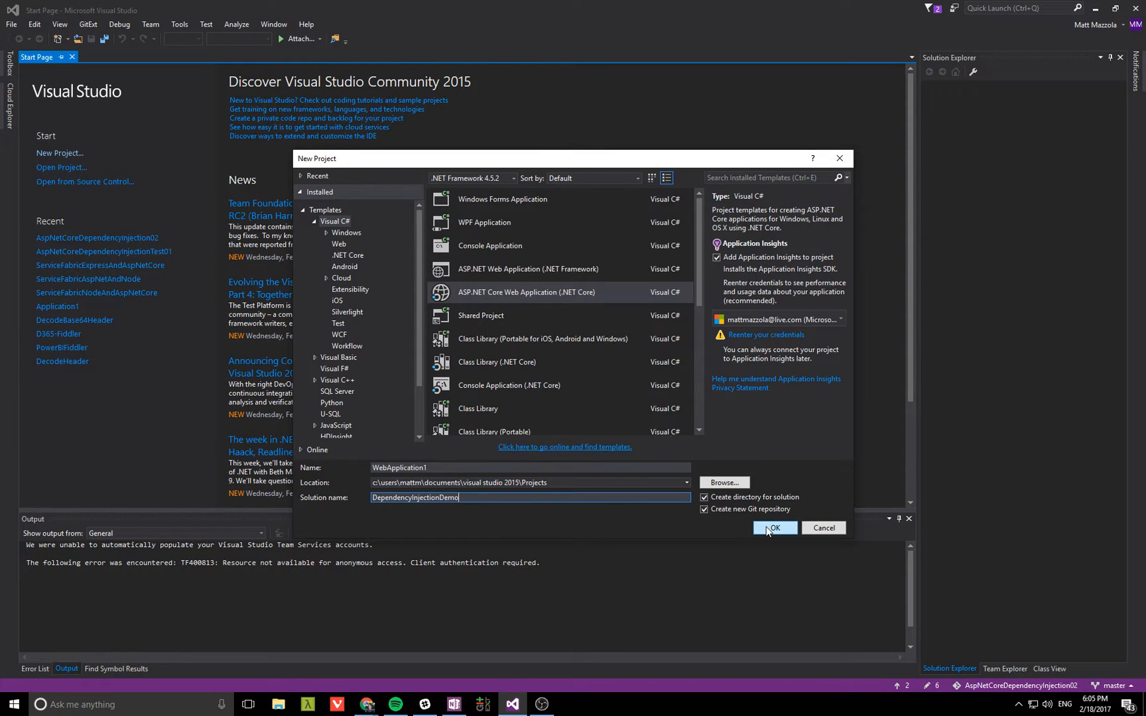
{"action": "left_click", "coordinate": [774, 528]}
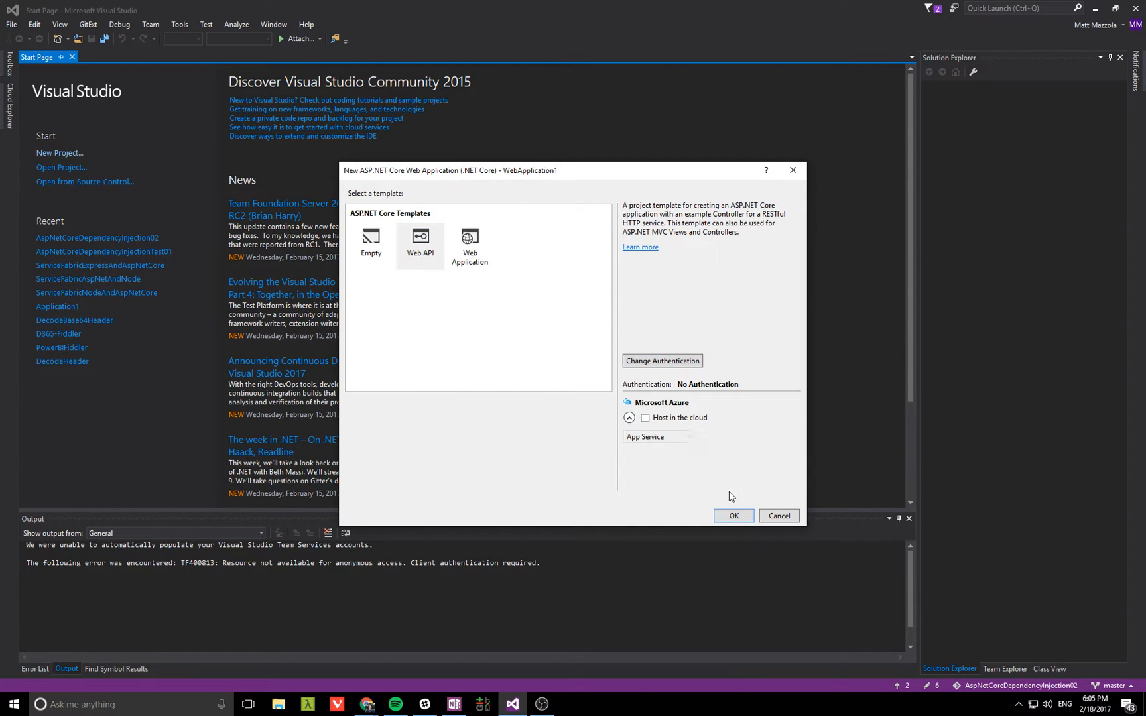
{"action": "left_click", "coordinate": [733, 515]}
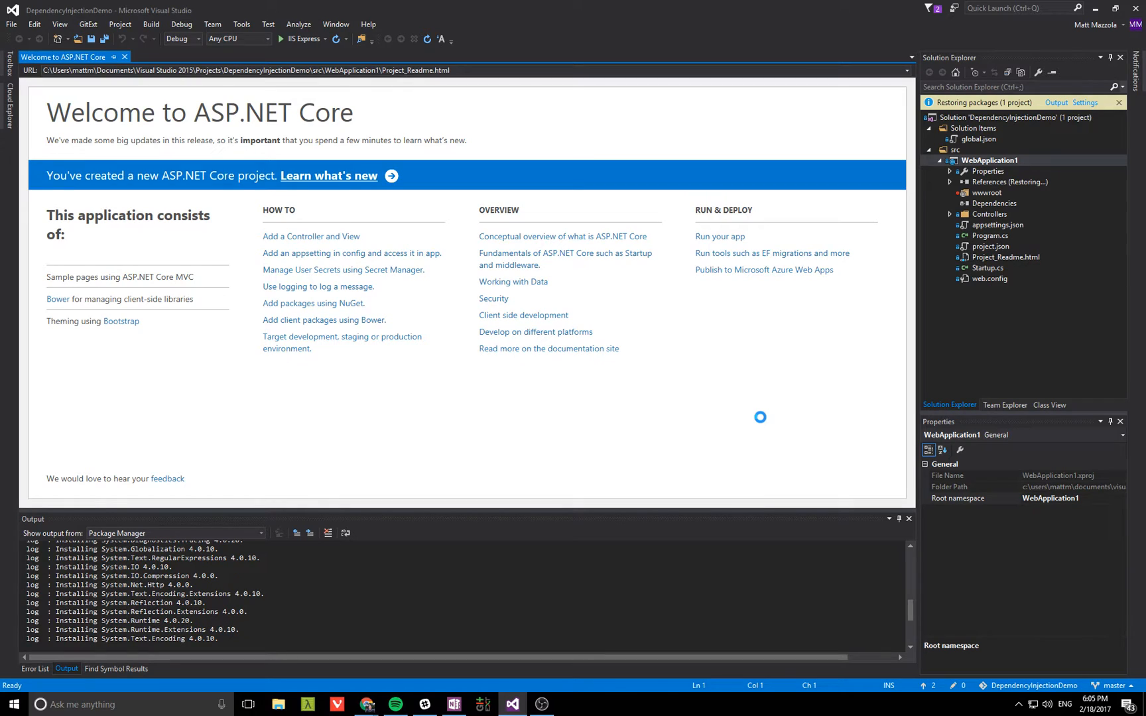
- Close the welcome page, open ValuesController.cs, Program.cs and launchSettings.json, and select WebApplication1
{"action": "left_click", "coordinate": [124, 57]}
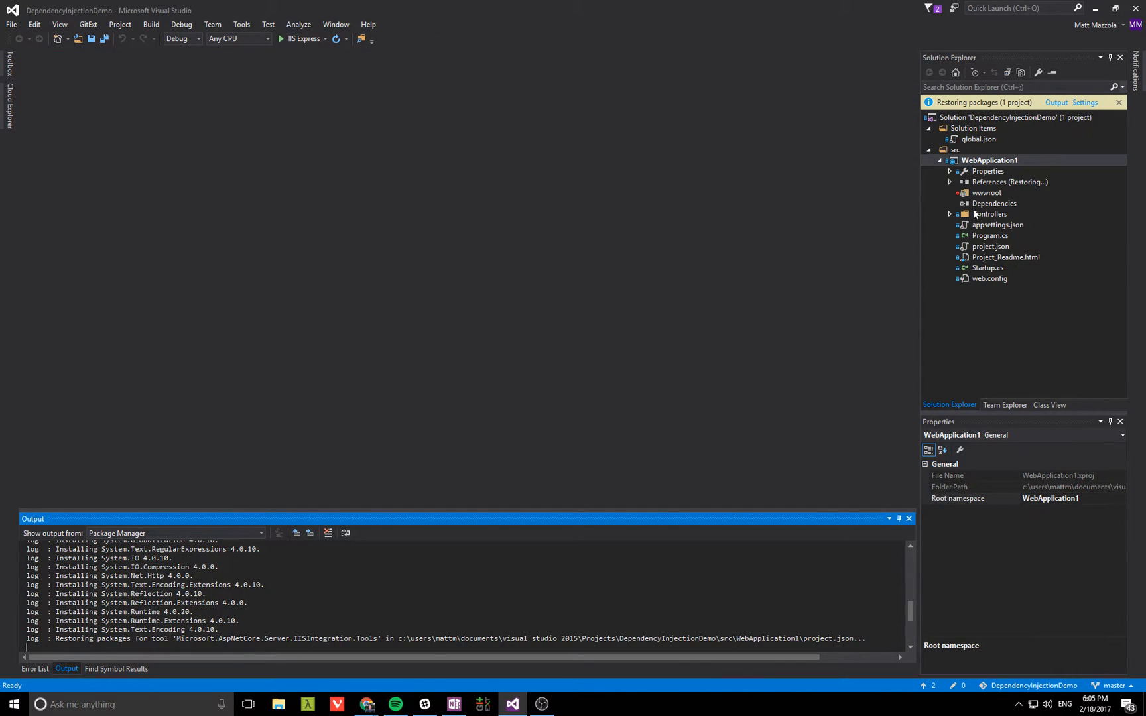
{"action": "left_click", "coordinate": [989, 230]}
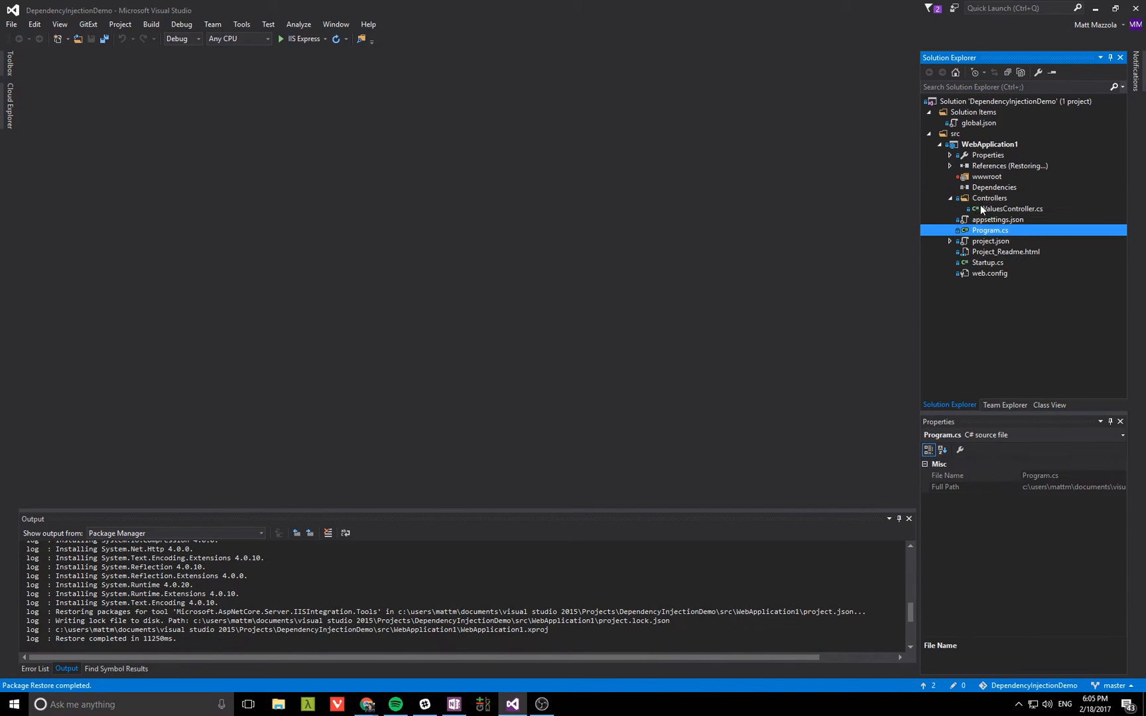
{"action": "double_click", "coordinate": [1010, 208]}
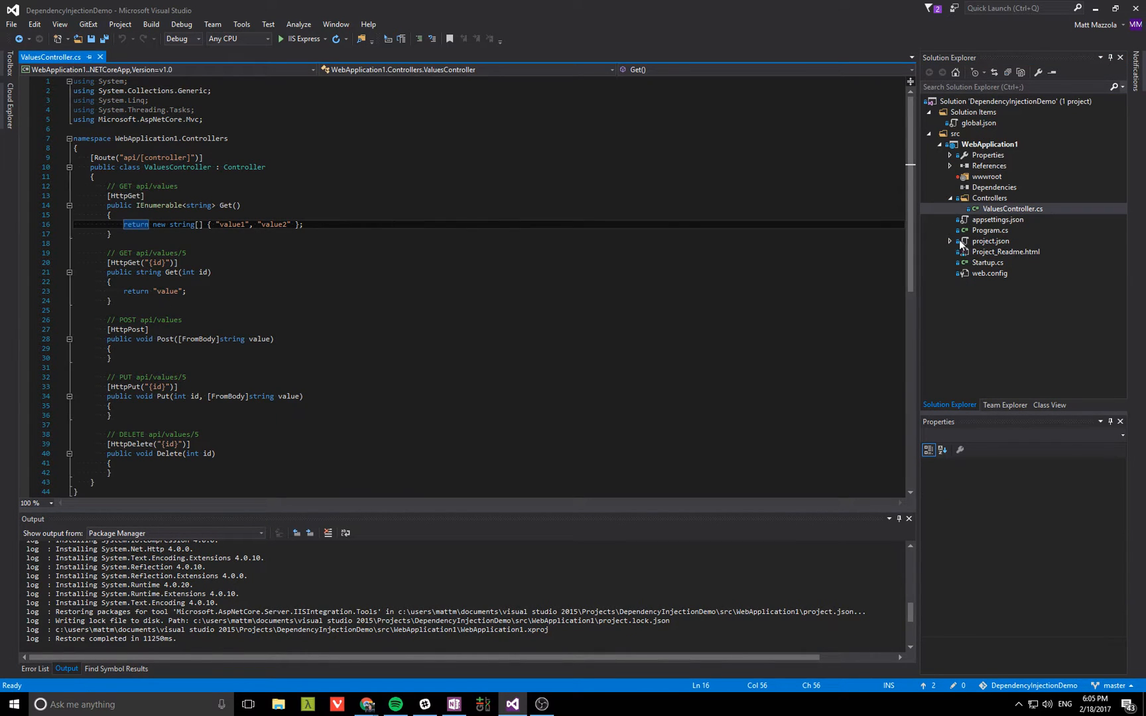
{"action": "double_click", "coordinate": [991, 231]}
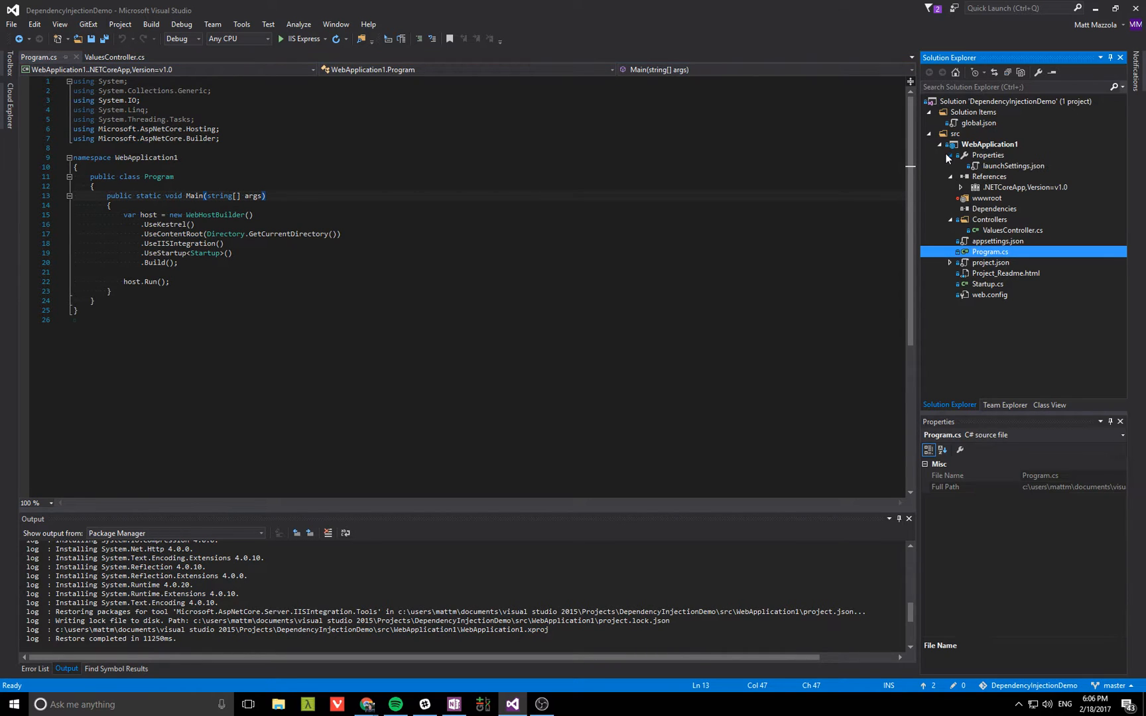
{"action": "double_click", "coordinate": [1014, 166]}
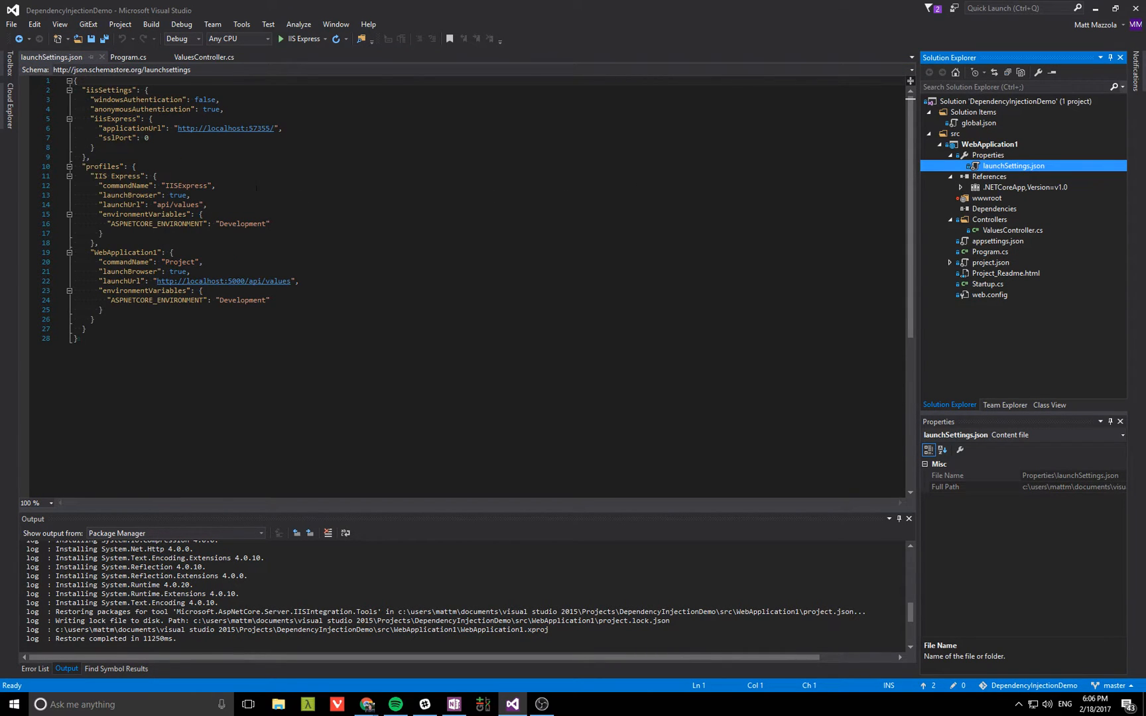
{"action": "left_click", "coordinate": [990, 144]}
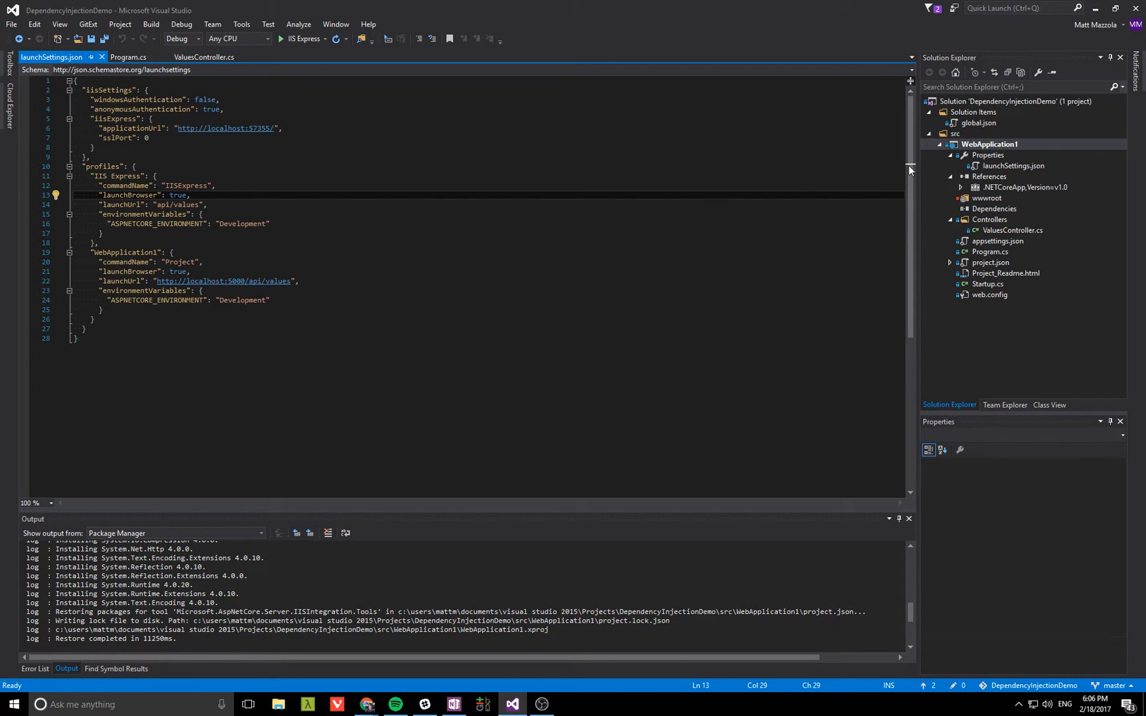
{"action": "left_click", "coordinate": [990, 144]}
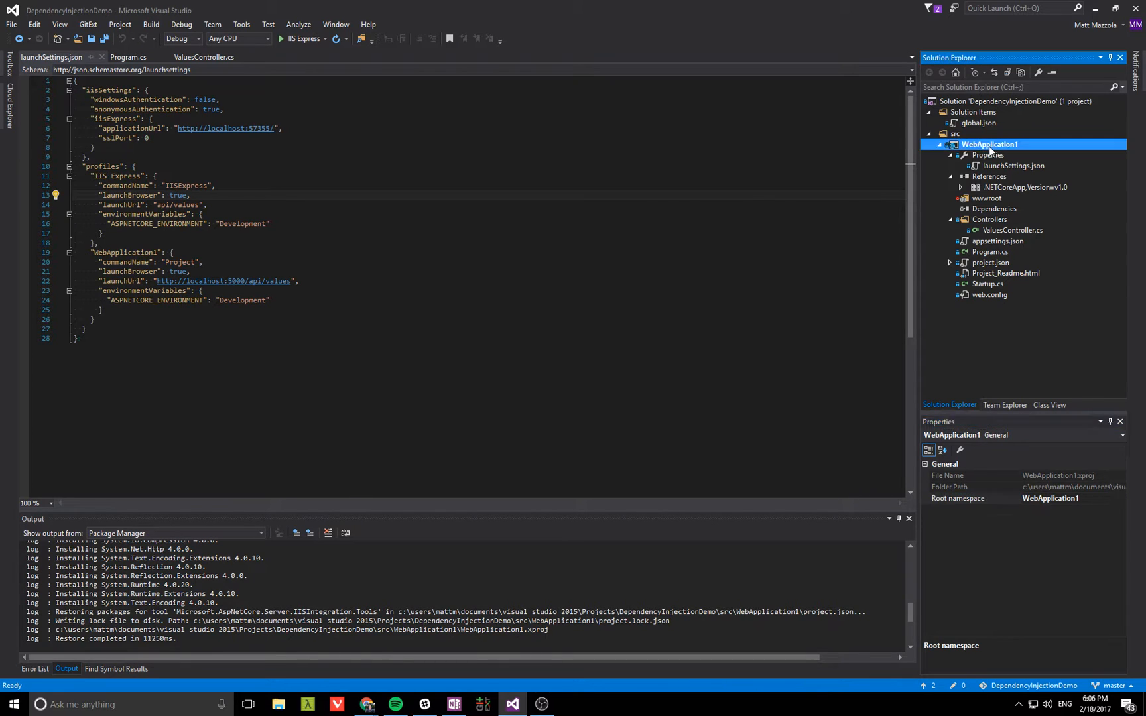
- Set the WebApplication1 Debug profile's application arguments to 'abc 123' and locate commandLineArgs
{"action": "double_click", "coordinate": [986, 154]}
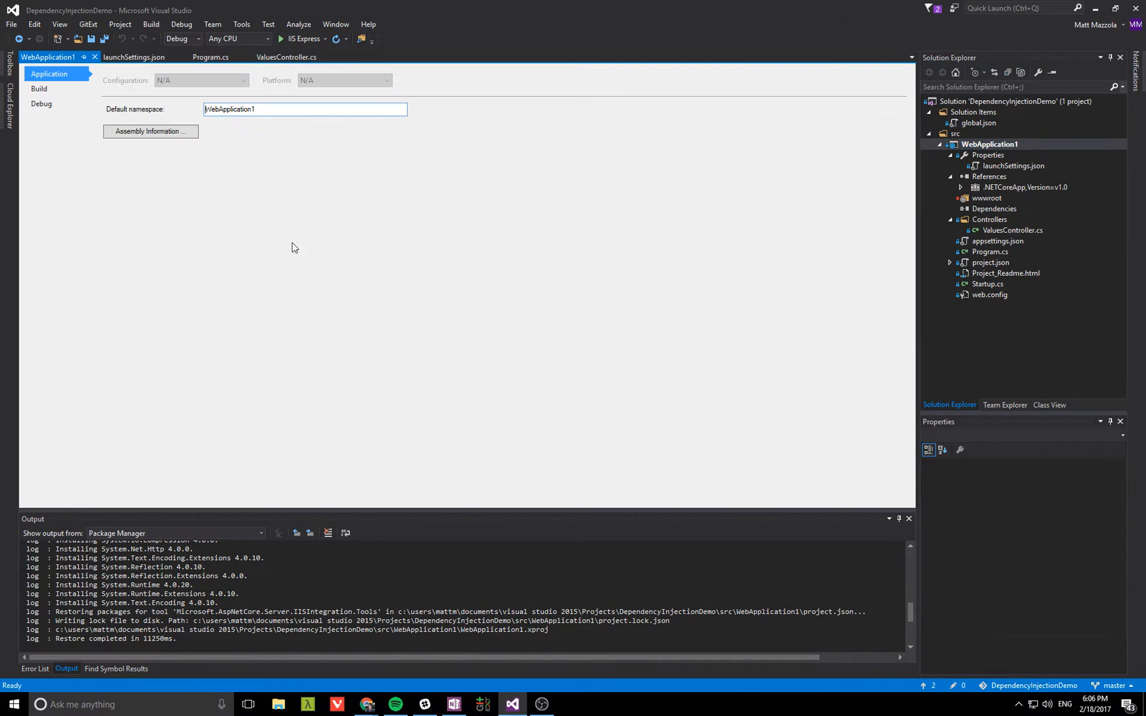
{"action": "left_click", "coordinate": [38, 88]}
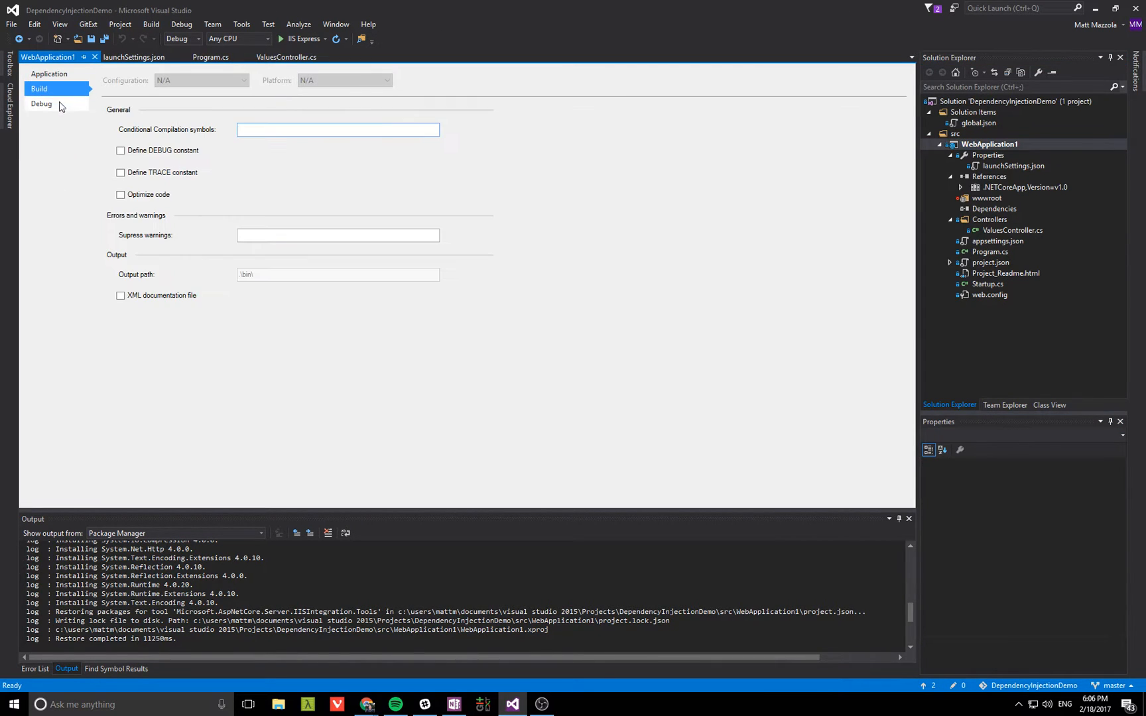
{"action": "left_click", "coordinate": [42, 102]}
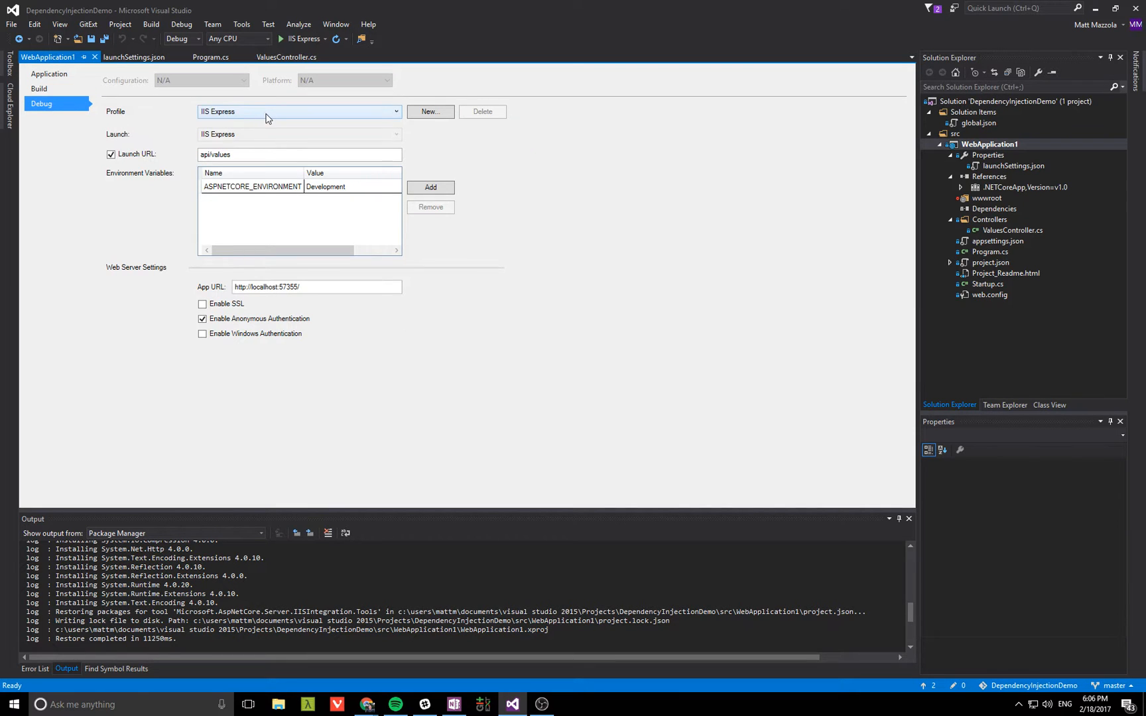
{"action": "left_click", "coordinate": [299, 111]}
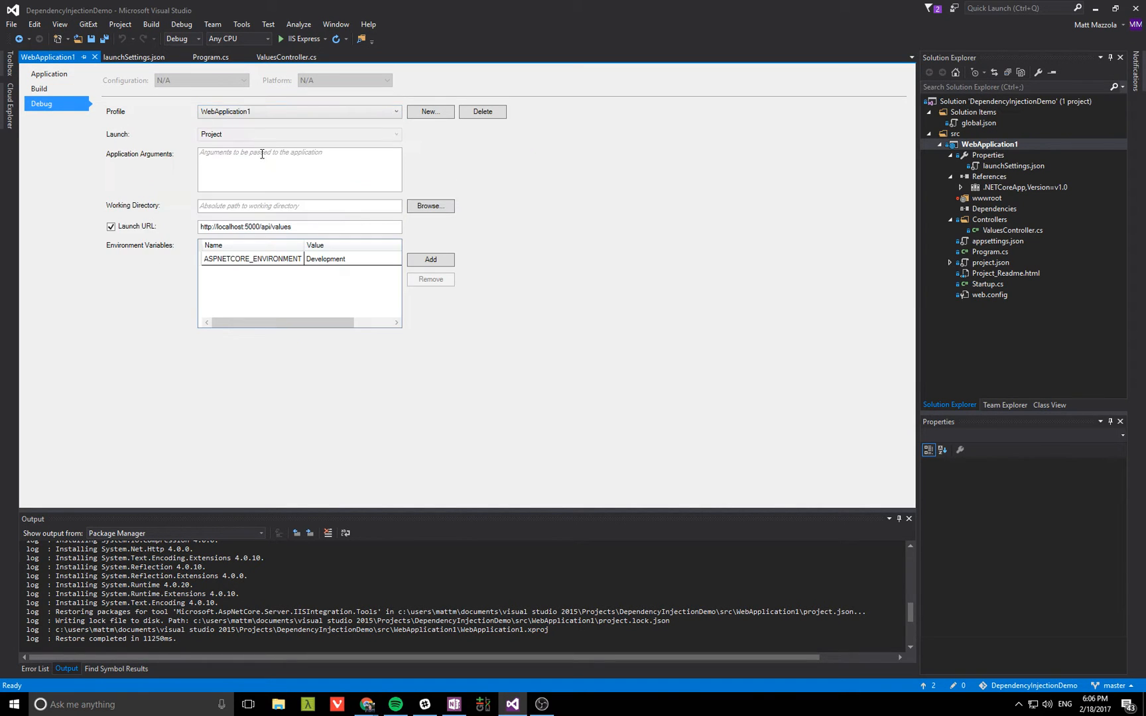
{"action": "type", "text": "abc 123\","}
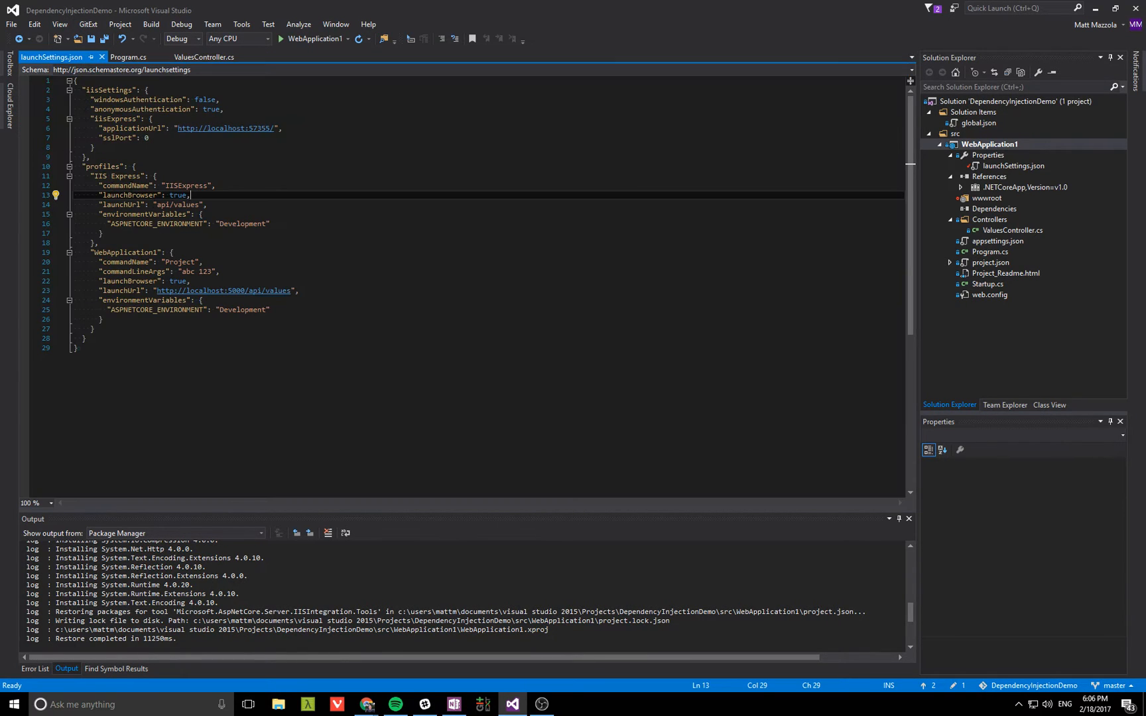
{"action": "double_click", "coordinate": [134, 271]}
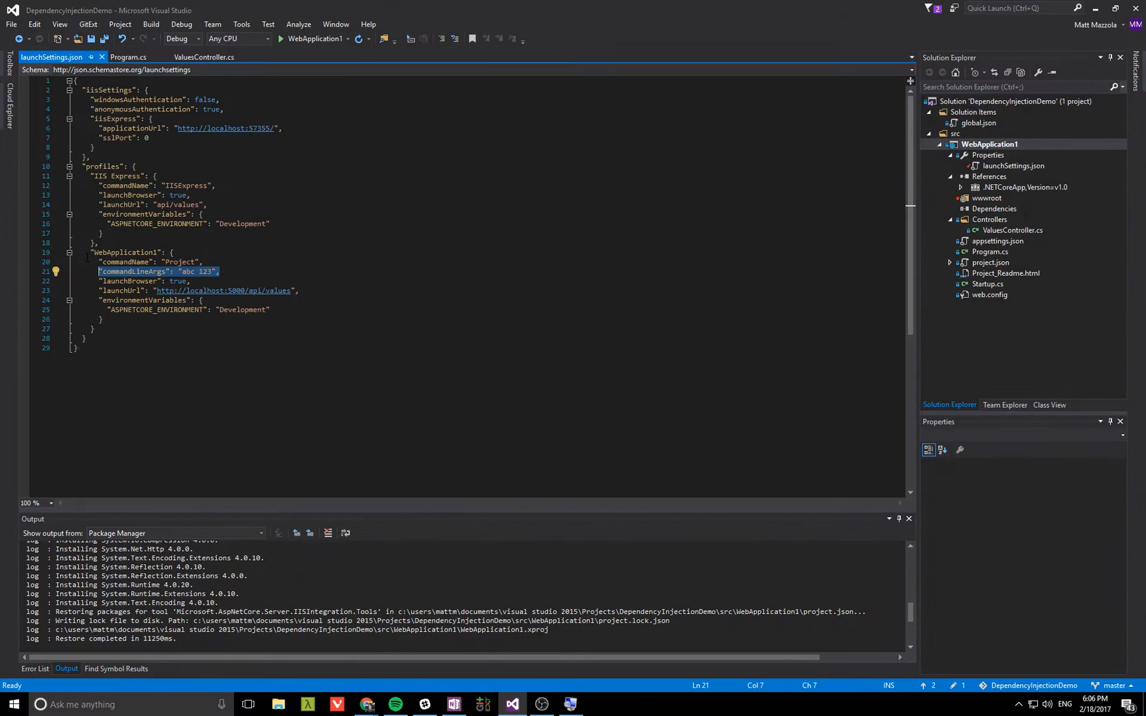
- Check args in Program.cs, then add '// Return abc 123' to ValuesController's Get and save
{"action": "left_click", "coordinate": [991, 144]}
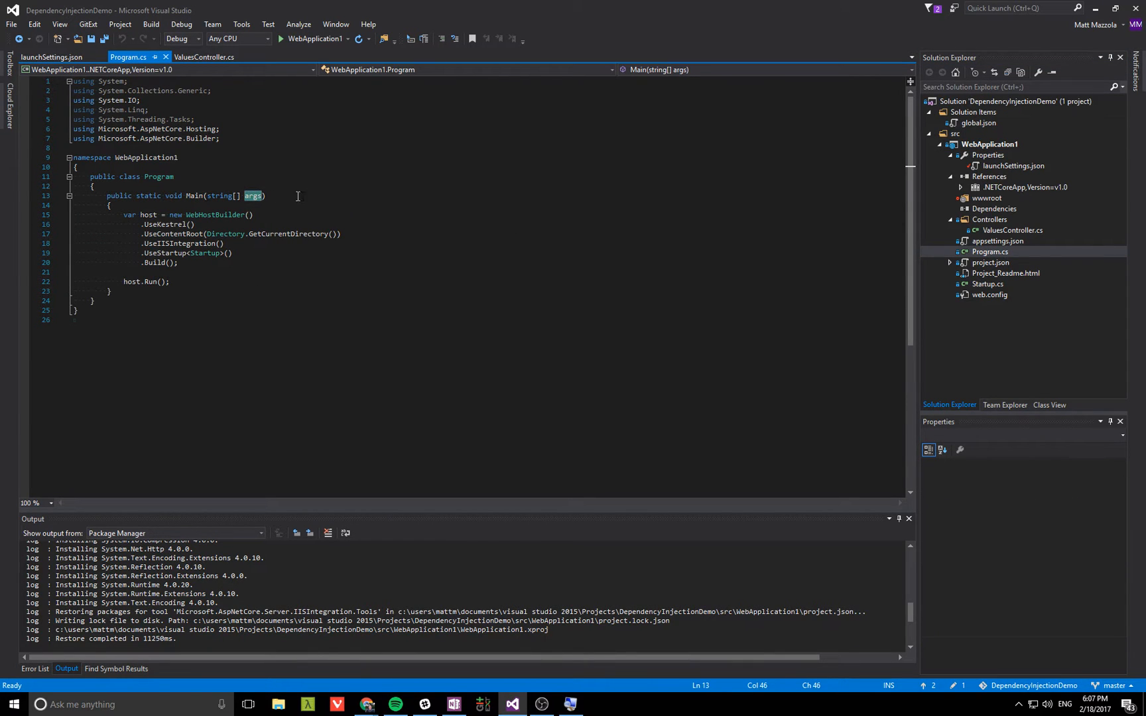
{"action": "mouse_move", "coordinate": [1012, 234]}
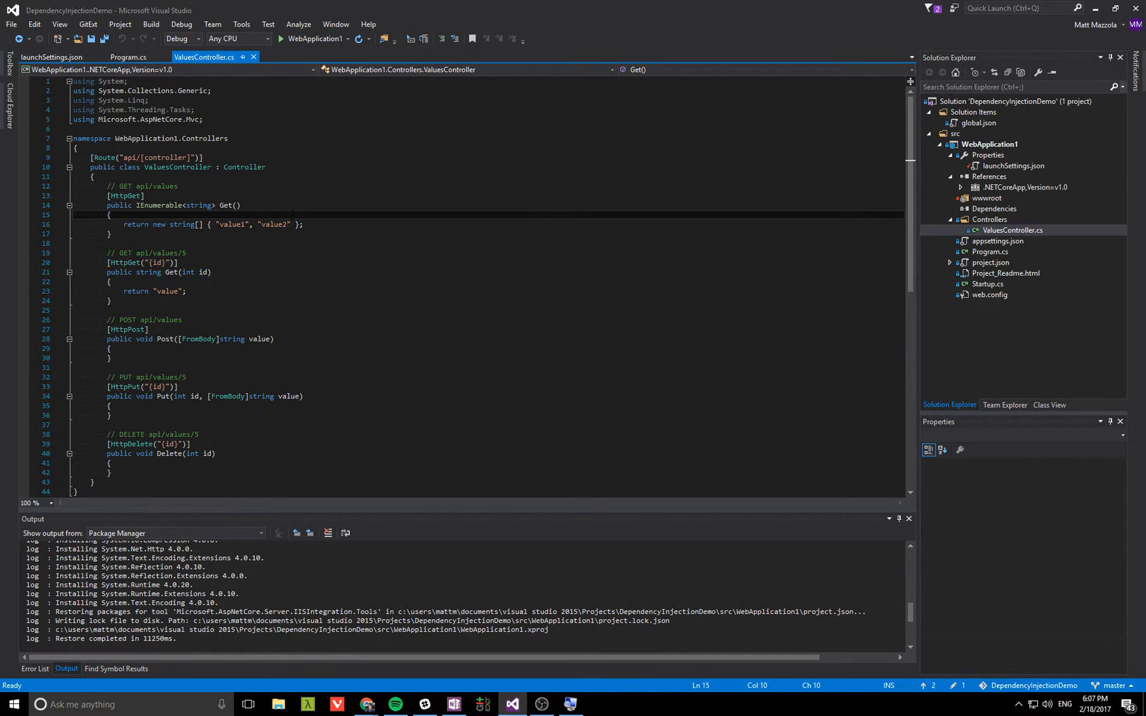
{"action": "type", "text": "//"}
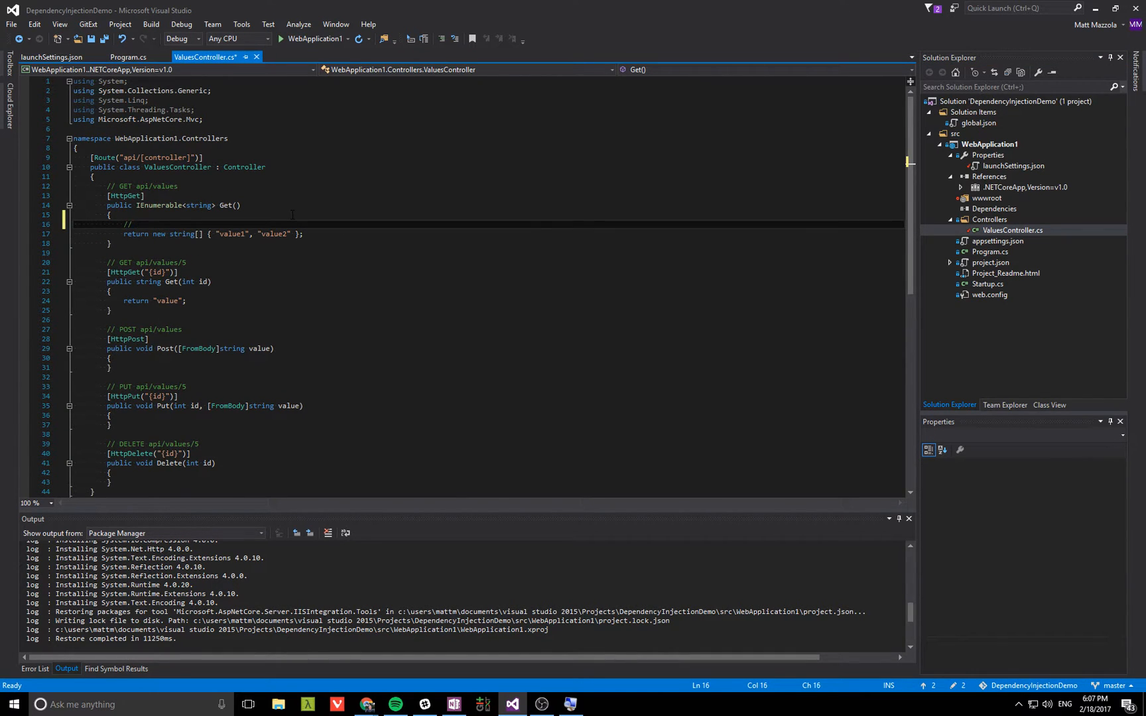
{"action": "type", "text": "Return abc 1"}
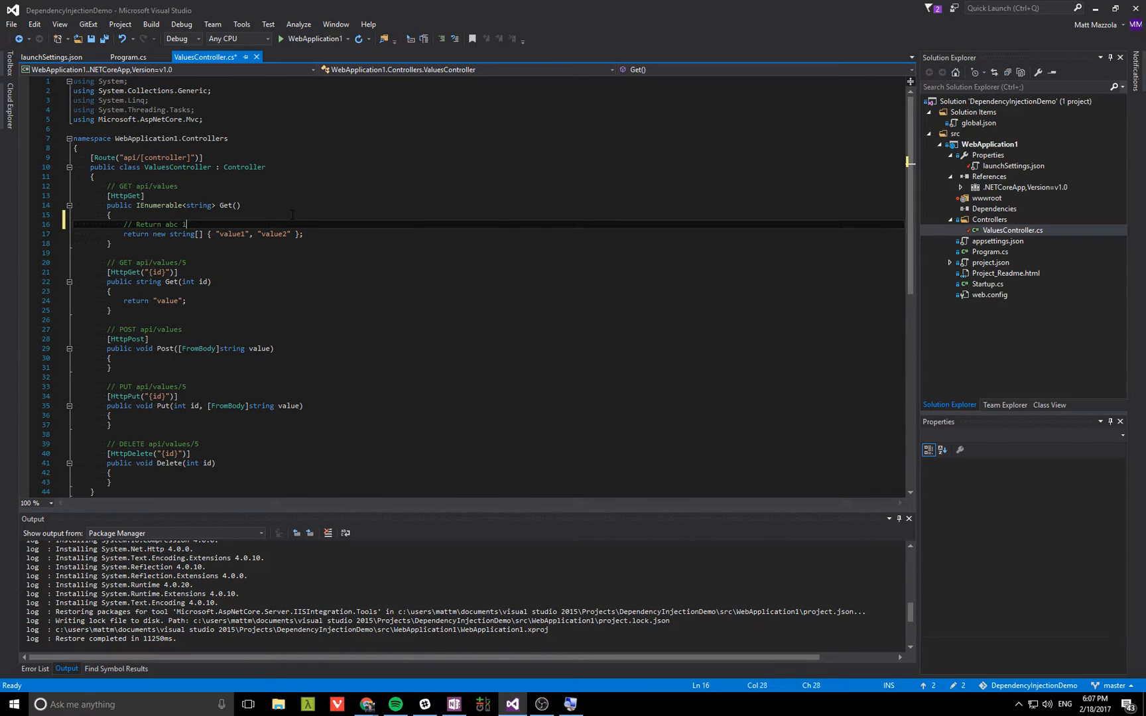
{"action": "type", "text": "23"}
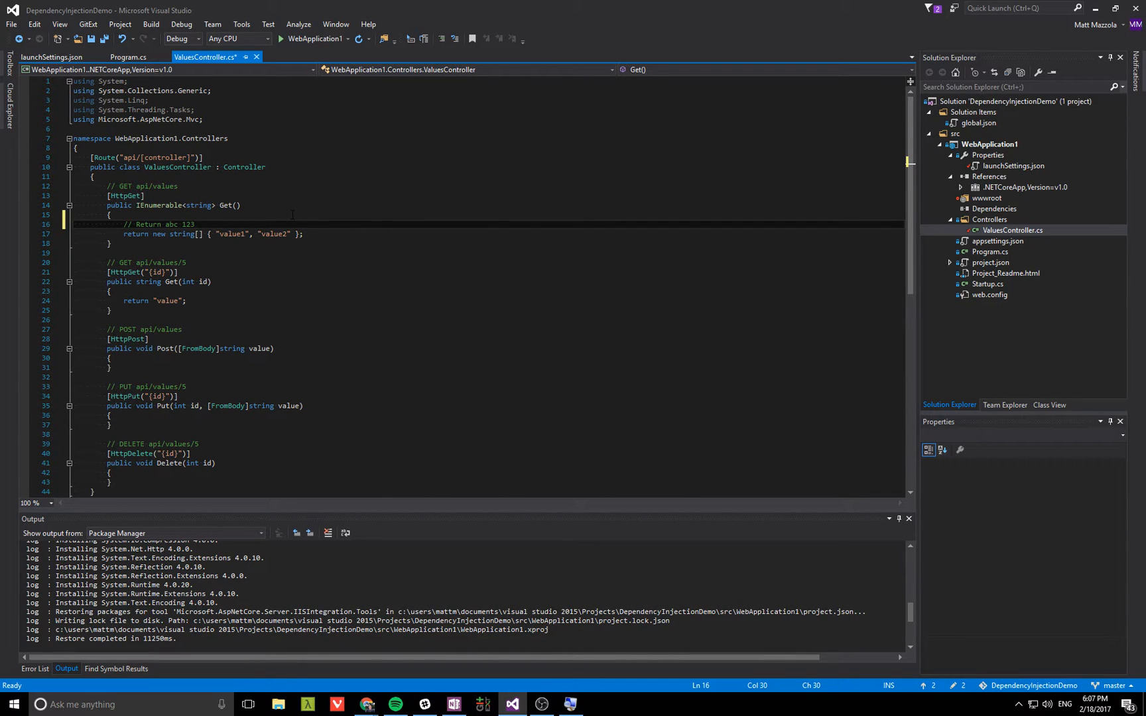
{"action": "key", "text": "ctrl+s"}
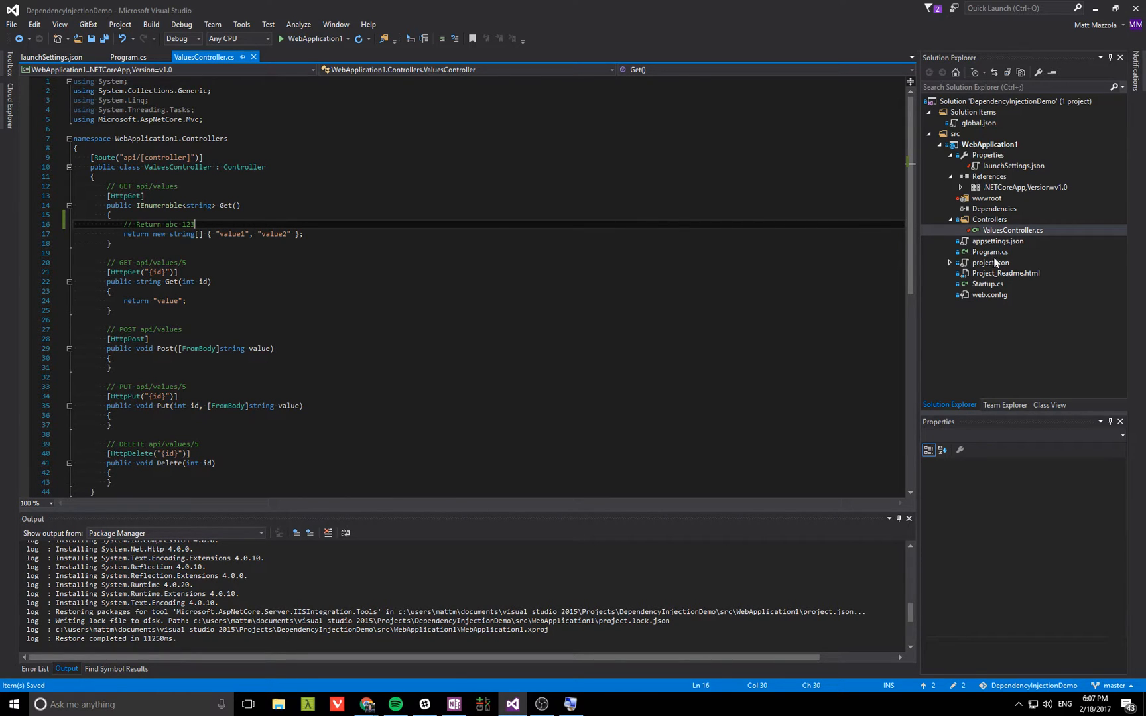
{"action": "mouse_move", "coordinate": [994, 296]}
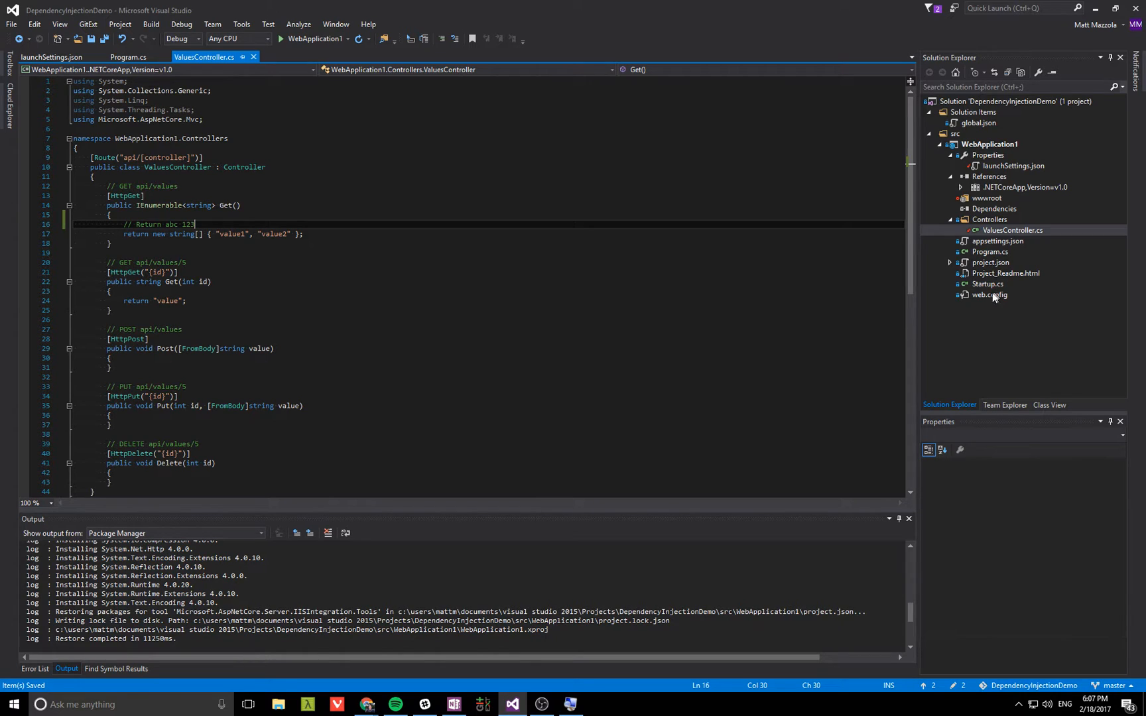
- Scroll Startup.cs to ConfigureServices and highlight the AddApplicationInsightsTelemetry call
{"action": "left_click", "coordinate": [130, 57]}
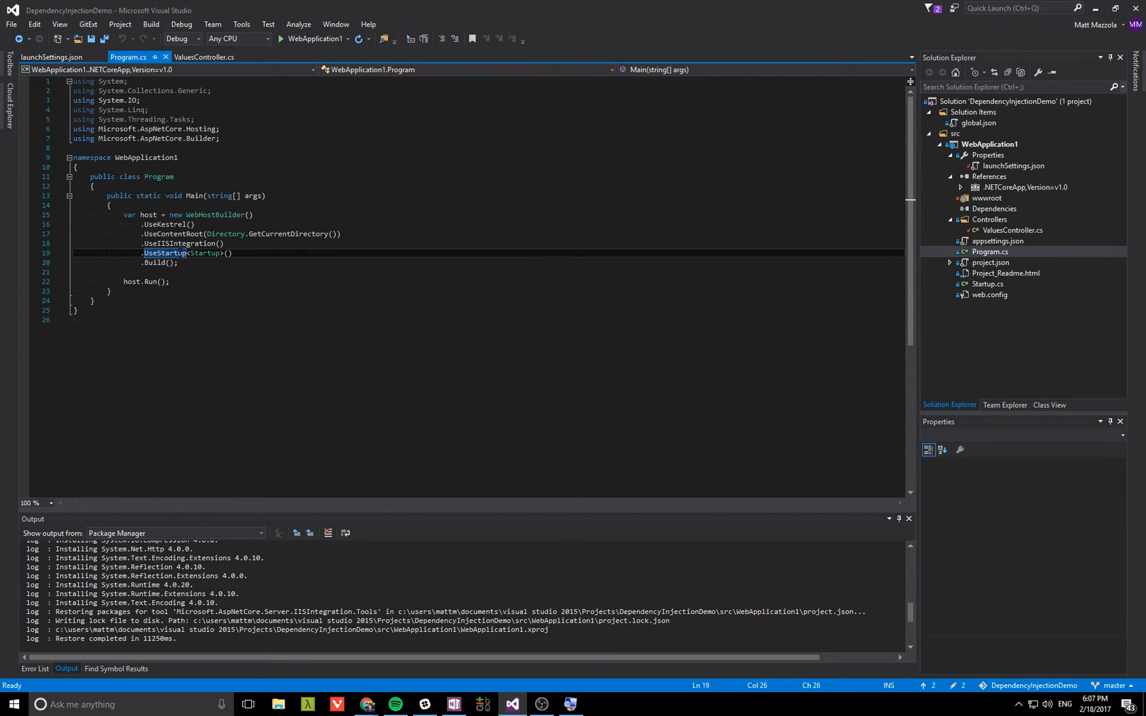
{"action": "mouse_move", "coordinate": [164, 253]}
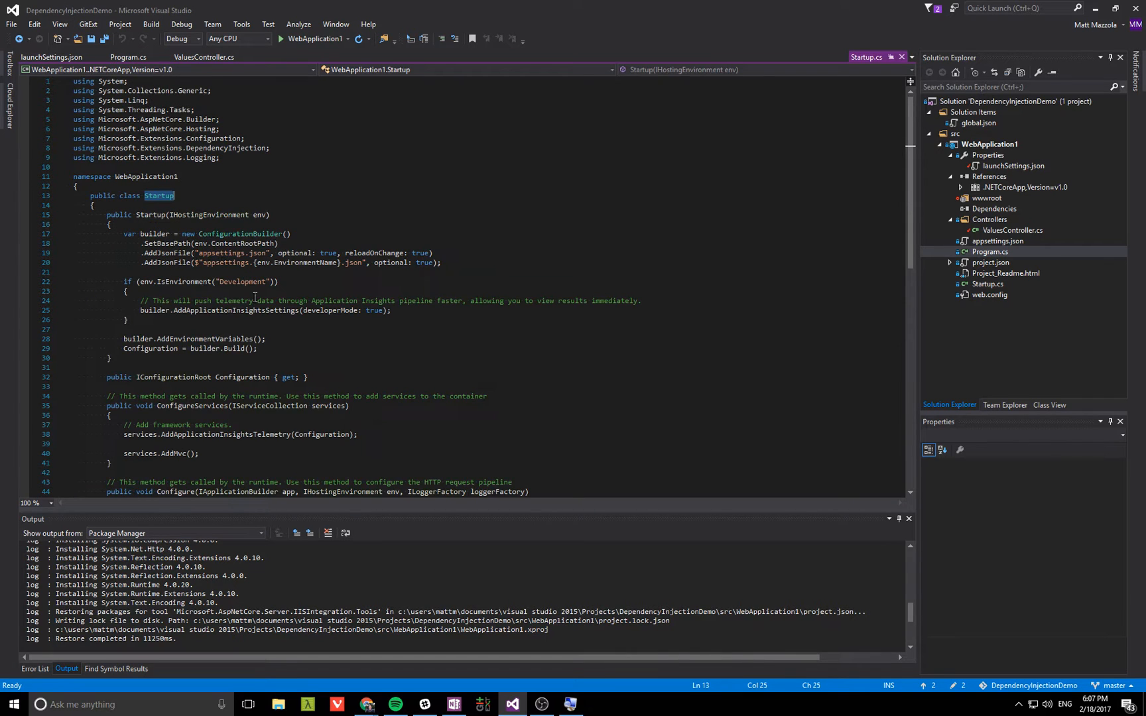
{"action": "scroll", "scroll_direction": "down", "scroll_amount": 3}
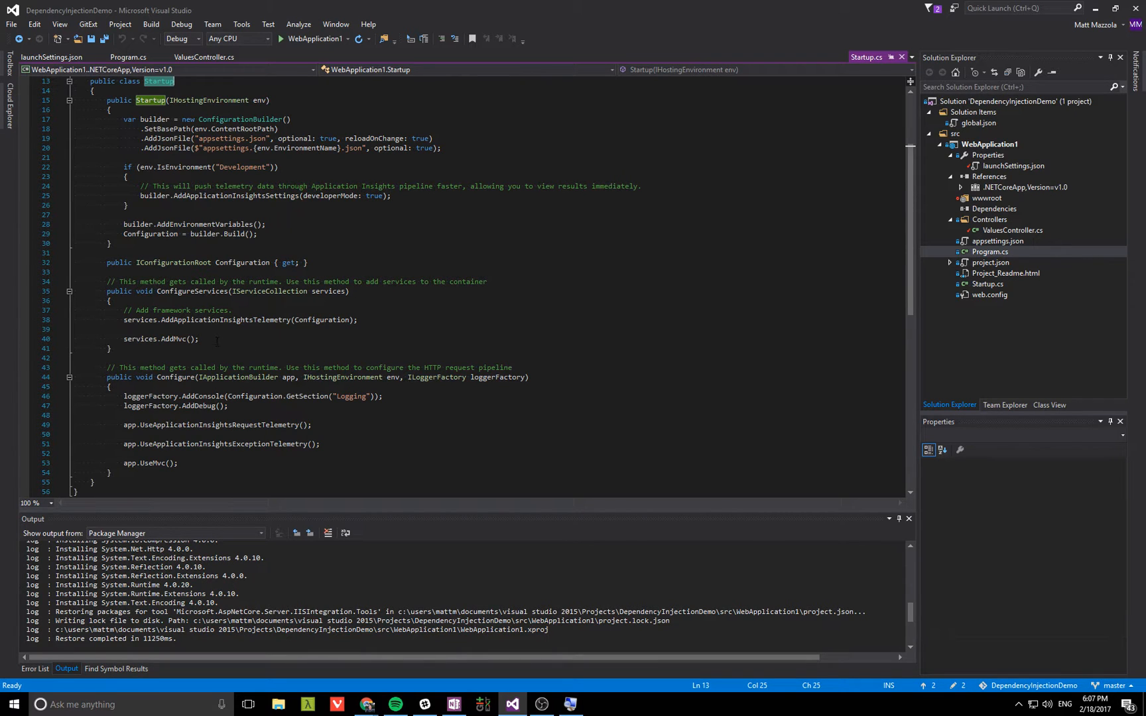
{"action": "double_click", "coordinate": [225, 320]}
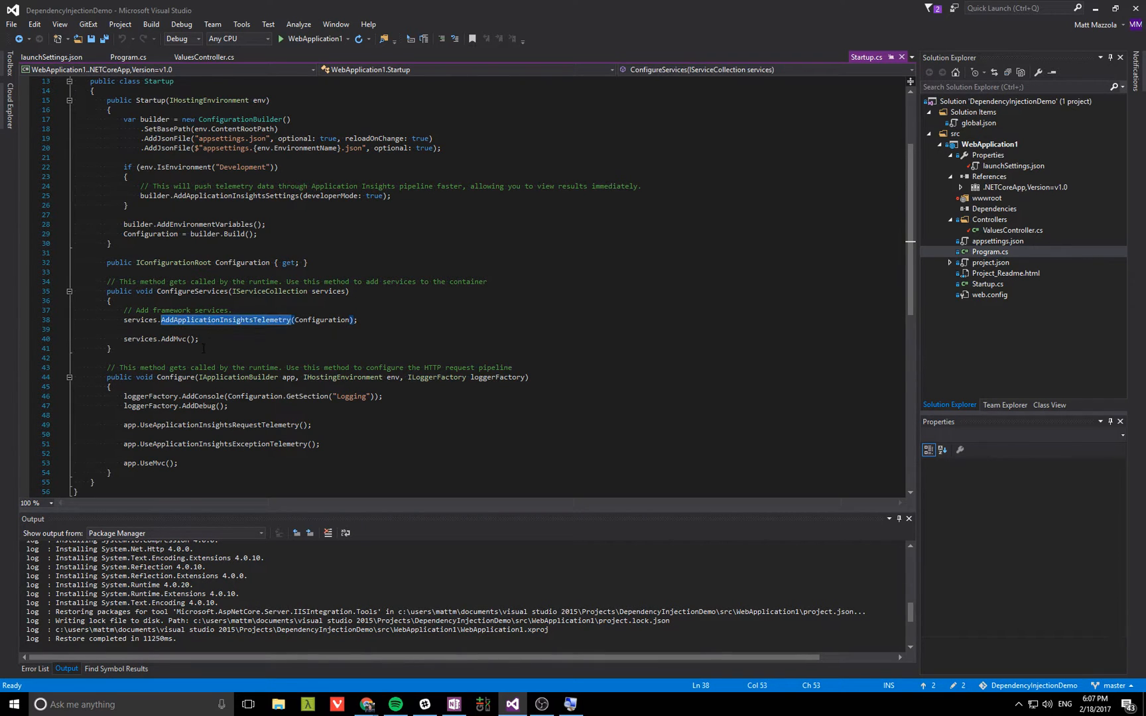
{"action": "mouse_move", "coordinate": [180, 338]}
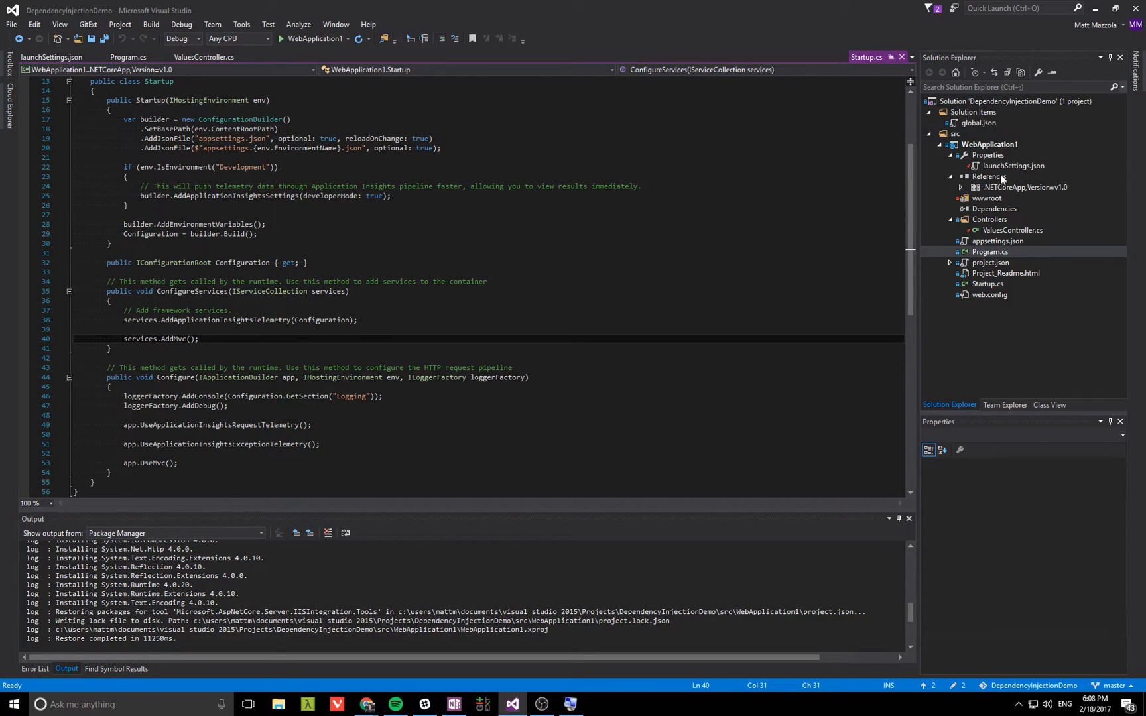
- Add a new folder named Custom to the WebApplication1 project
{"action": "right_click", "coordinate": [991, 144]}
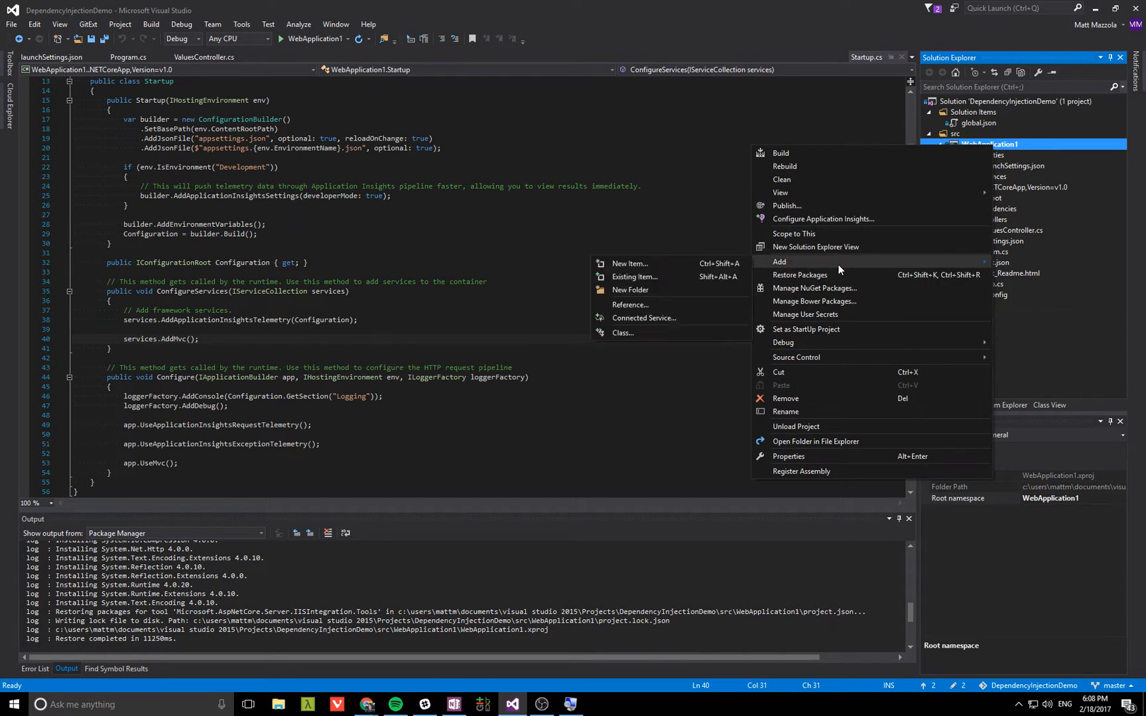
{"action": "left_click", "coordinate": [623, 332]}
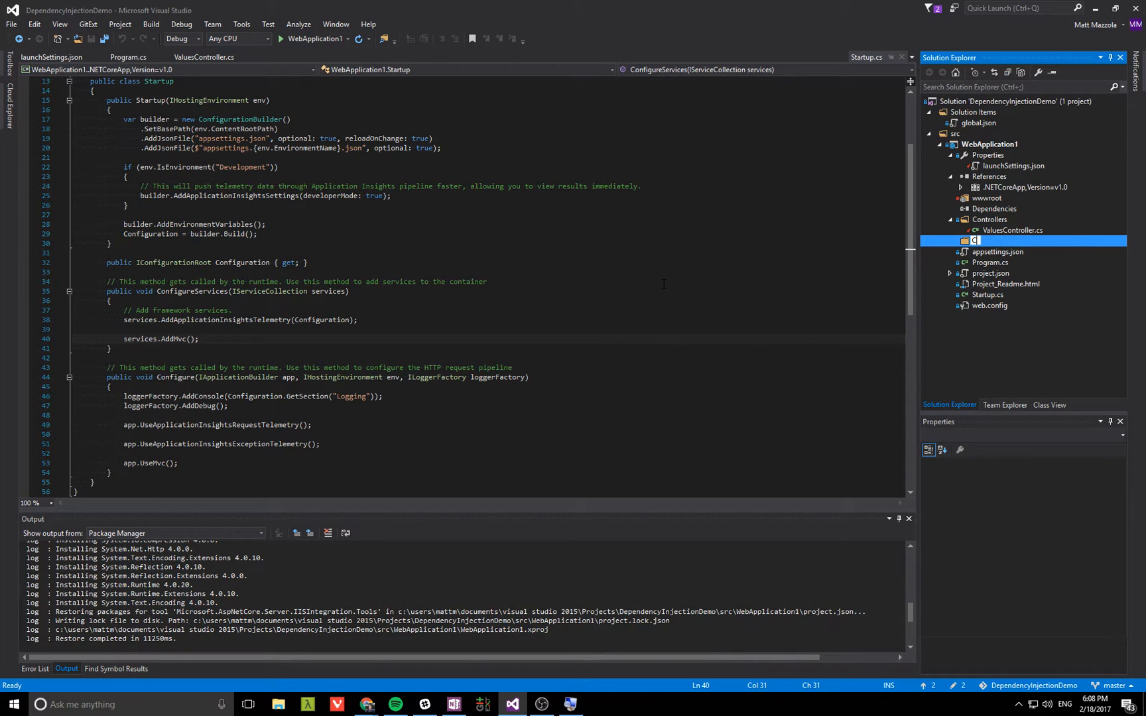
{"action": "left_click", "coordinate": [1013, 230]}
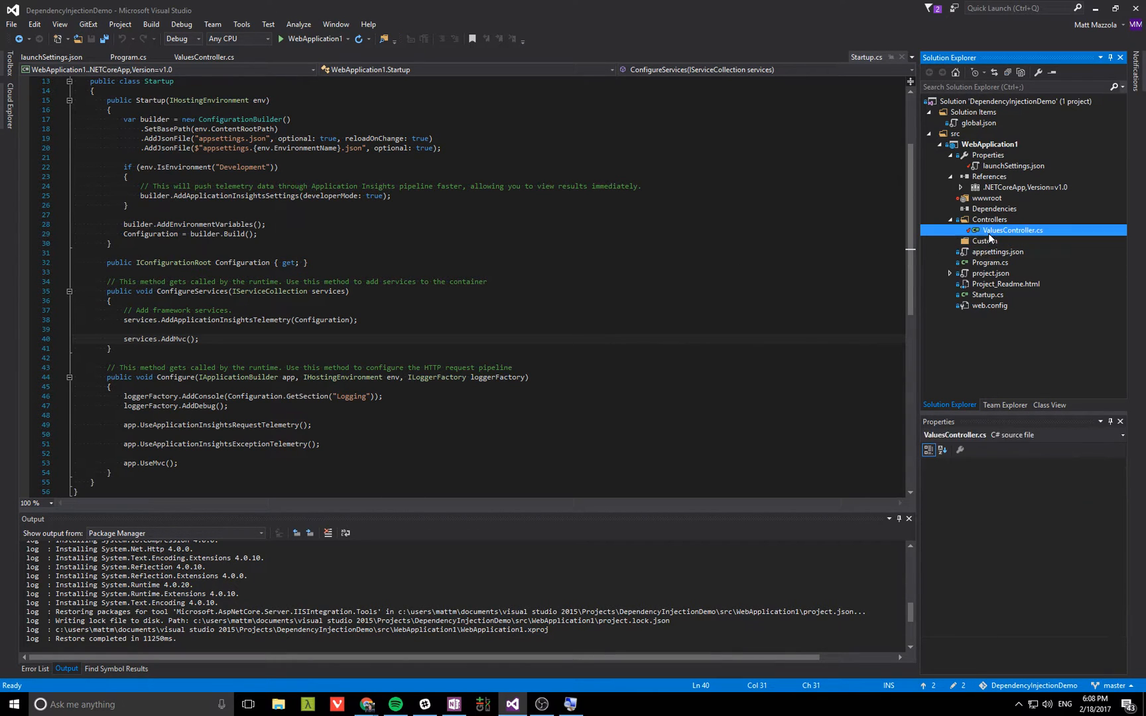
- Add an interface item named ICustomClass to the Custom folder
{"action": "right_click", "coordinate": [1012, 230]}
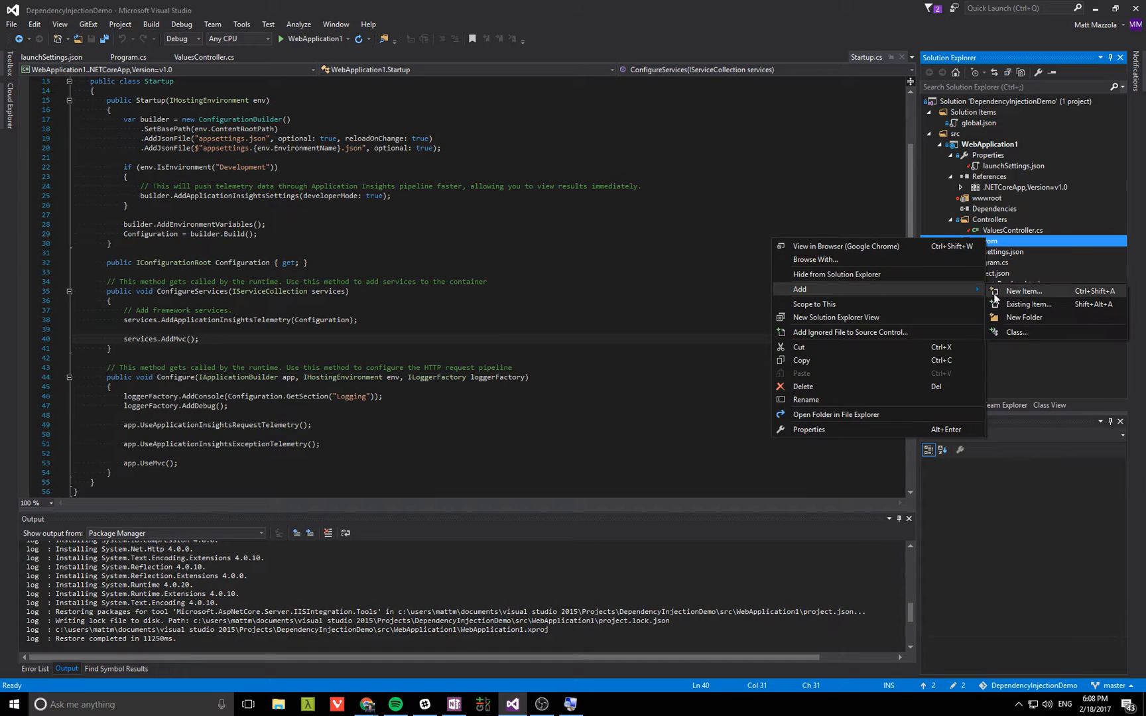
{"action": "left_click", "coordinate": [1022, 291]}
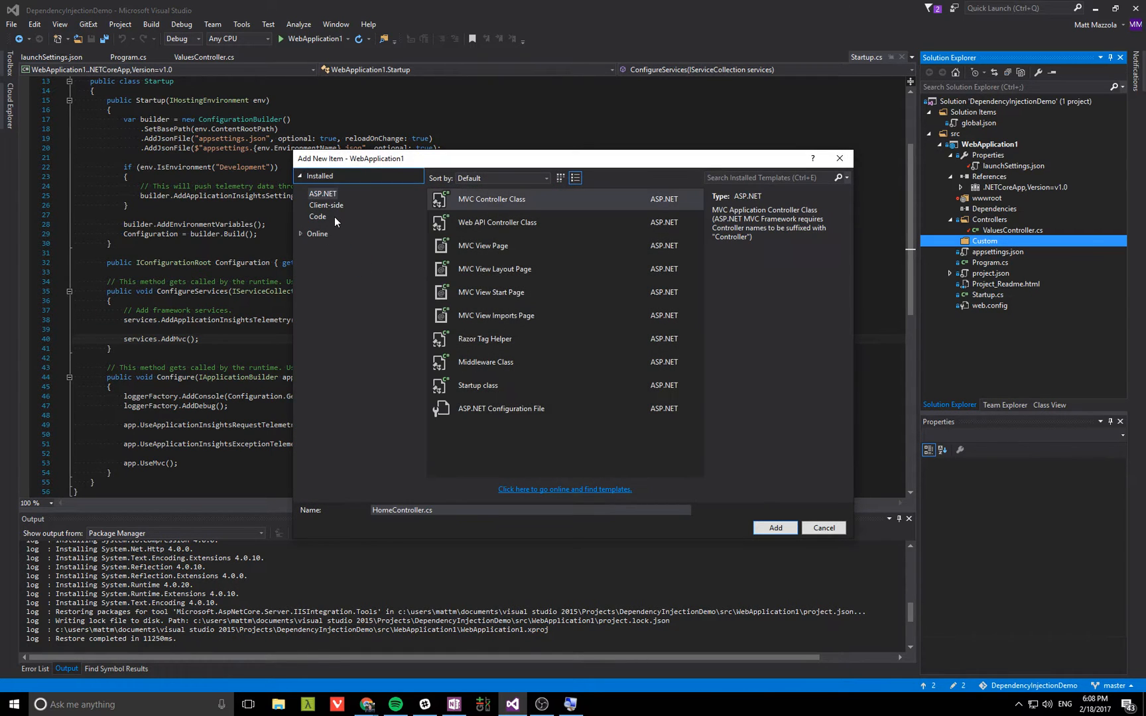
{"action": "left_click", "coordinate": [317, 216]}
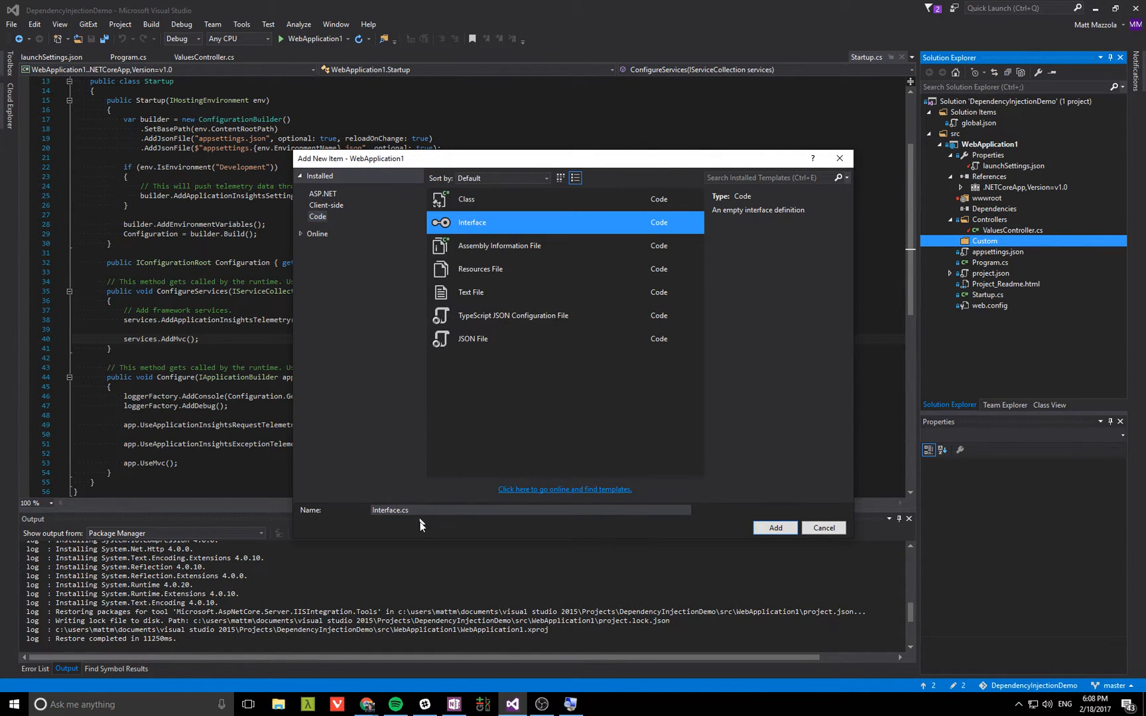
{"action": "type", "text": "ICustom"}
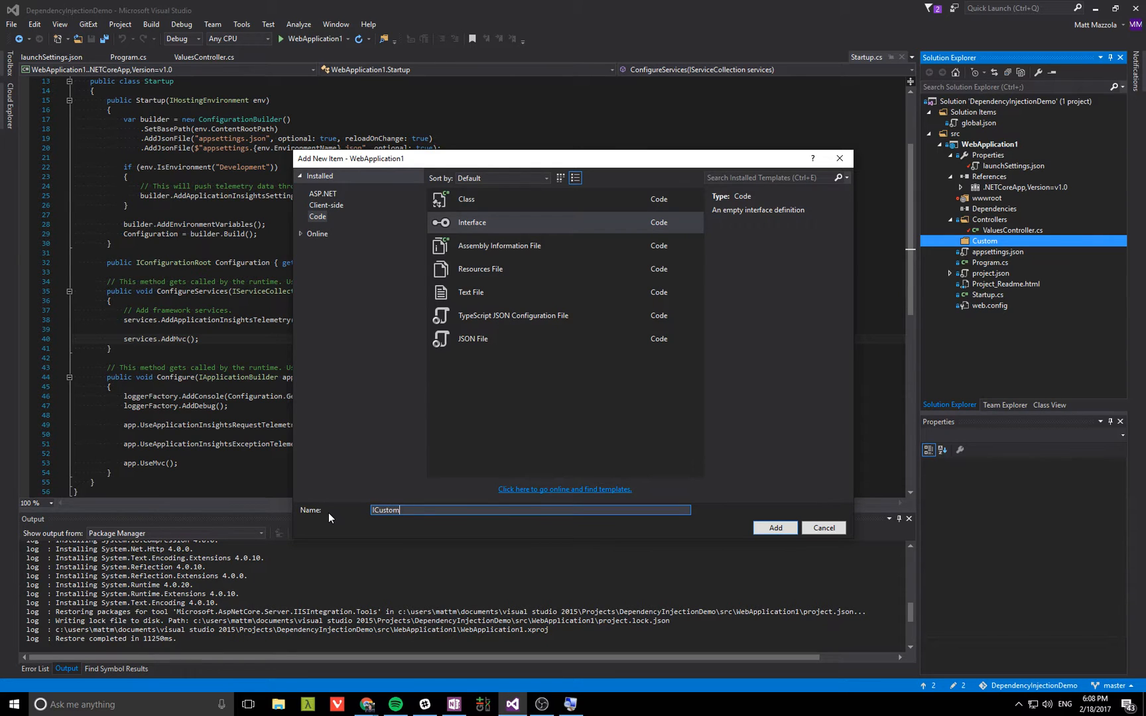
{"action": "left_click", "coordinate": [775, 528]}
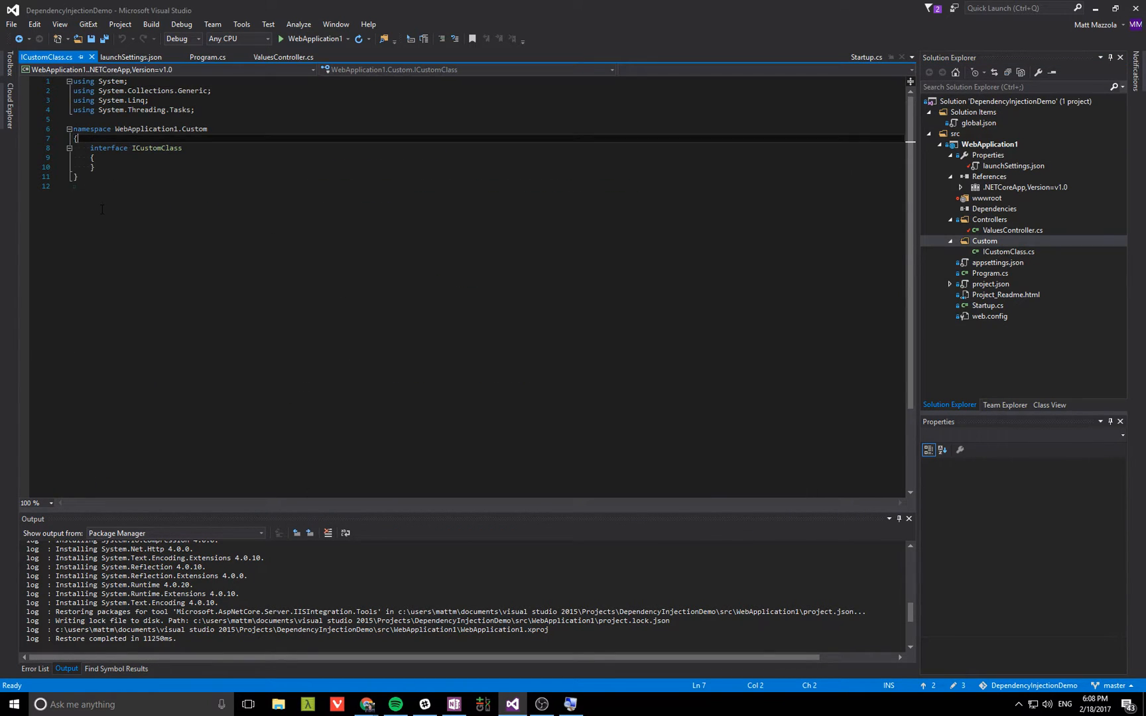
- Make ICustomClass public with string MyString and int MyInt { get; set; } properties
{"action": "type", "text": "public"}
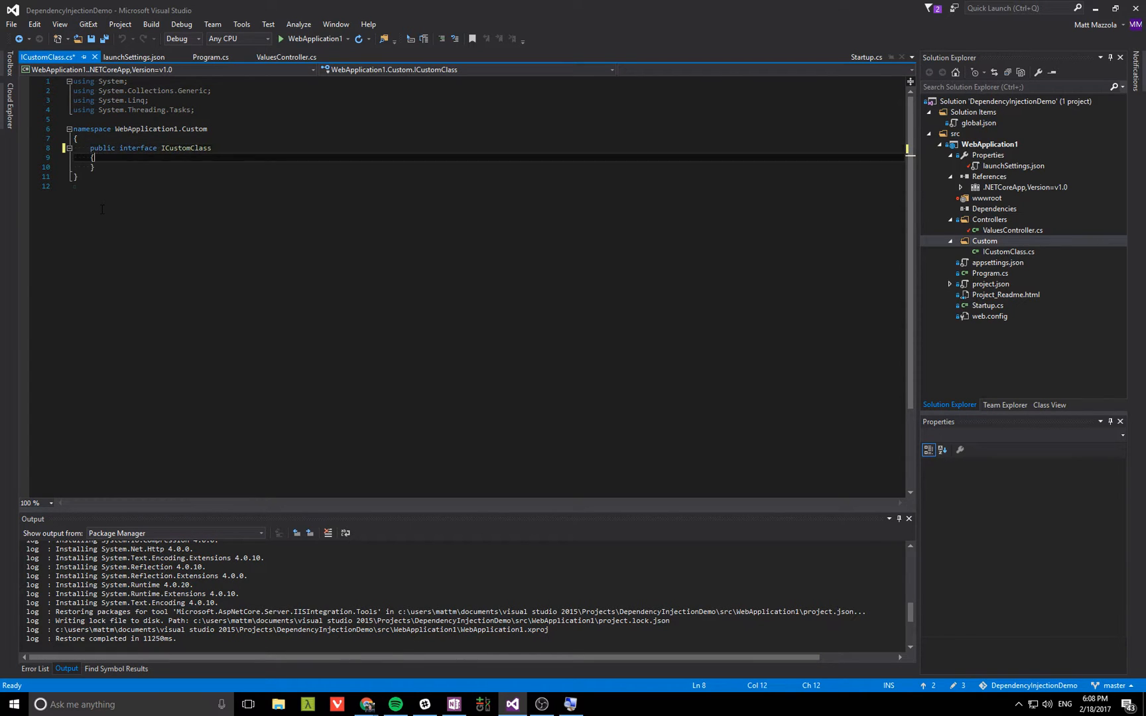
{"action": "type", "text": "in"}
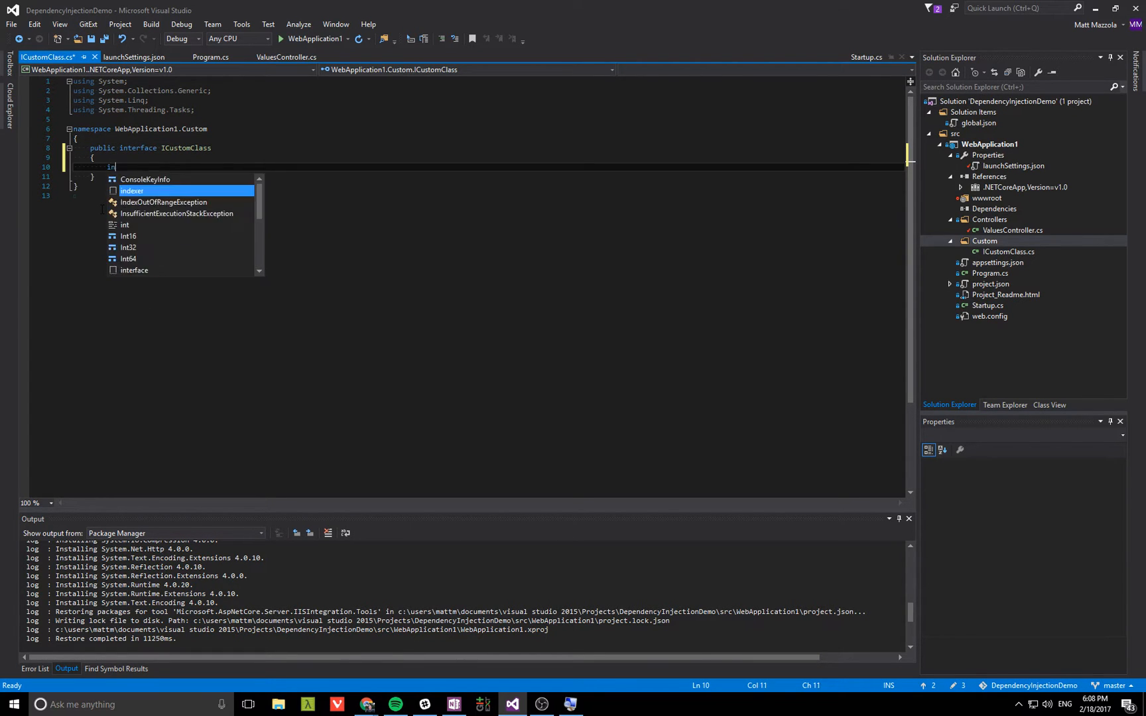
{"action": "type", "text": "st"}
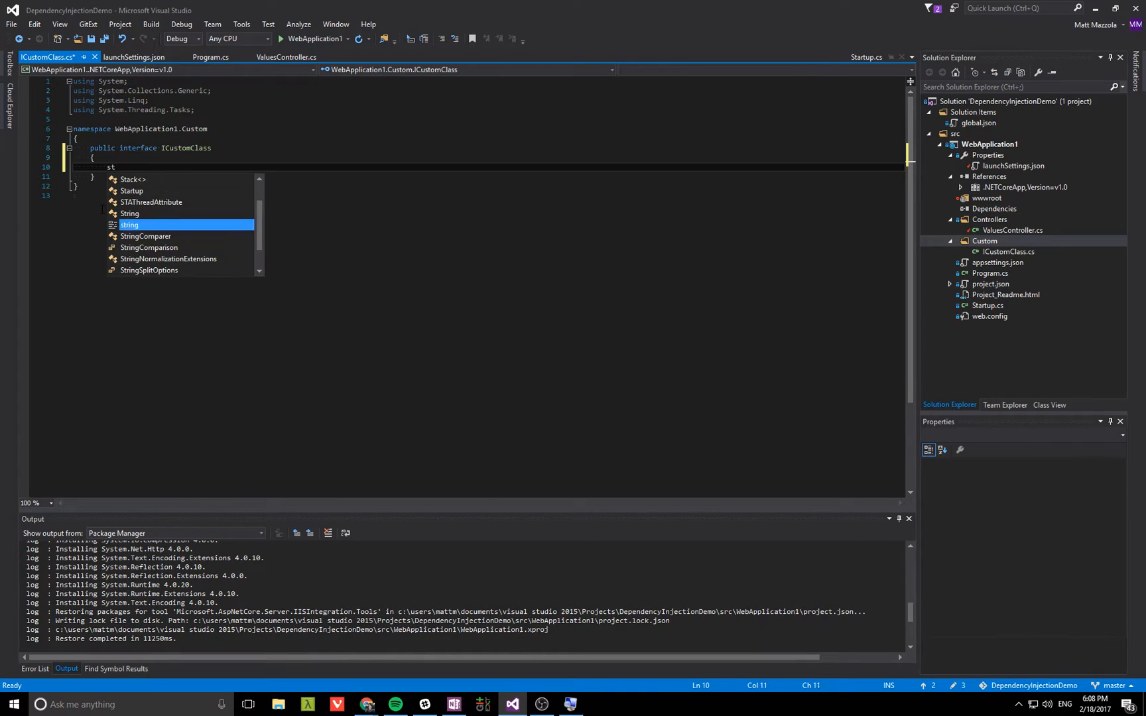
{"action": "type", "text": "ring MySt"}
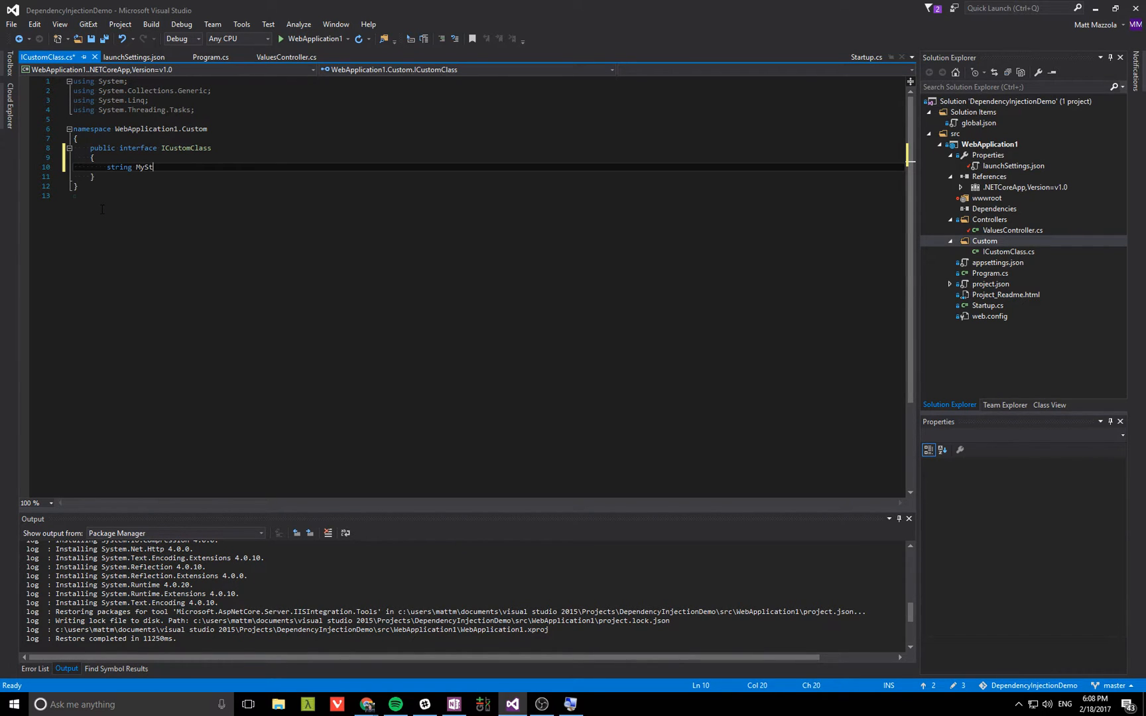
{"action": "type", "text": "ring { get; }"}
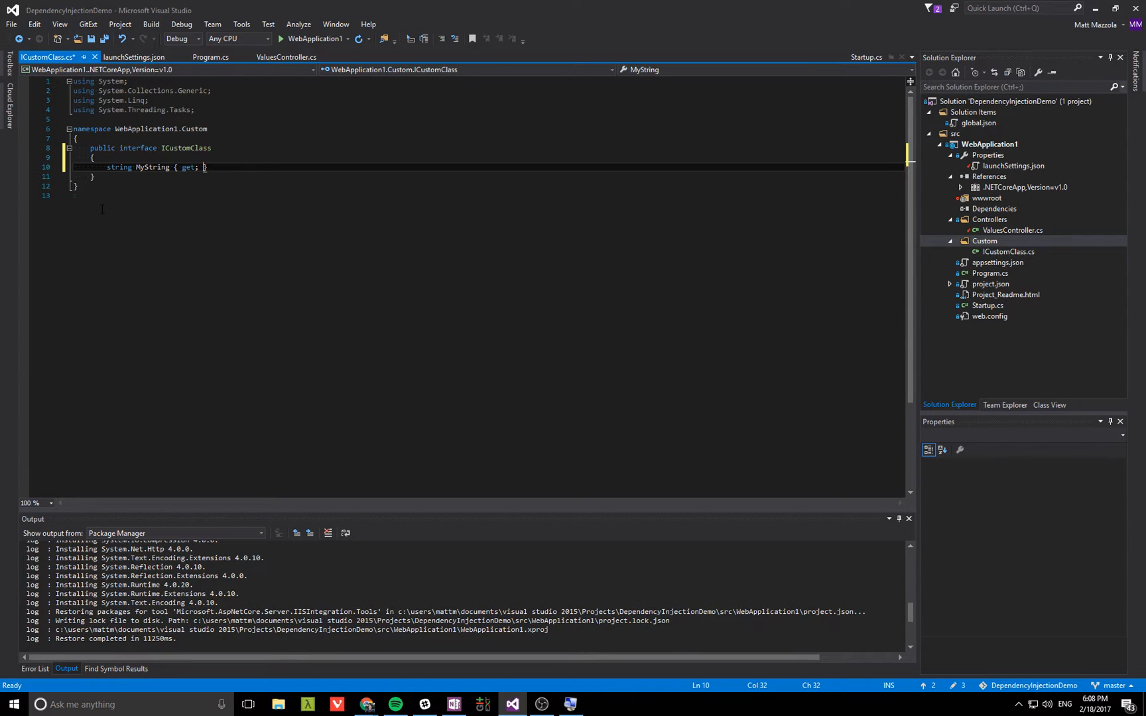
{"action": "type", "text": "set;"}
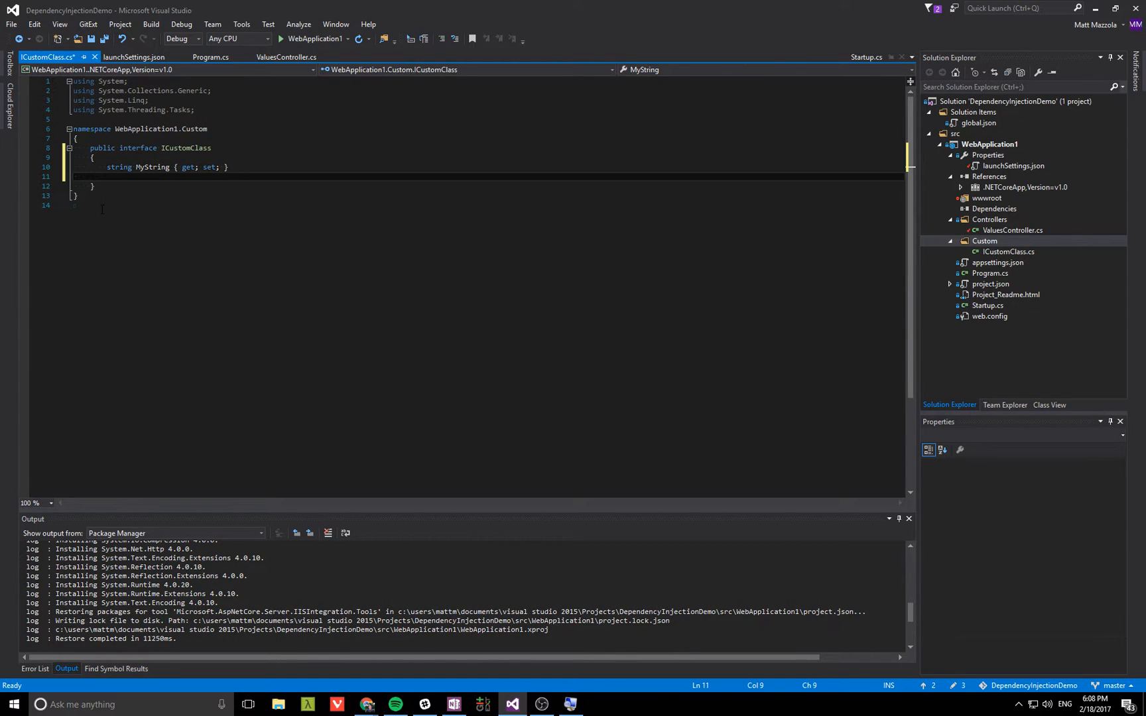
{"action": "type", "text": "int MyInt { get;"}
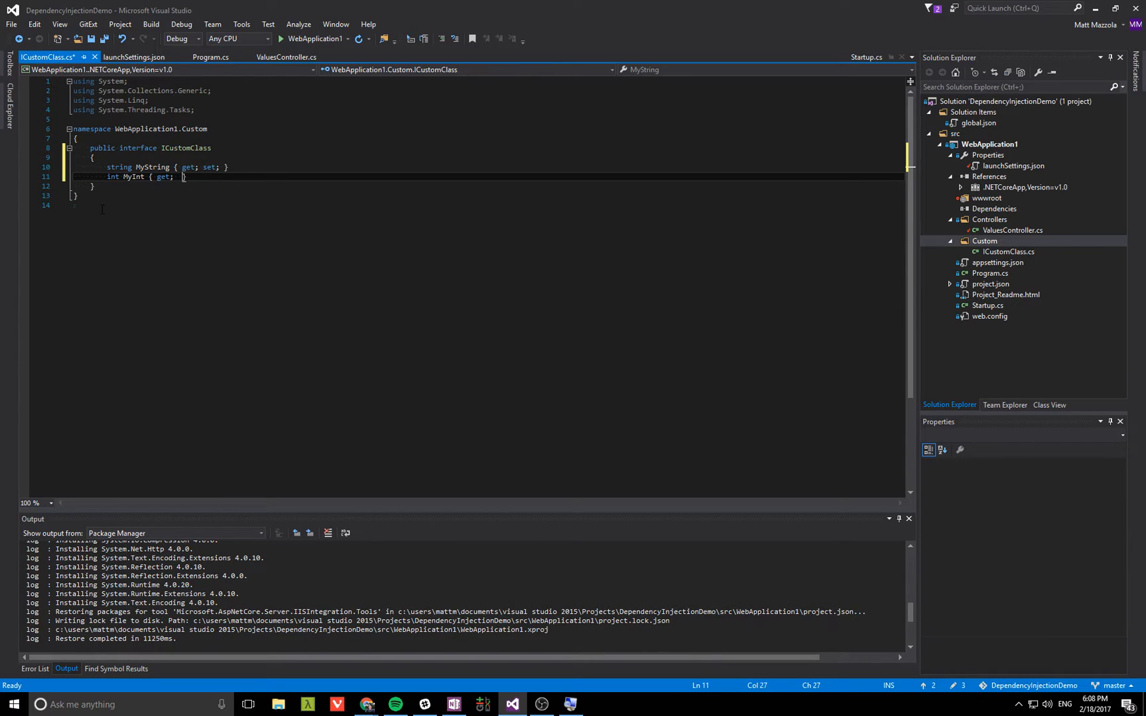
{"action": "type", "text": "set;"}
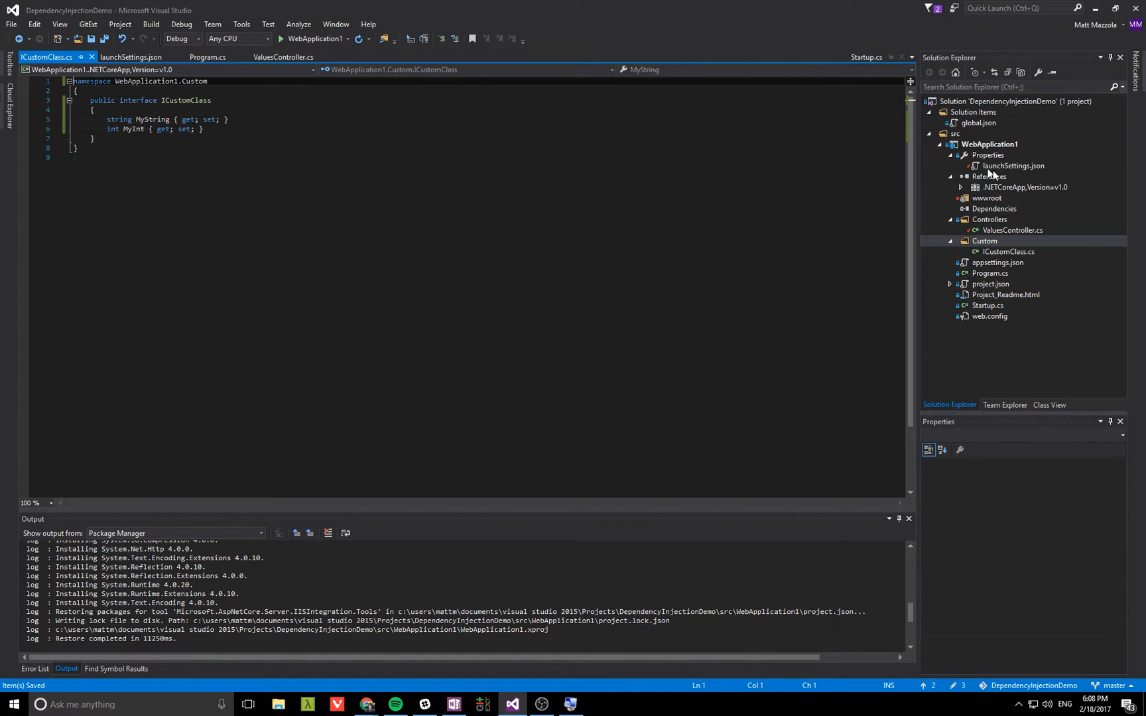
- Add a class item named CustomClass.cs to the Custom folder
{"action": "right_click", "coordinate": [984, 240]}
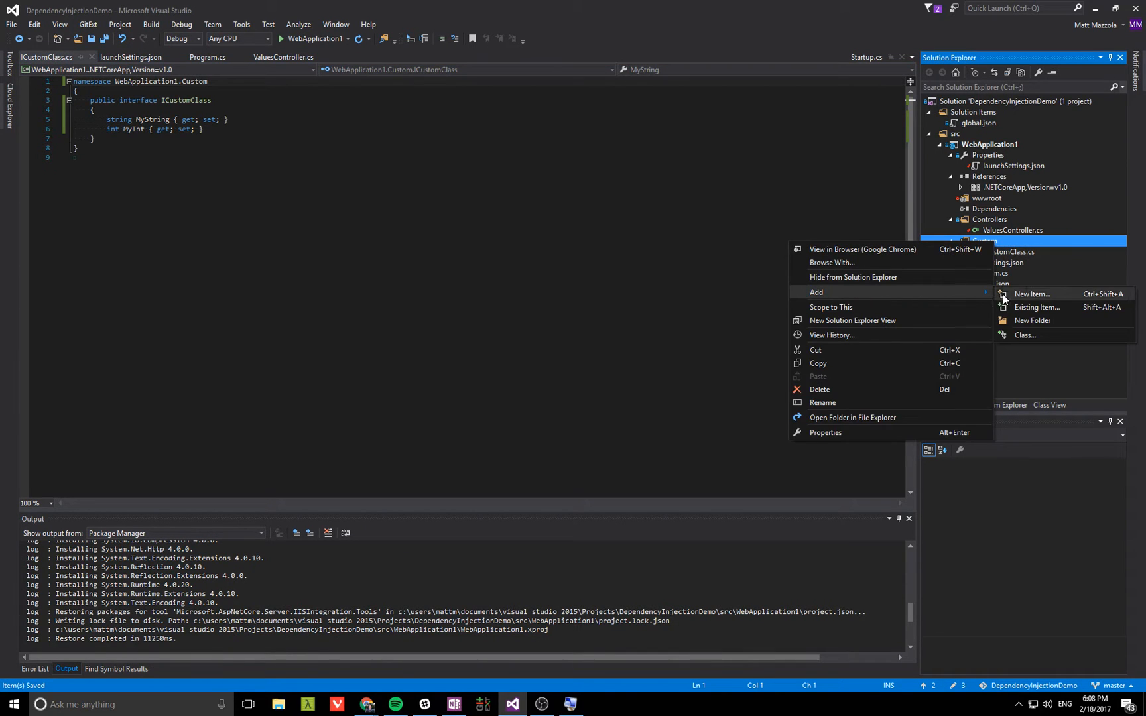
{"action": "left_click", "coordinate": [1032, 293]}
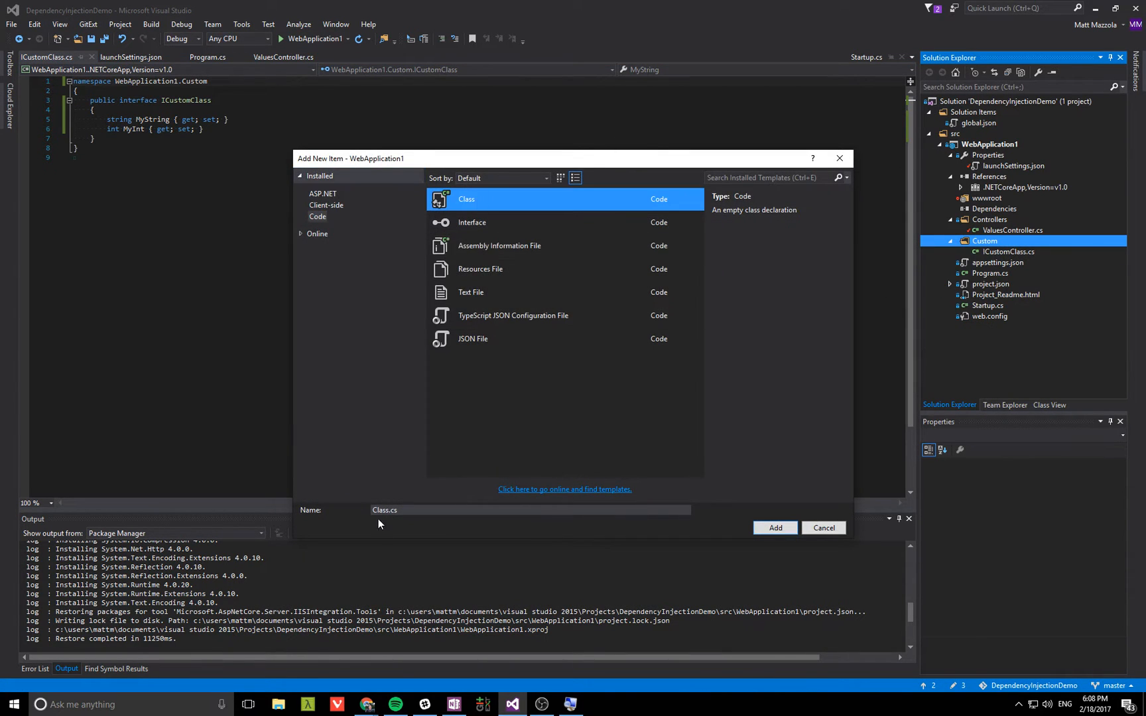
{"action": "left_click", "coordinate": [529, 510]}
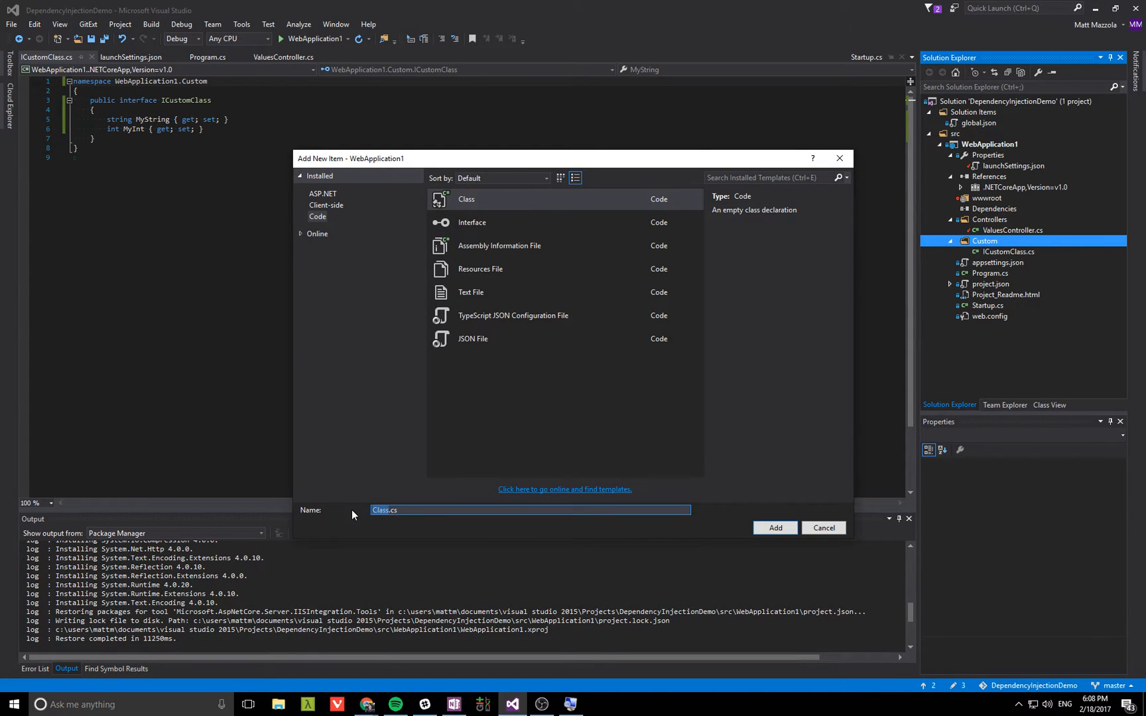
{"action": "type", "text": "CustomClass.cs"}
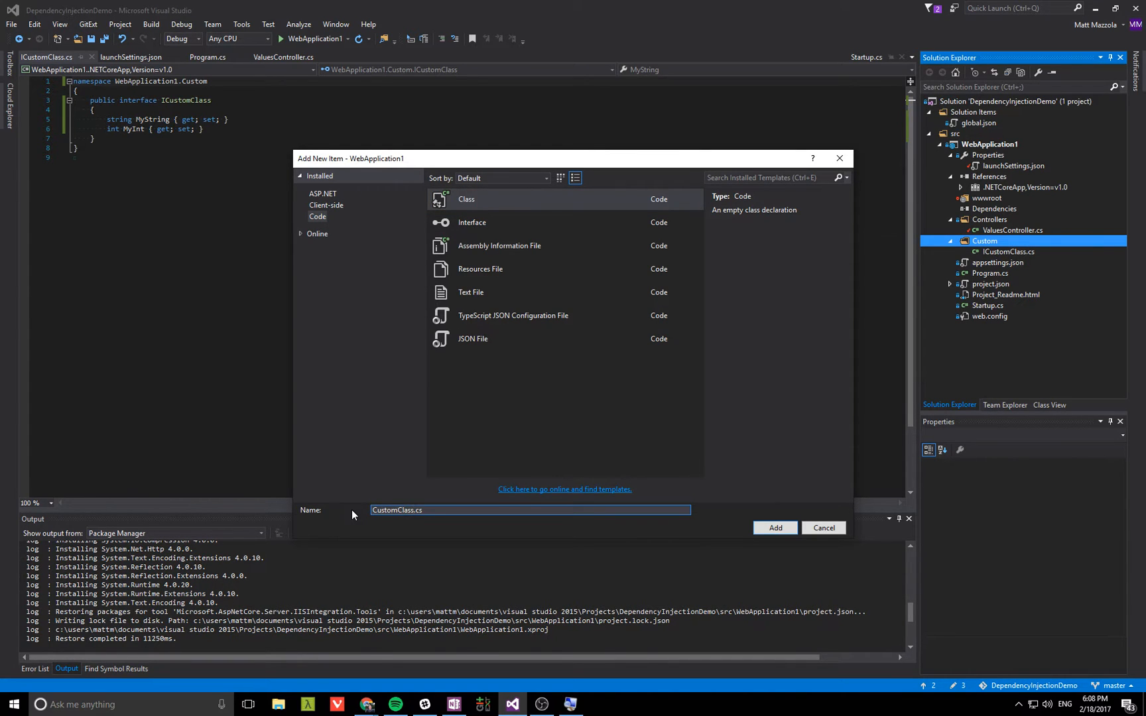
{"action": "left_click", "coordinate": [775, 528]}
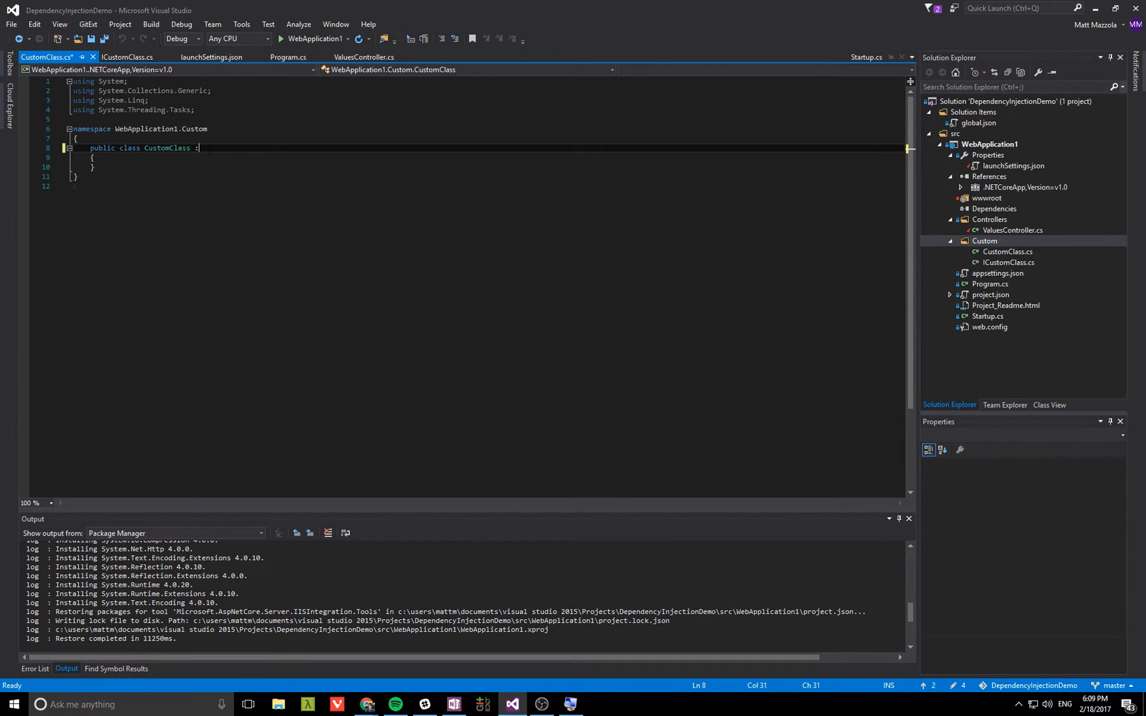
- Make CustomClass implement ICustomClass with public MyString and MyInt get/set properties
{"action": "type", "text": "ICustomClass"}
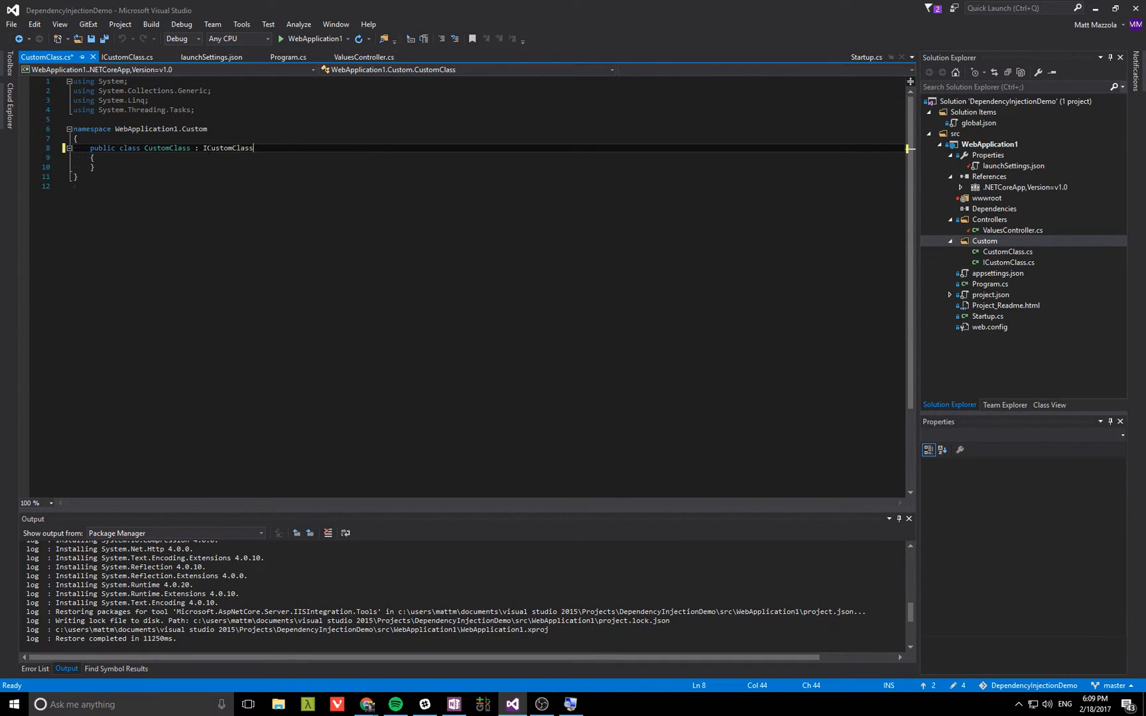
{"action": "type", "text": "public int MyProperty { get; set; }"}
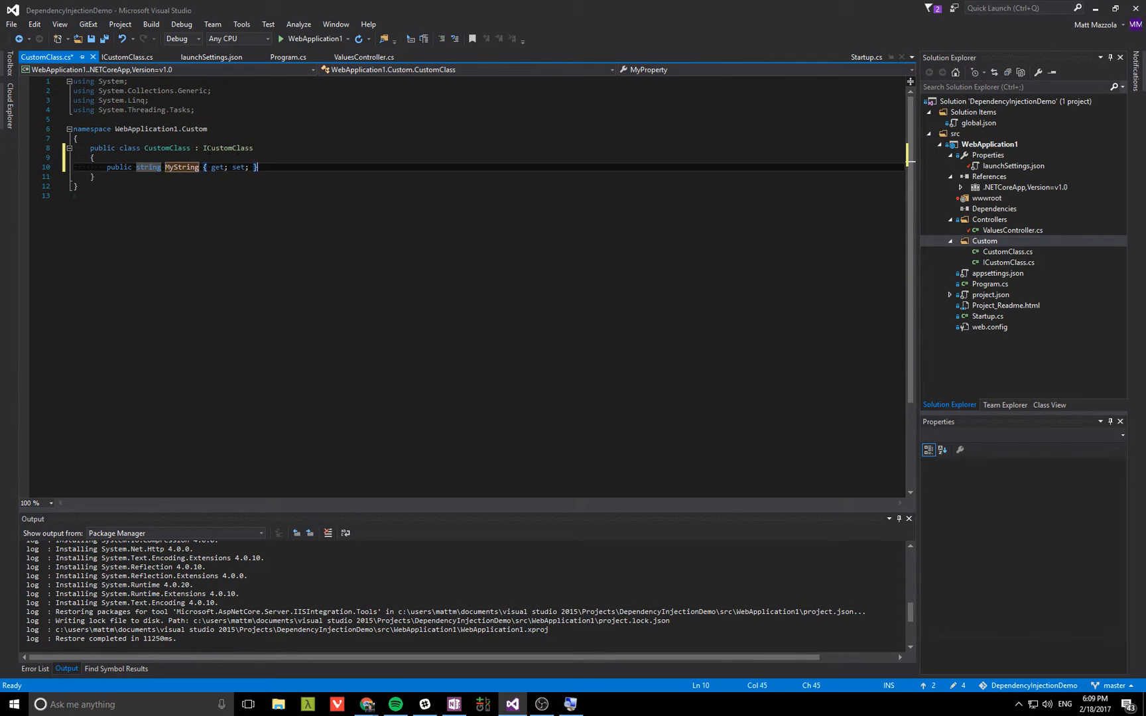
{"action": "type", "text": "public int MyProperty { get; set; }"}
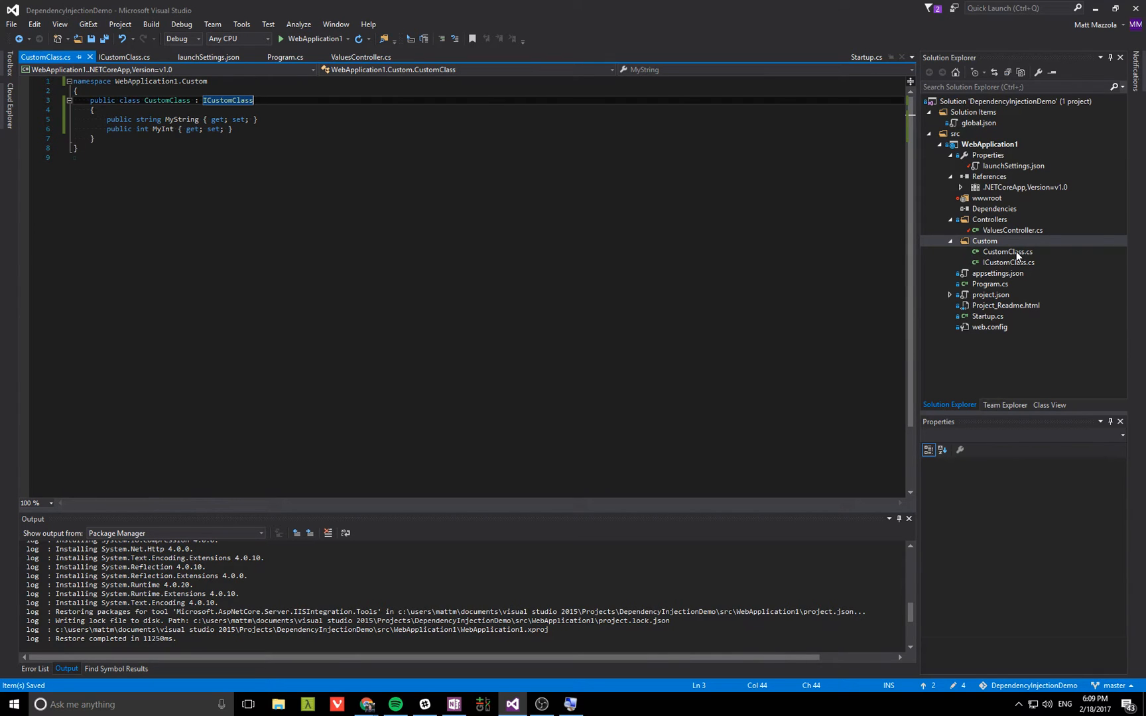
- In Program.cs Main, add var myString = args.ElementAt(0);
{"action": "left_click", "coordinate": [989, 284]}
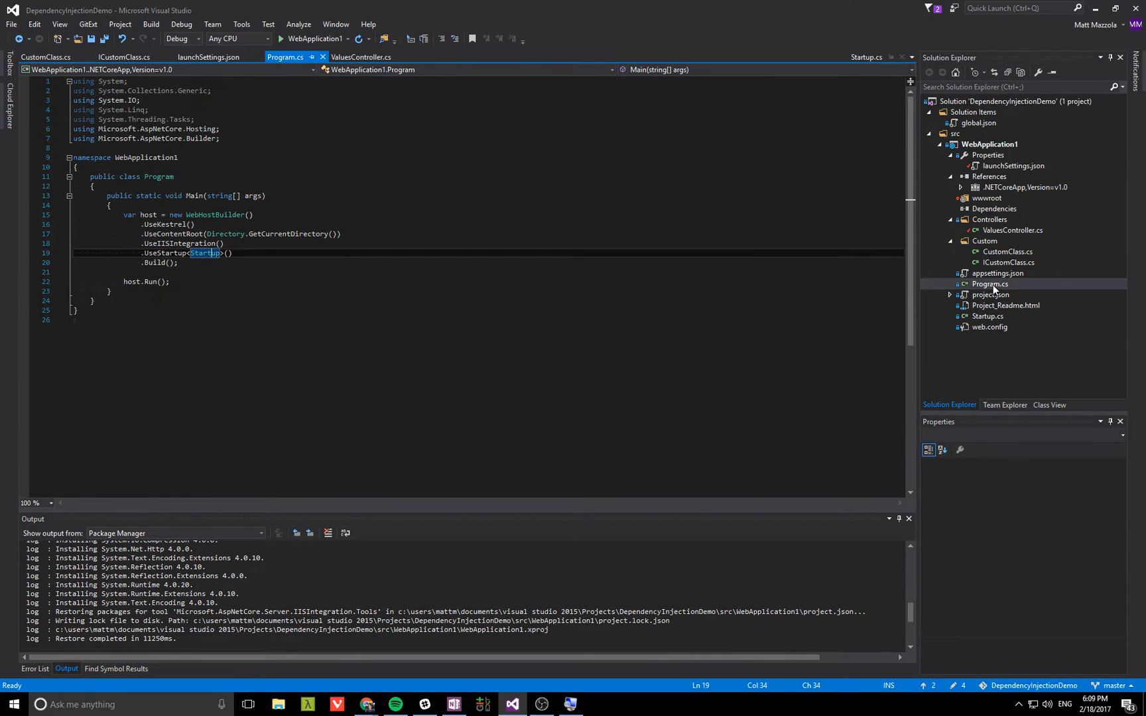
{"action": "key", "text": "Enter"}
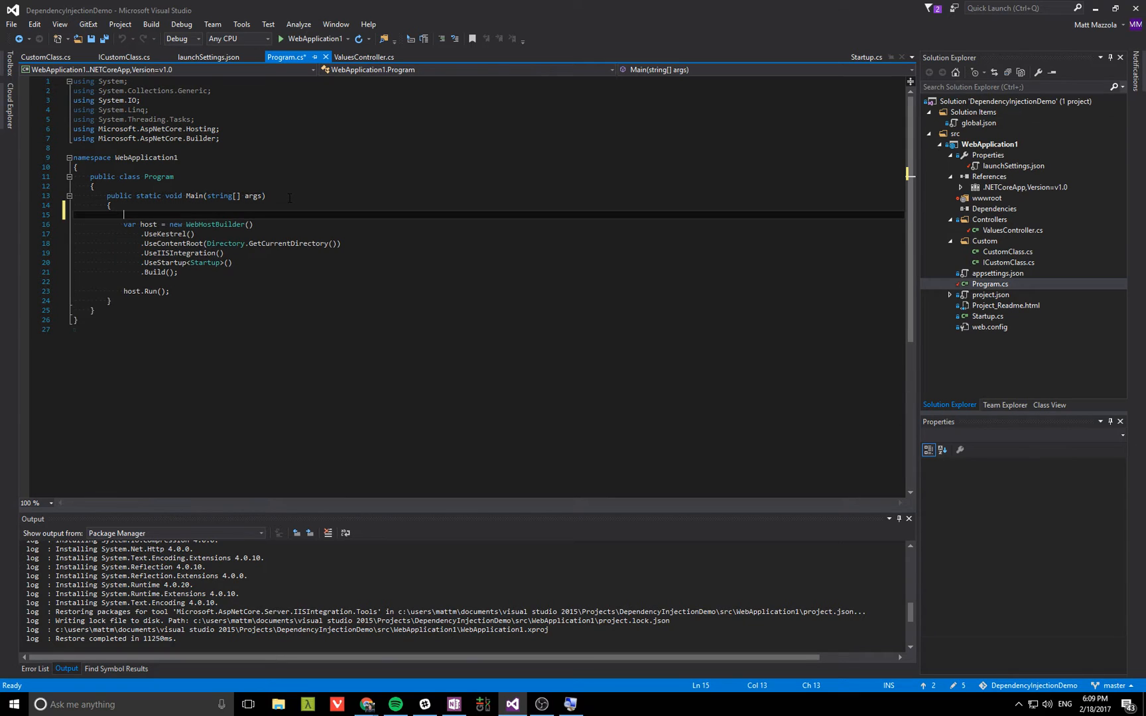
{"action": "type", "text": "var my"}
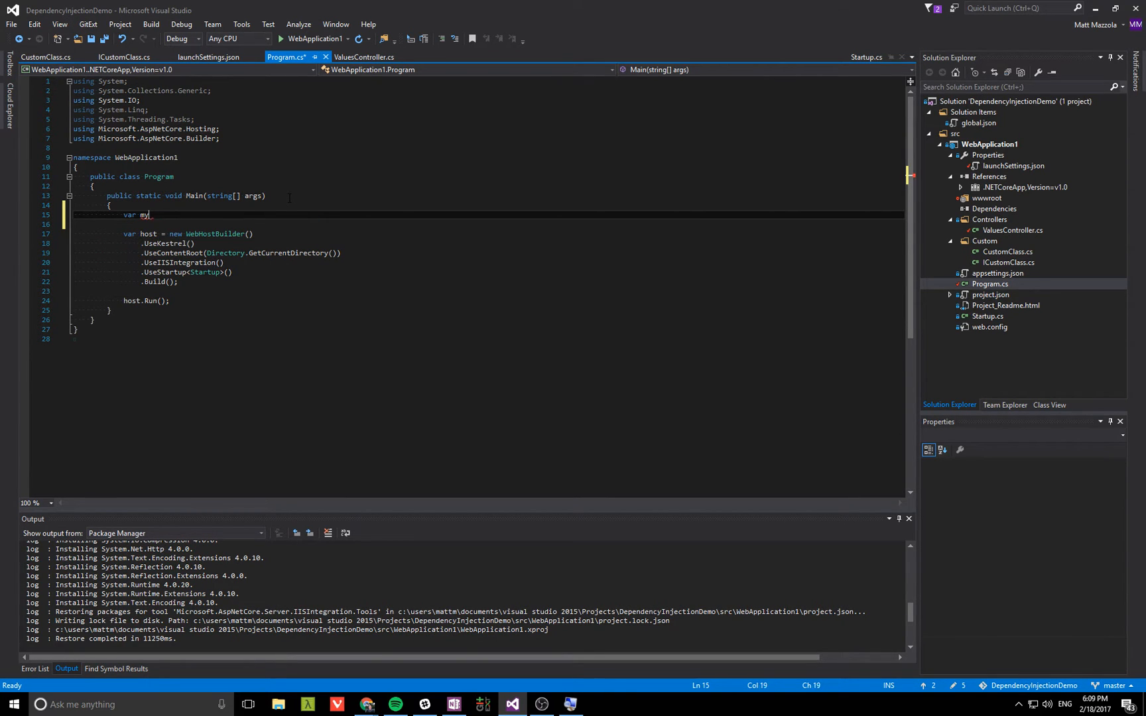
{"action": "type", "text": "String ="}
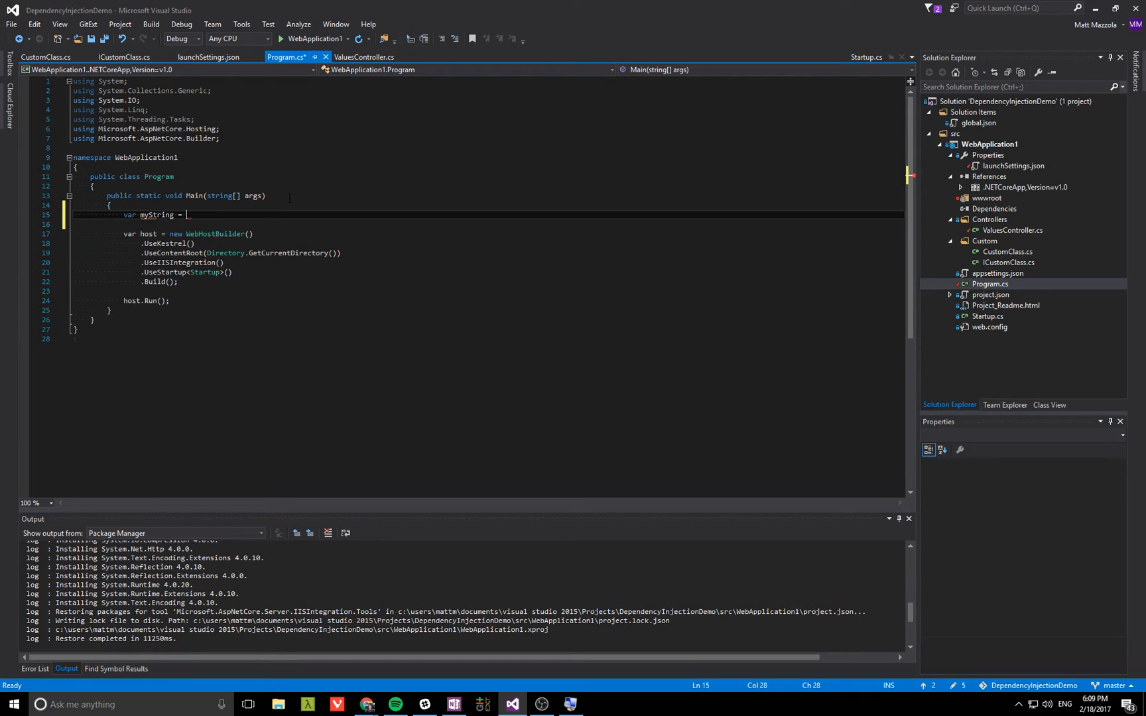
{"action": "type", "text": "args."}
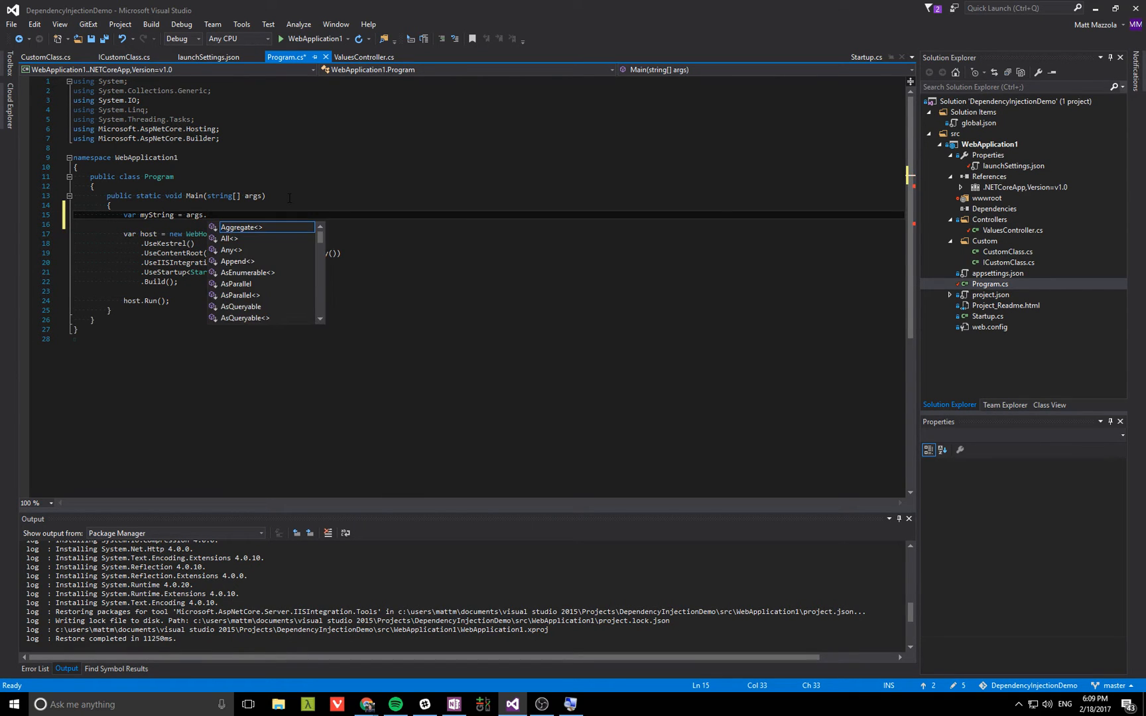
{"action": "type", "text": ".ElementAt()"}
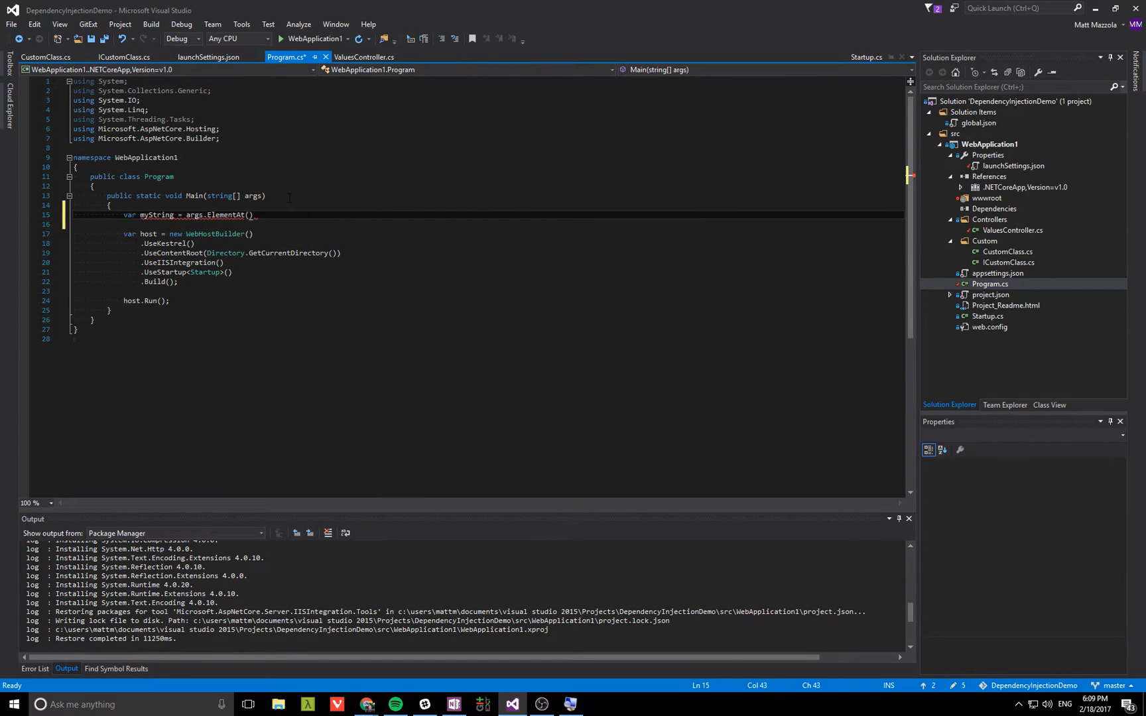
{"action": "type", "text": "0);"}
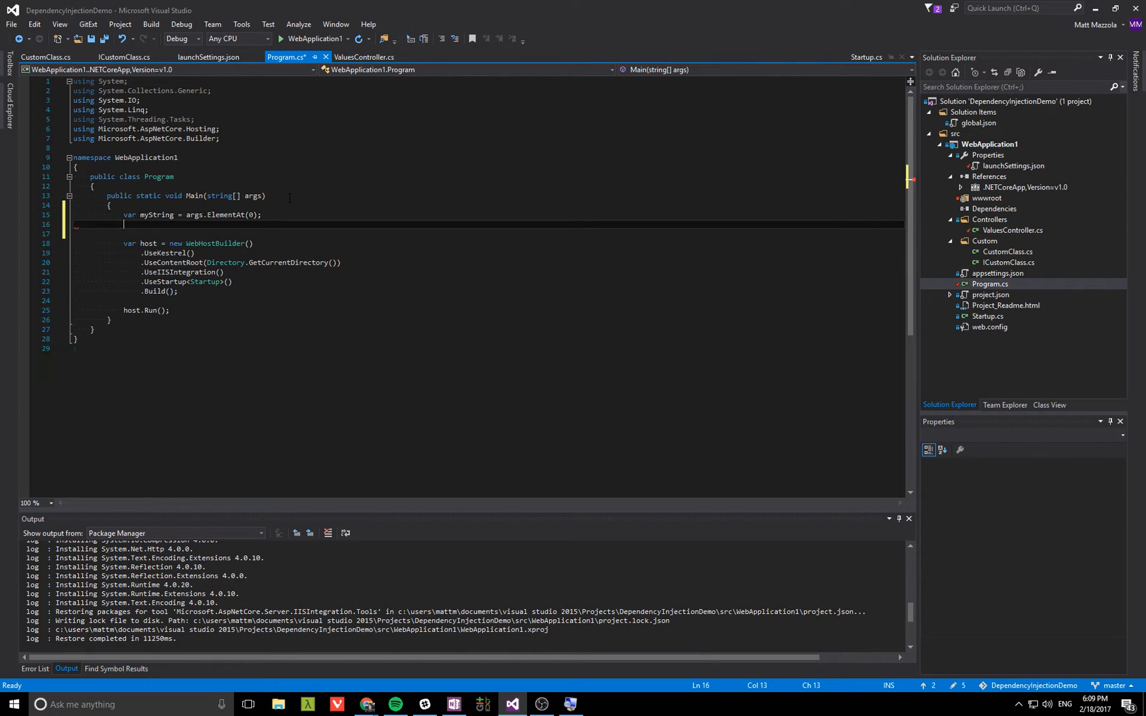
- Add var myInt = Convert.ToInt32(args.ElementAt(1)); to Main
{"action": "type", "text": "var myInt = Convert.To"}
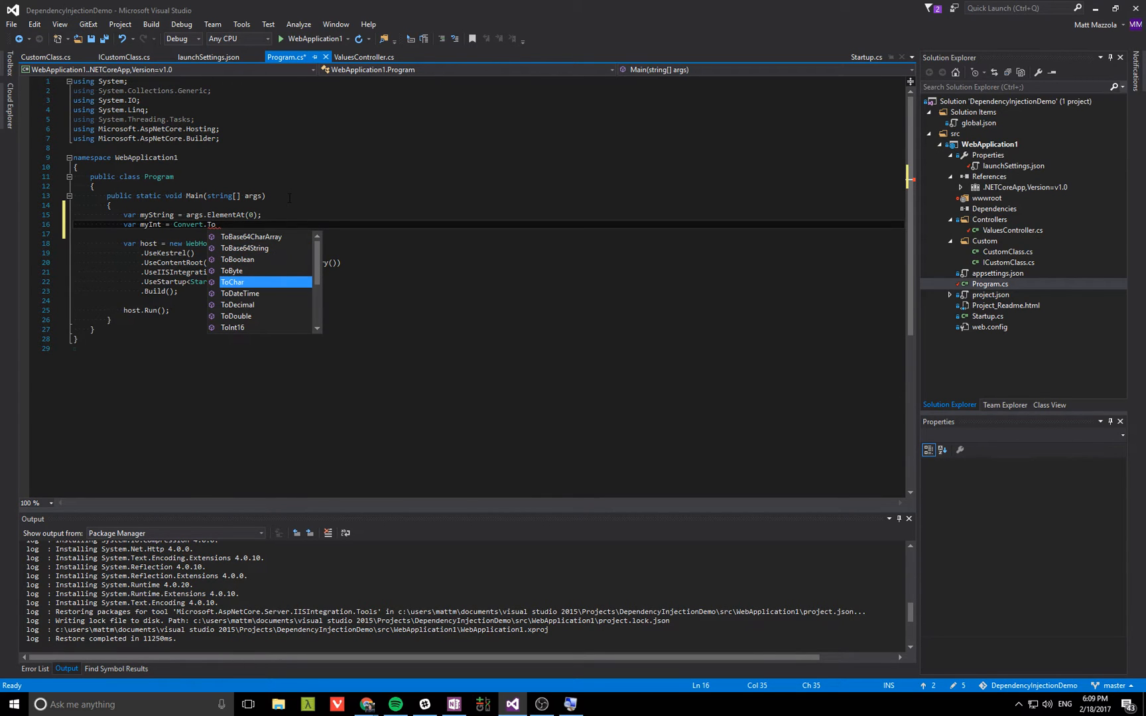
{"action": "type", "text": "Int32"}
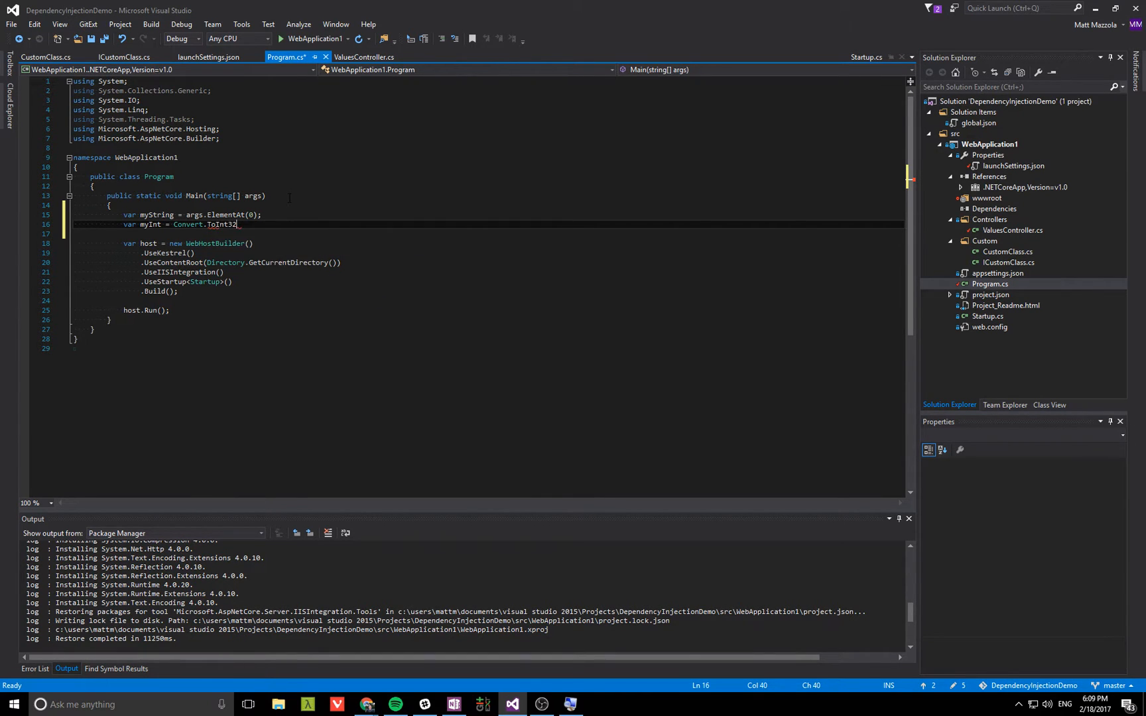
{"action": "type", "text": "(arg)"}
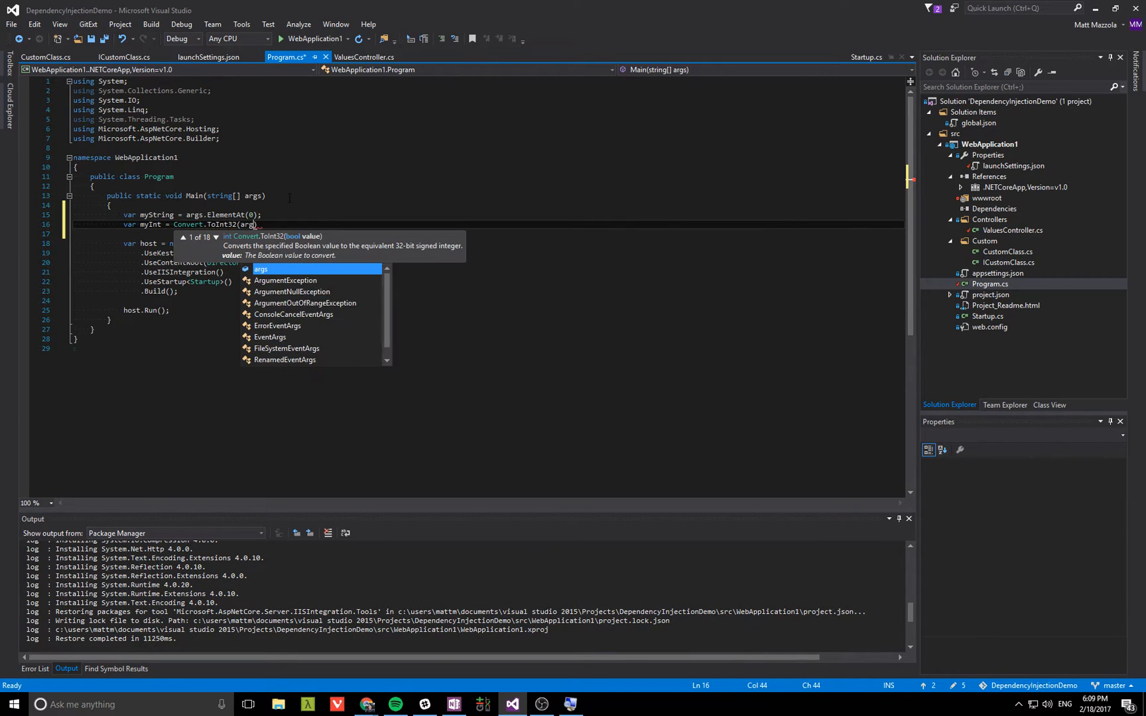
{"action": "type", "text": "s.ElementAt(1));"}
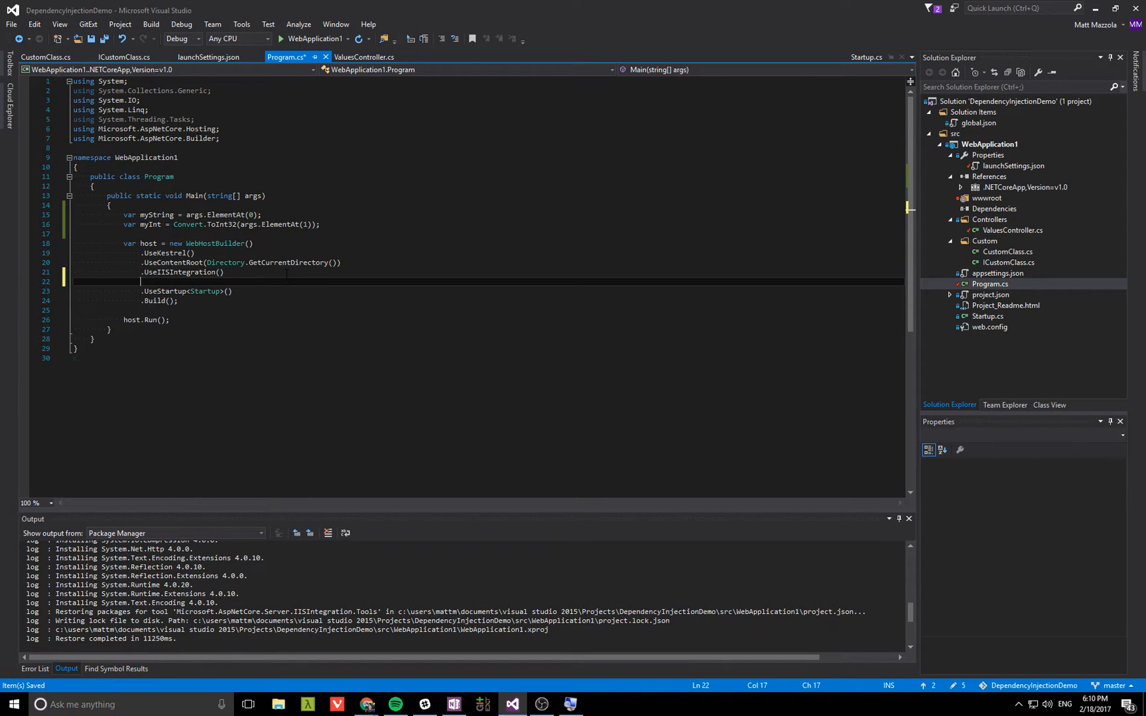
- Add .ConfigureServices with a servicesCollection lambda to the host builder chain
{"action": "type", "text": ".ConfigureServices"}
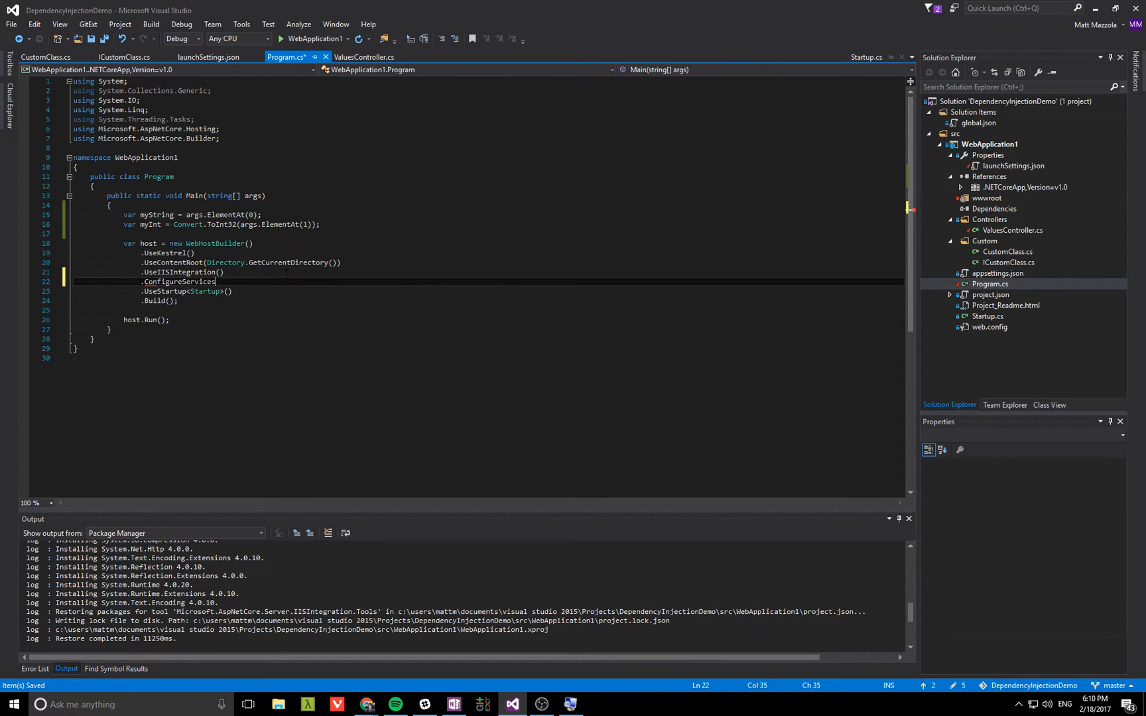
{"action": "type", "text": "(IS"}
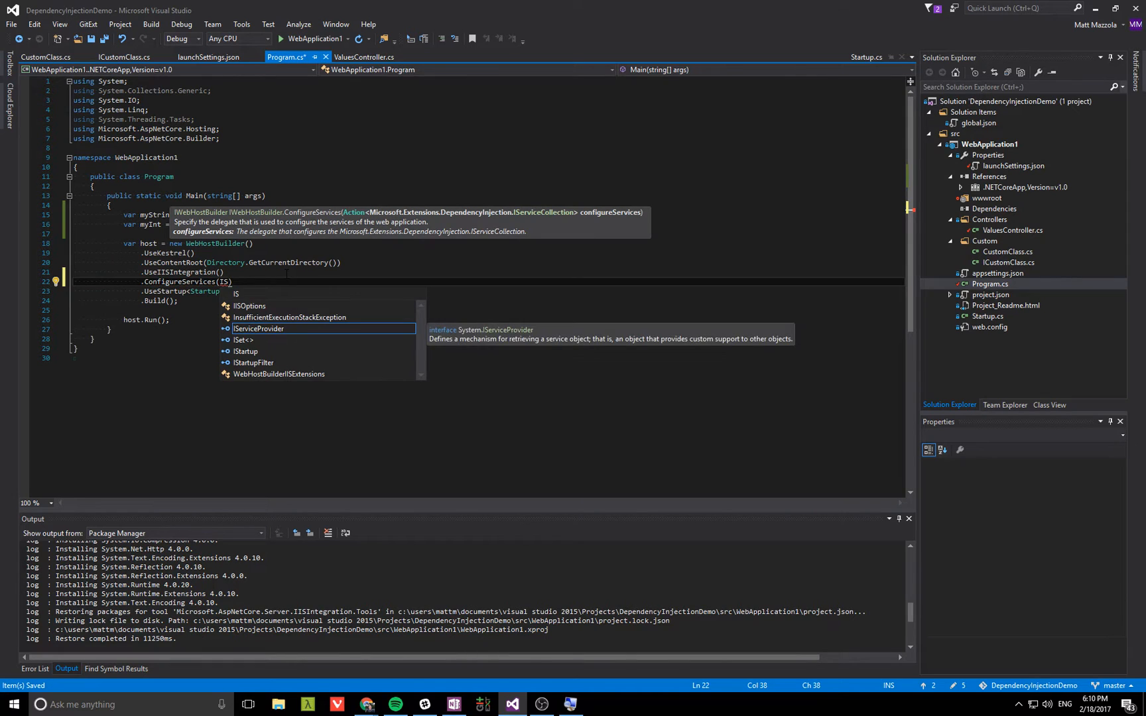
{"action": "type", "text": "co"}
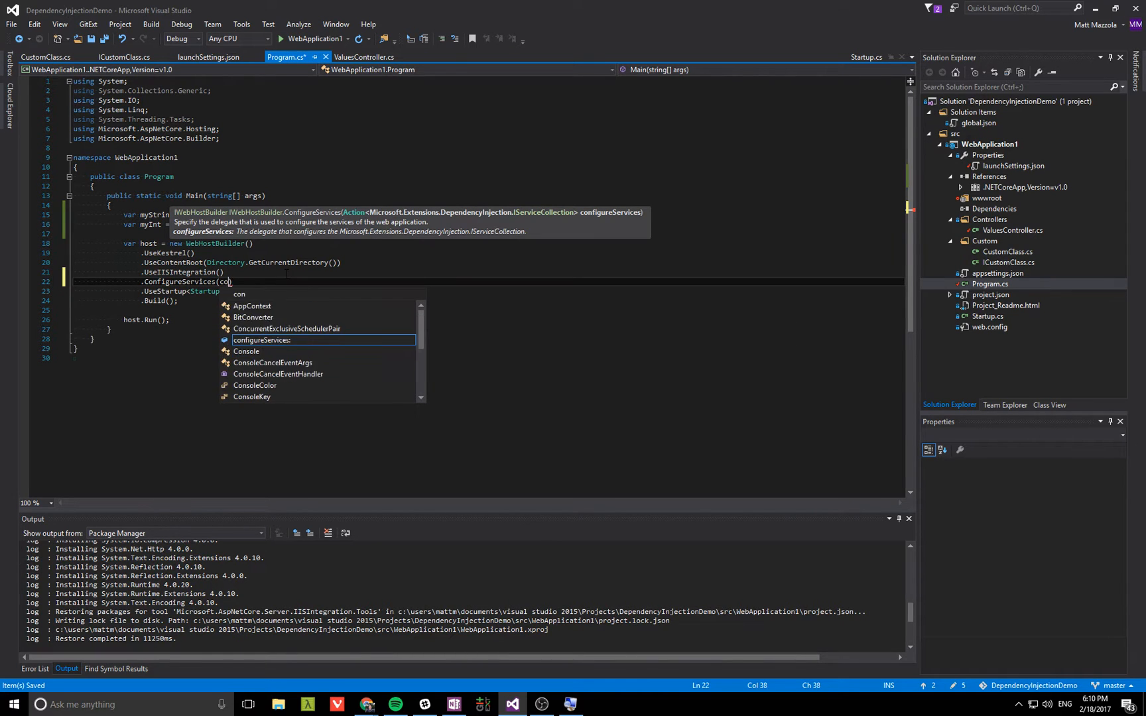
{"action": "type", "text": "servicesCollection =>"}
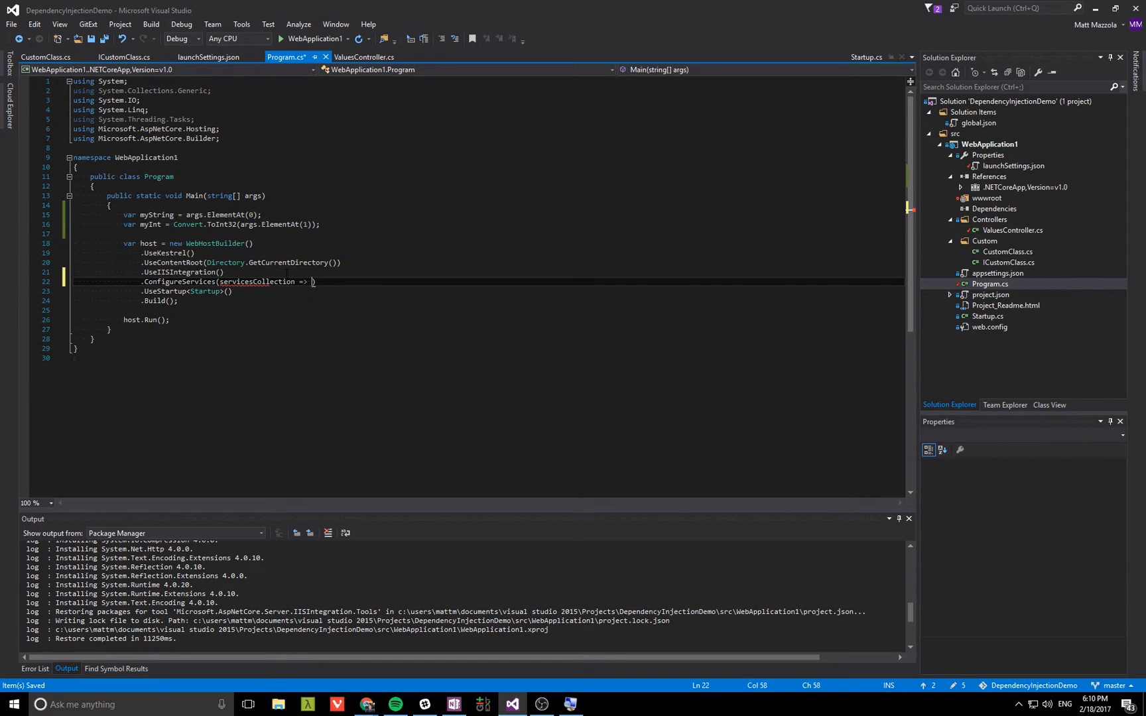
{"action": "type", "text": "servicesCollection.AddSingleton<ICustomClass>("}
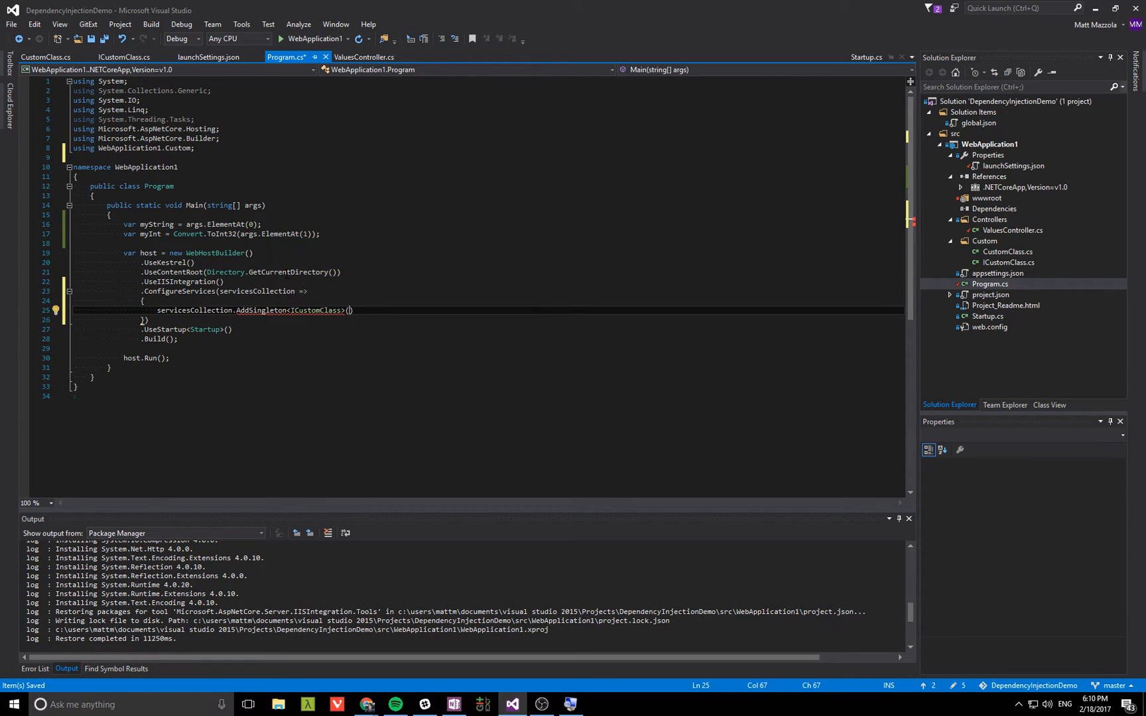
- Register a new CustomClass with MyInt = myInt and MyString = myString, then tidy usings
{"action": "type", "text": "new"}
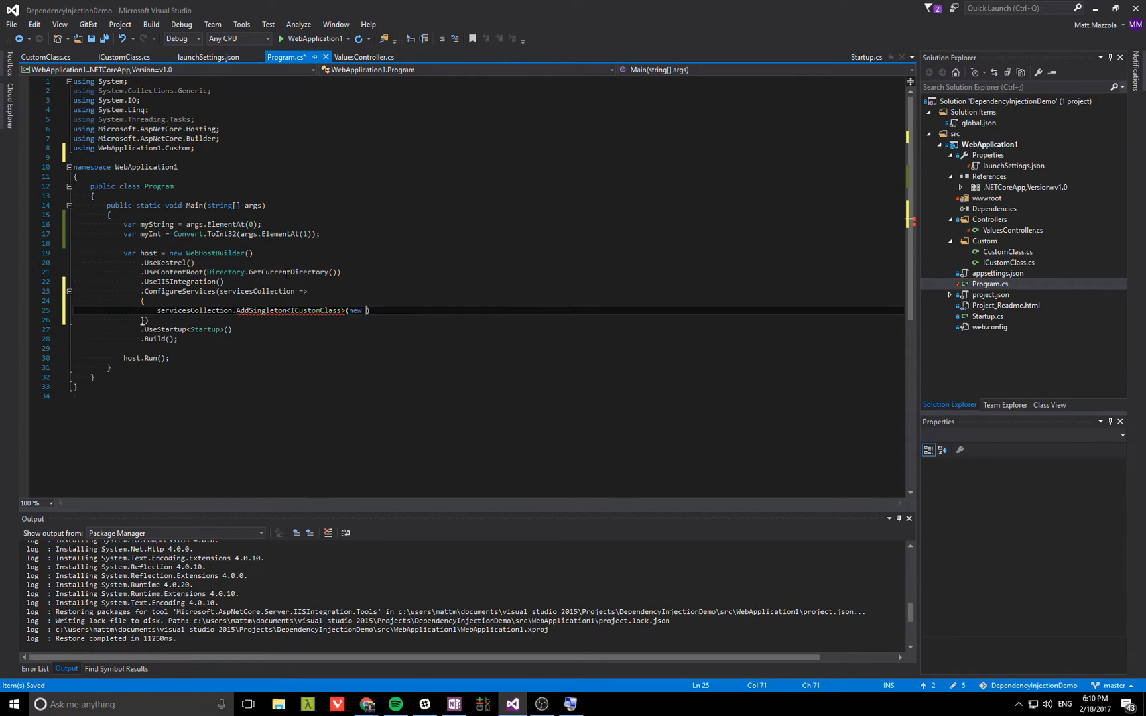
{"action": "type", "text": "CustomClass("}
{"action": "type", "text": "{"}
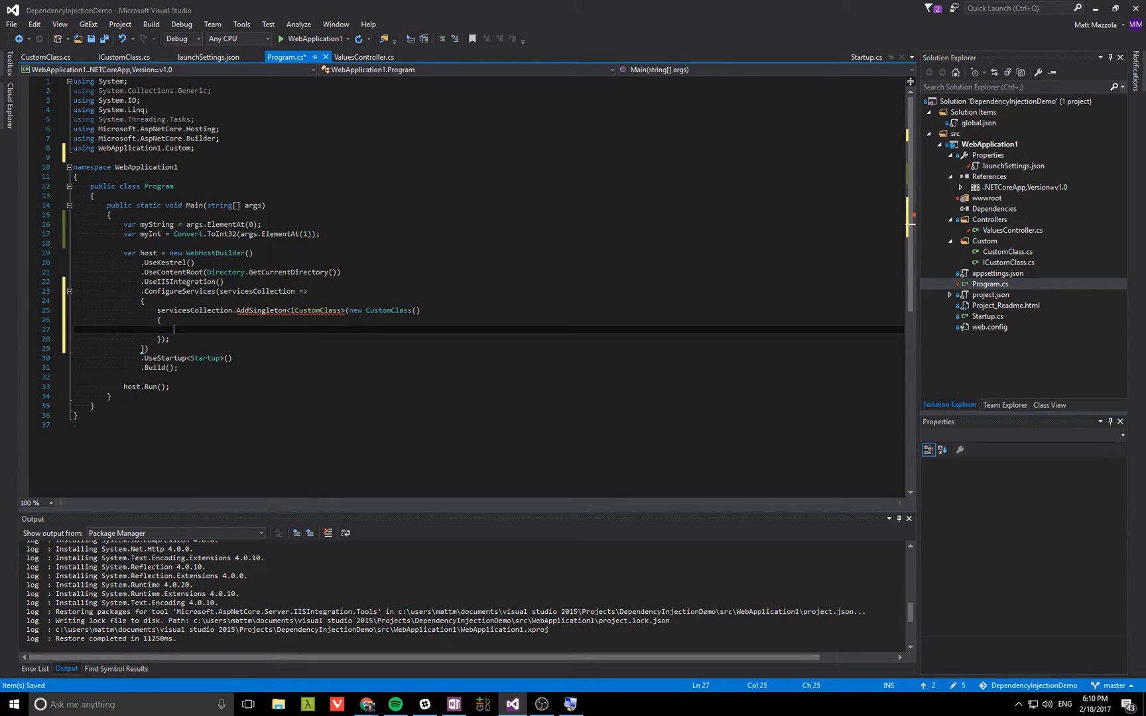
{"action": "type", "text": "MyInt ="}
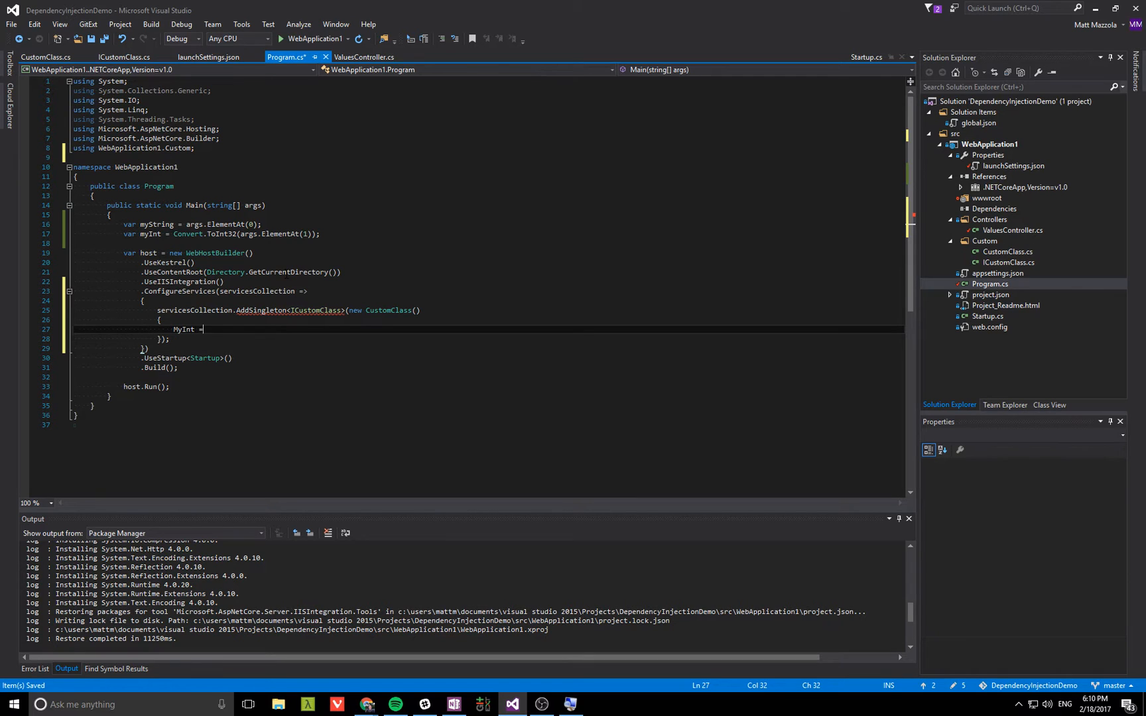
{"action": "type", "text": "myInt,"}
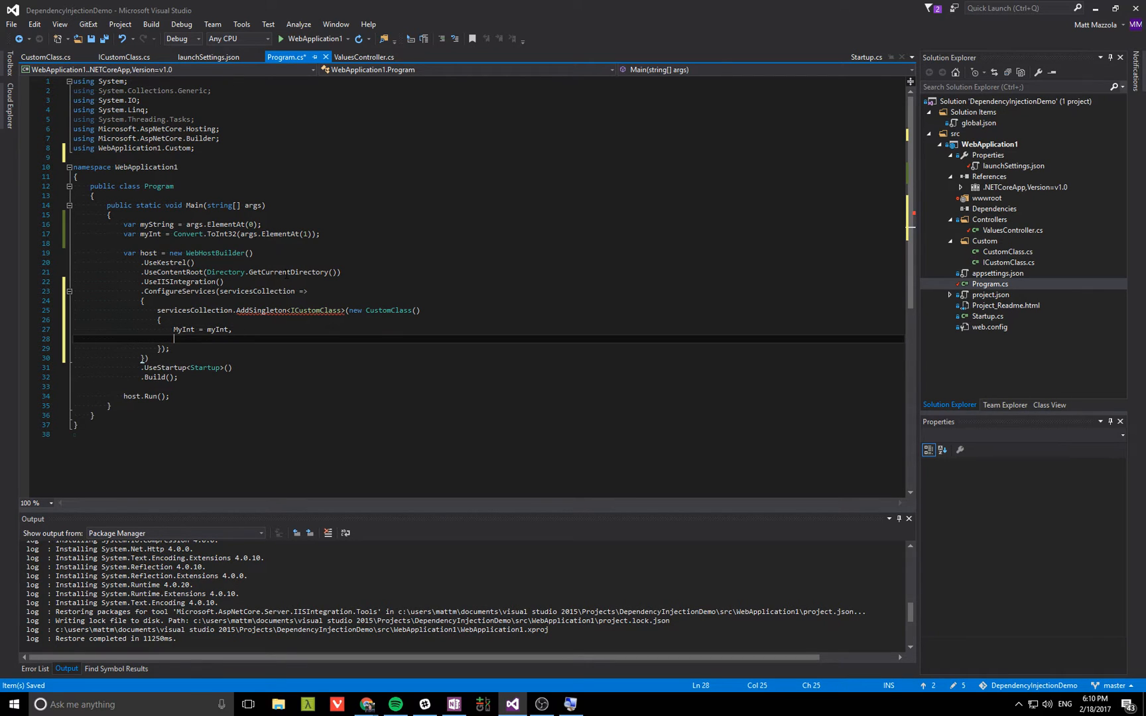
{"action": "type", "text": "MyString = myString"}
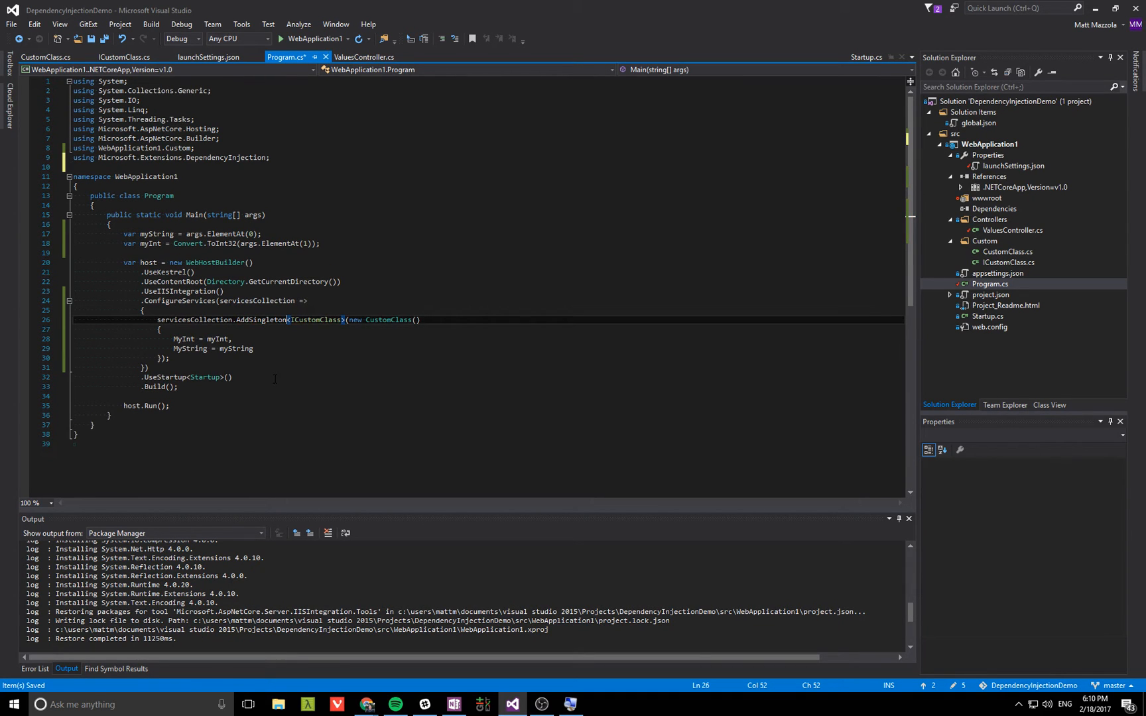
{"action": "double_click", "coordinate": [261, 320]}
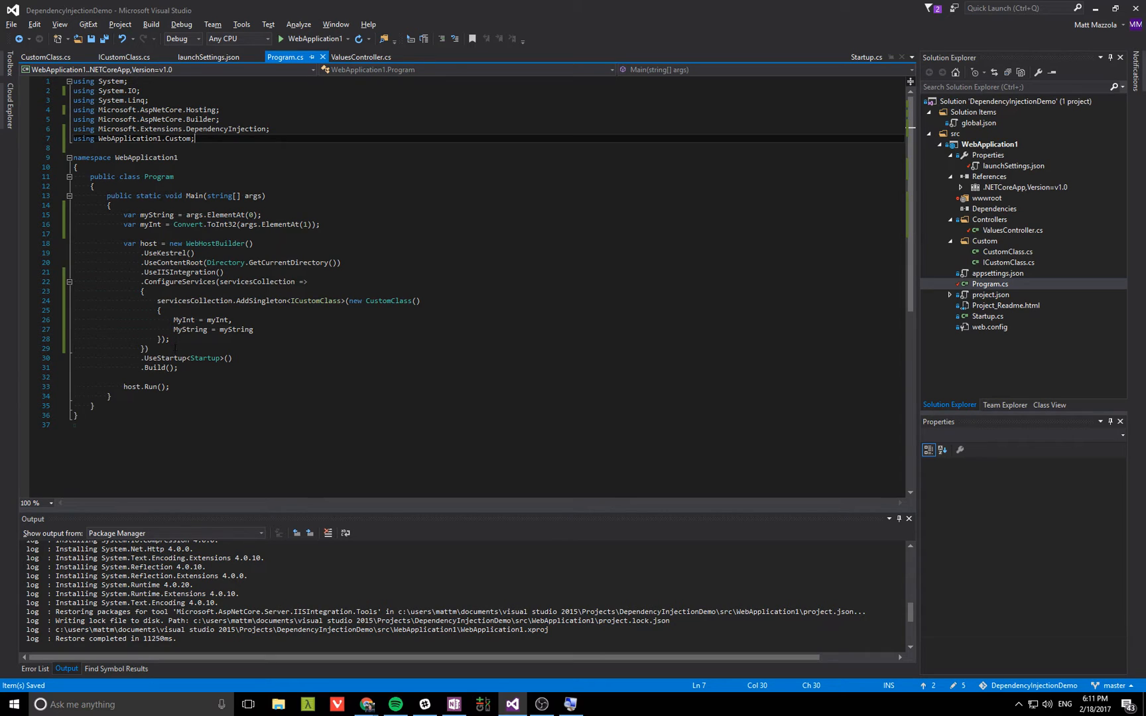
{"action": "double_click", "coordinate": [198, 358]}
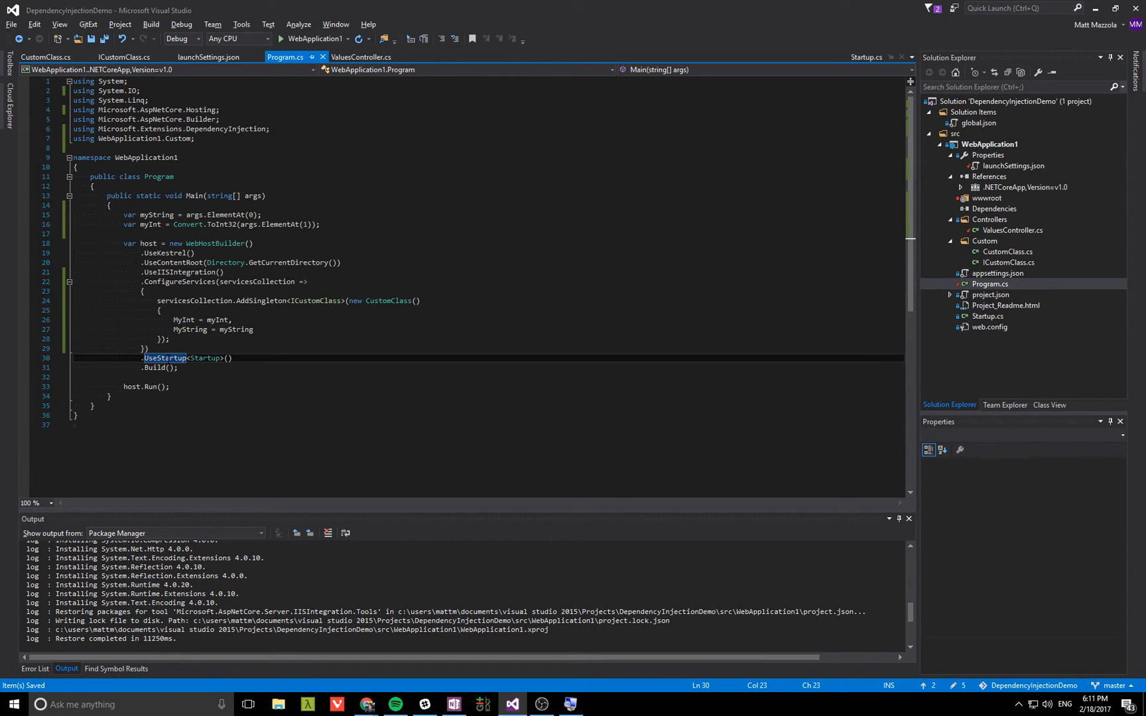
{"action": "mouse_move", "coordinate": [164, 358]}
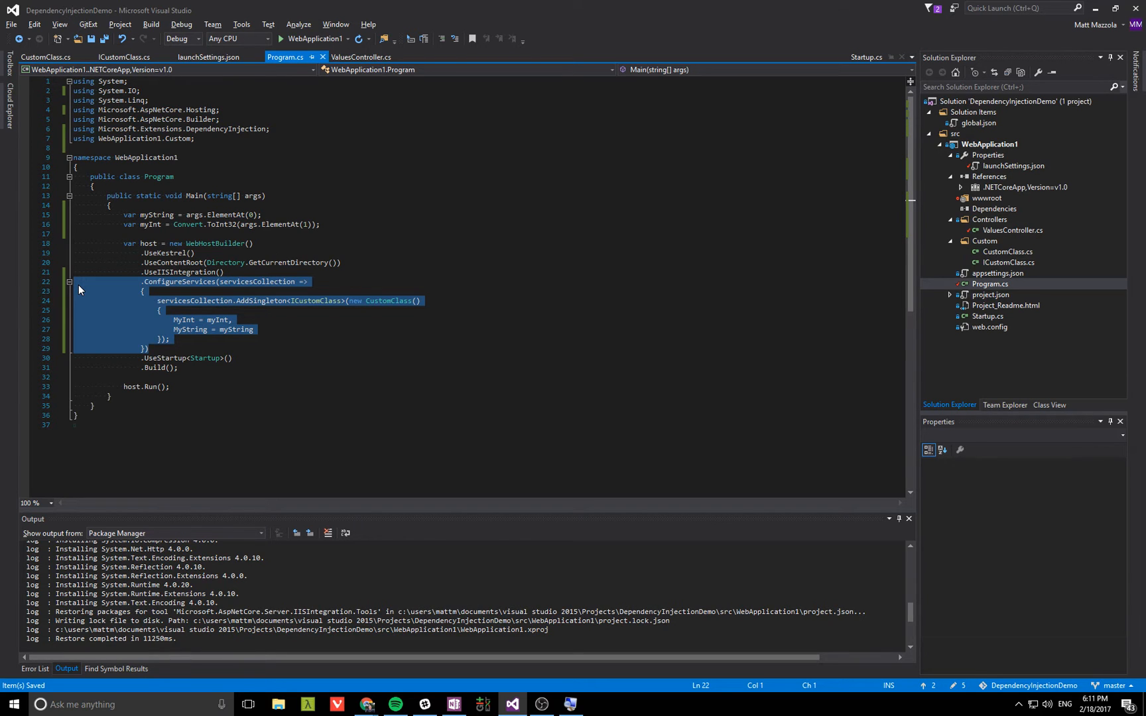
{"action": "mouse_move", "coordinate": [192, 281]}
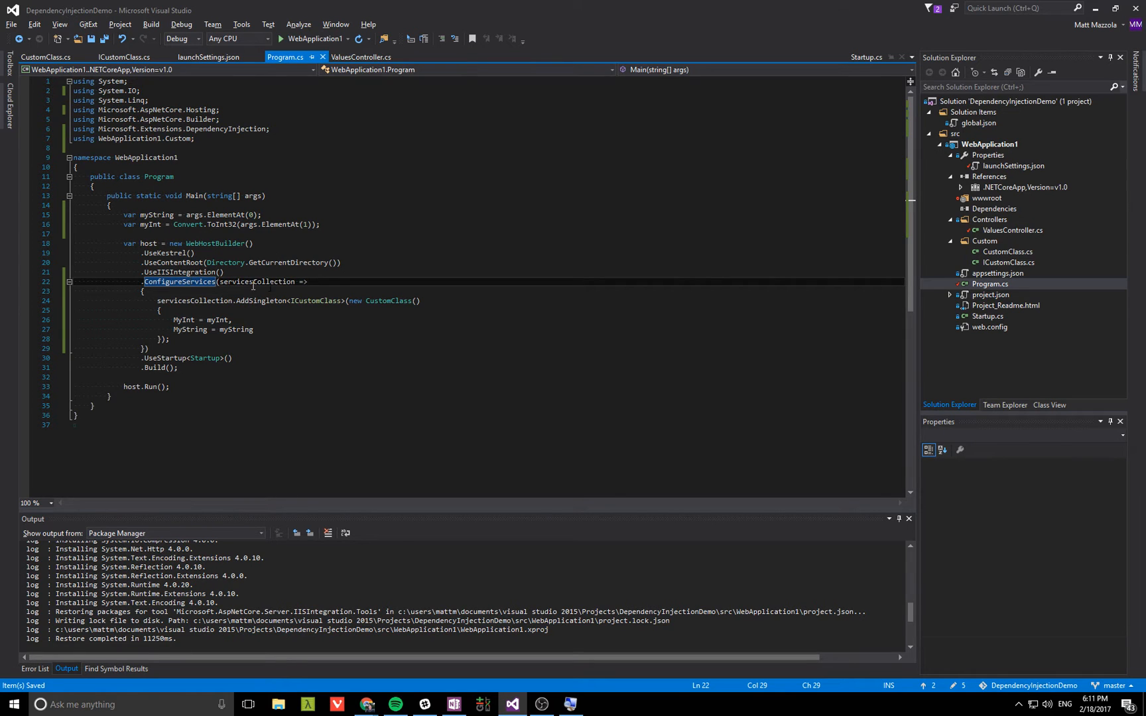
- In Startup.cs, add an ICustomClass customClass parameter to the constructor and Configure
{"action": "left_click", "coordinate": [359, 57]}
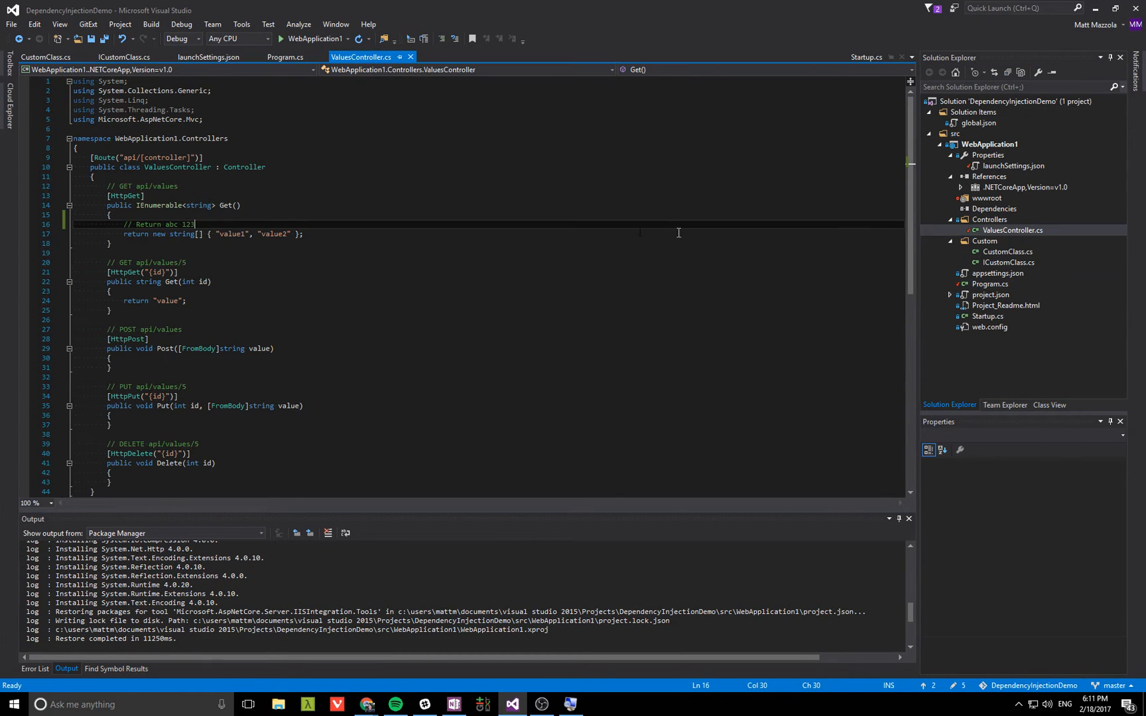
{"action": "left_click", "coordinate": [868, 57]}
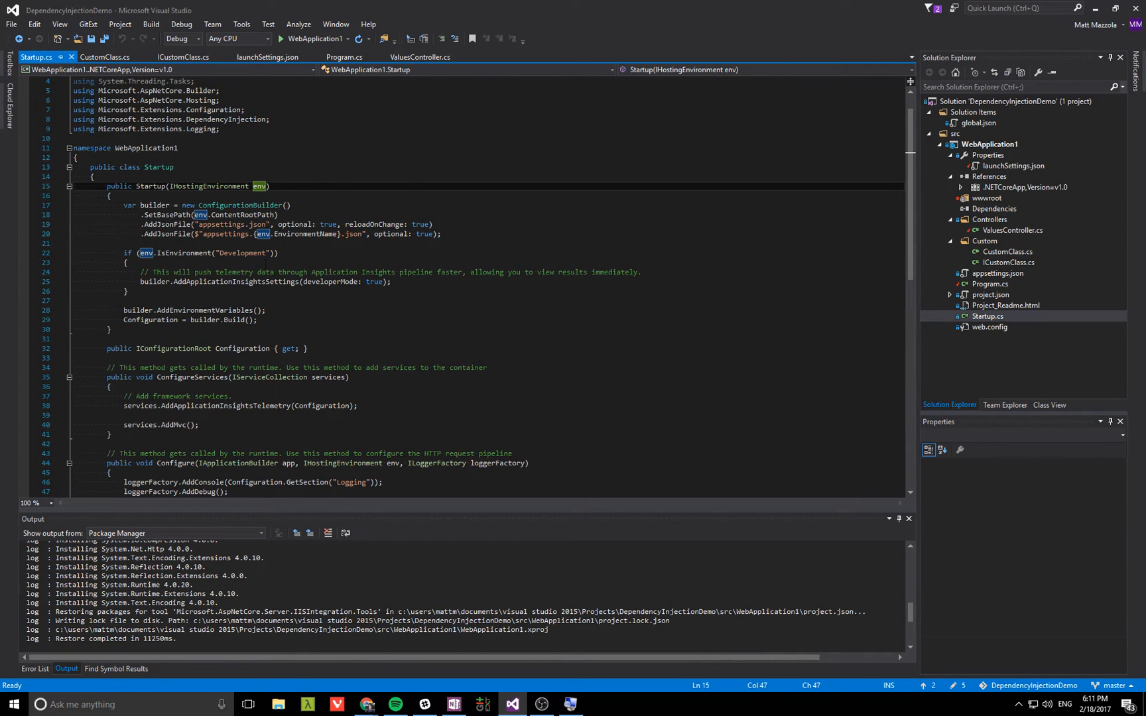
{"action": "type", "text": ", ICustomClass"}
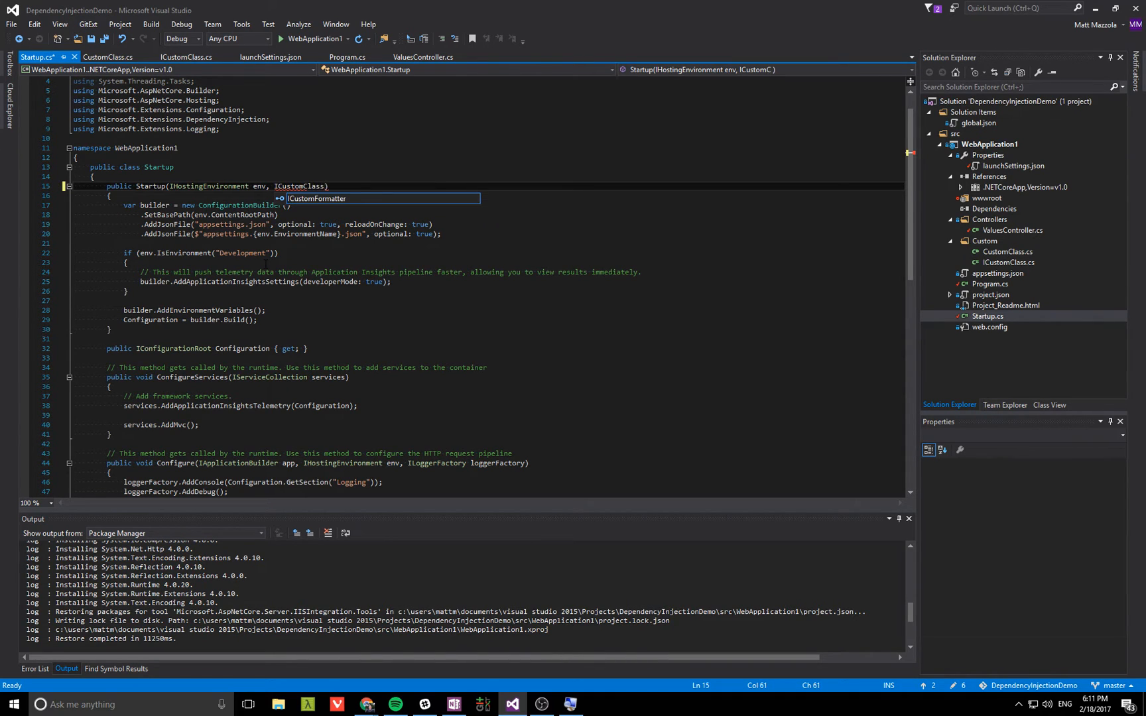
{"action": "type", "text": "customClass"}
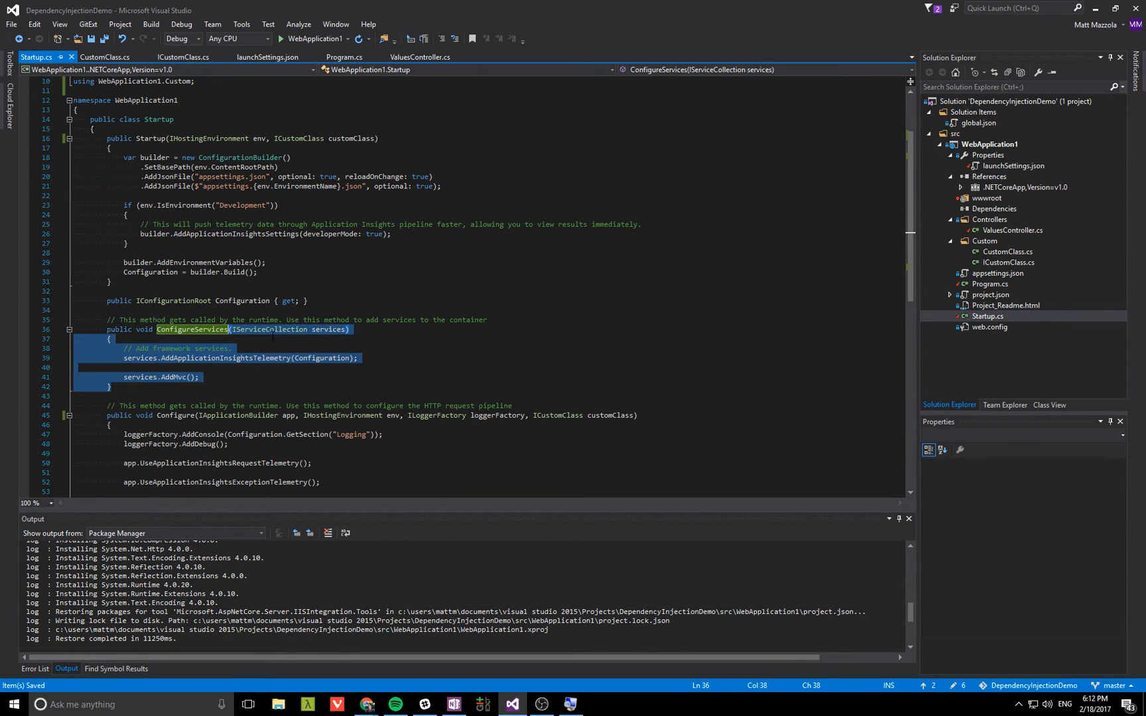
{"action": "left_click", "coordinate": [350, 329]}
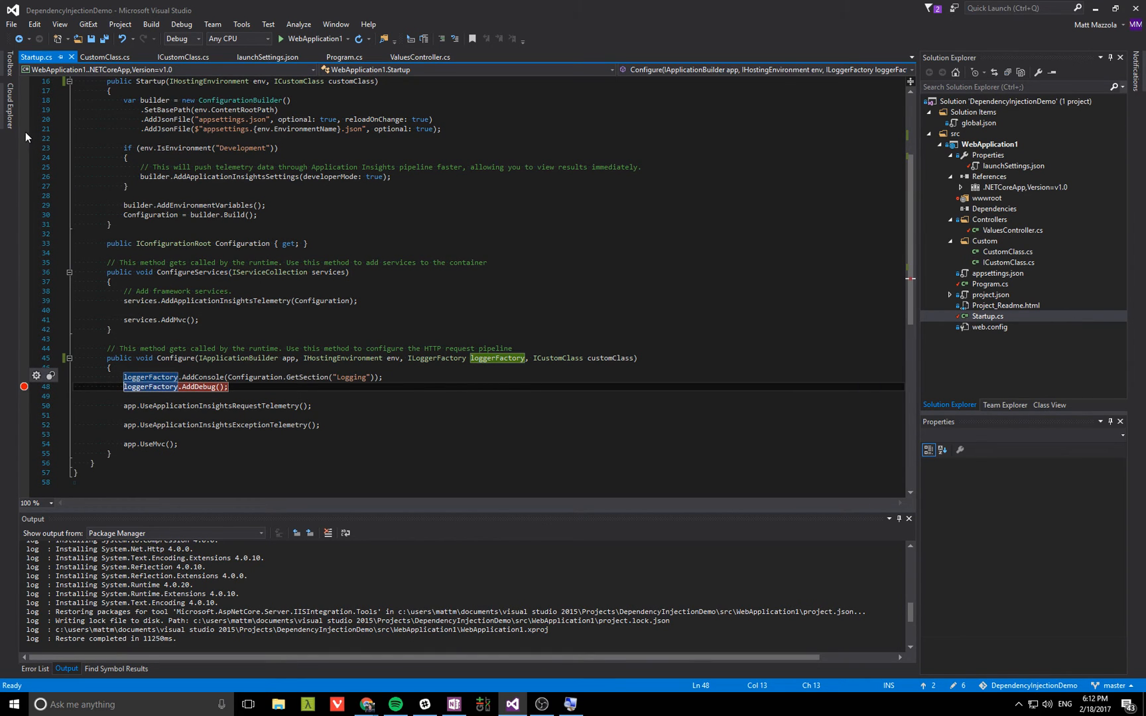
{"action": "left_click", "coordinate": [1015, 230]}
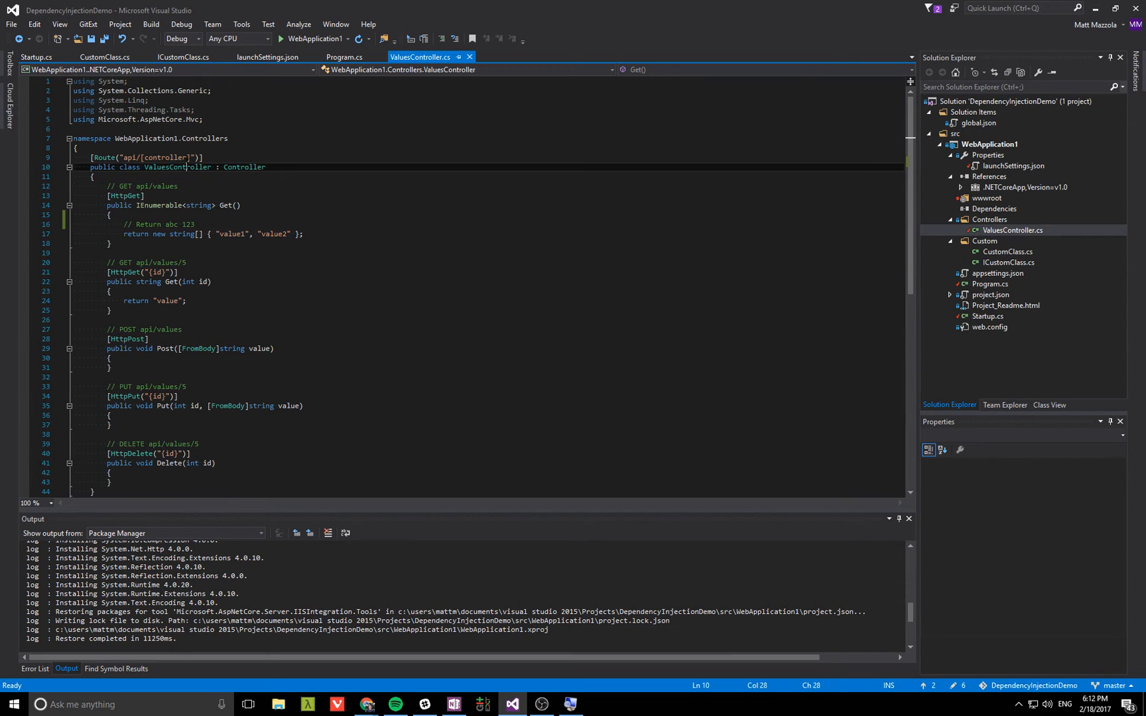
- Add a ValuesController constructor storing ICustomClass in a private customClass field
{"action": "key", "text": "enter"}
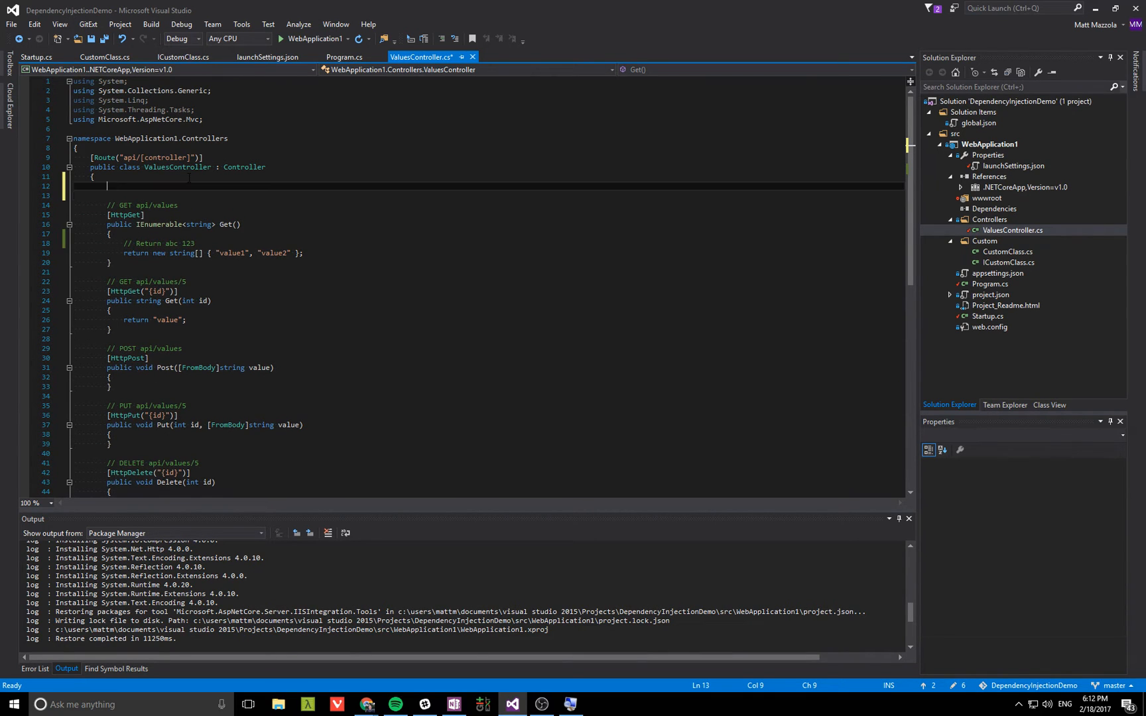
{"action": "type", "text": "public ValuesController()"}
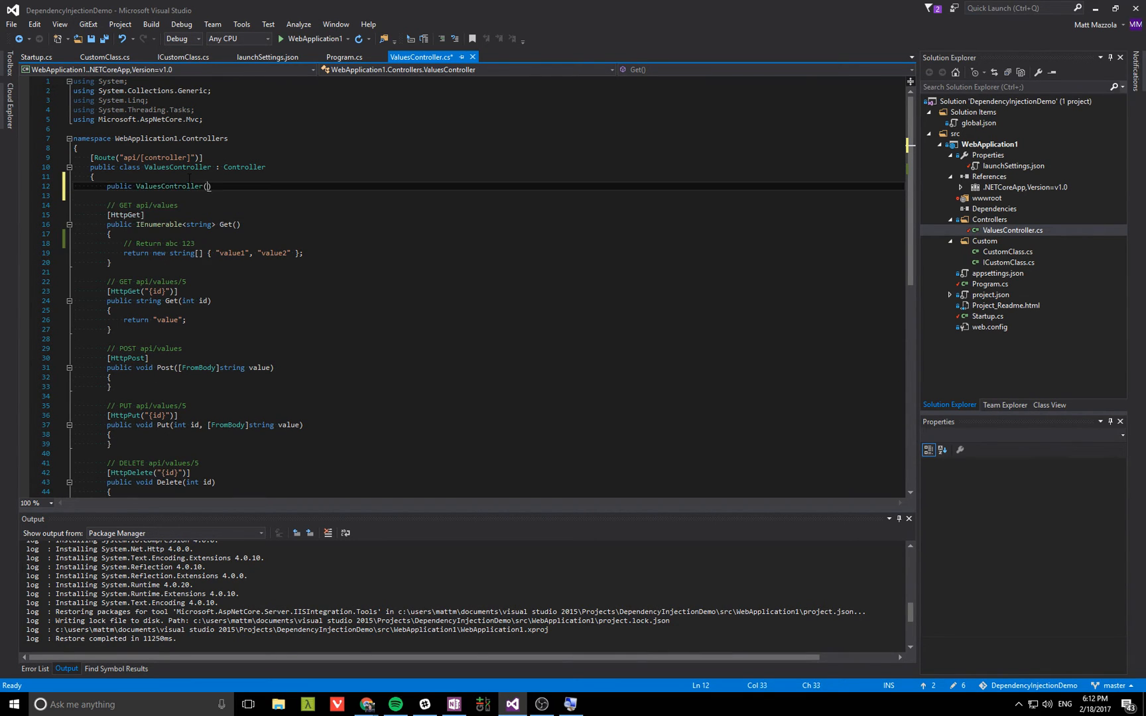
{"action": "type", "text": "ICustomClass customClass"}
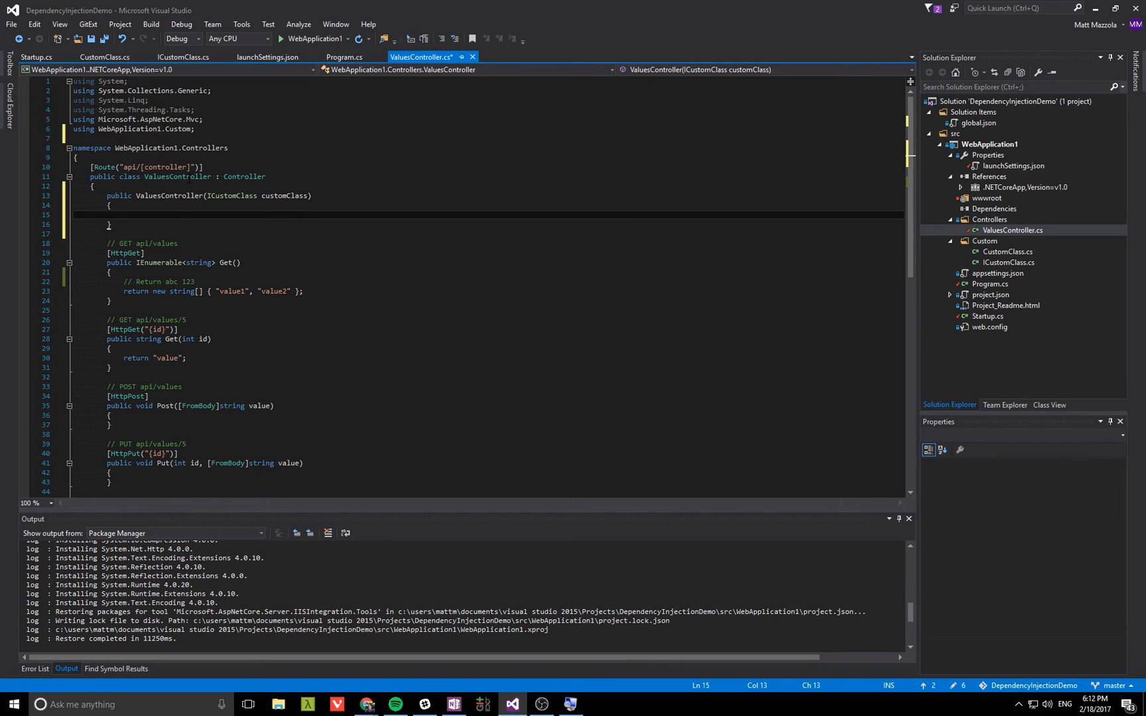
{"action": "type", "text": "private readonly"}
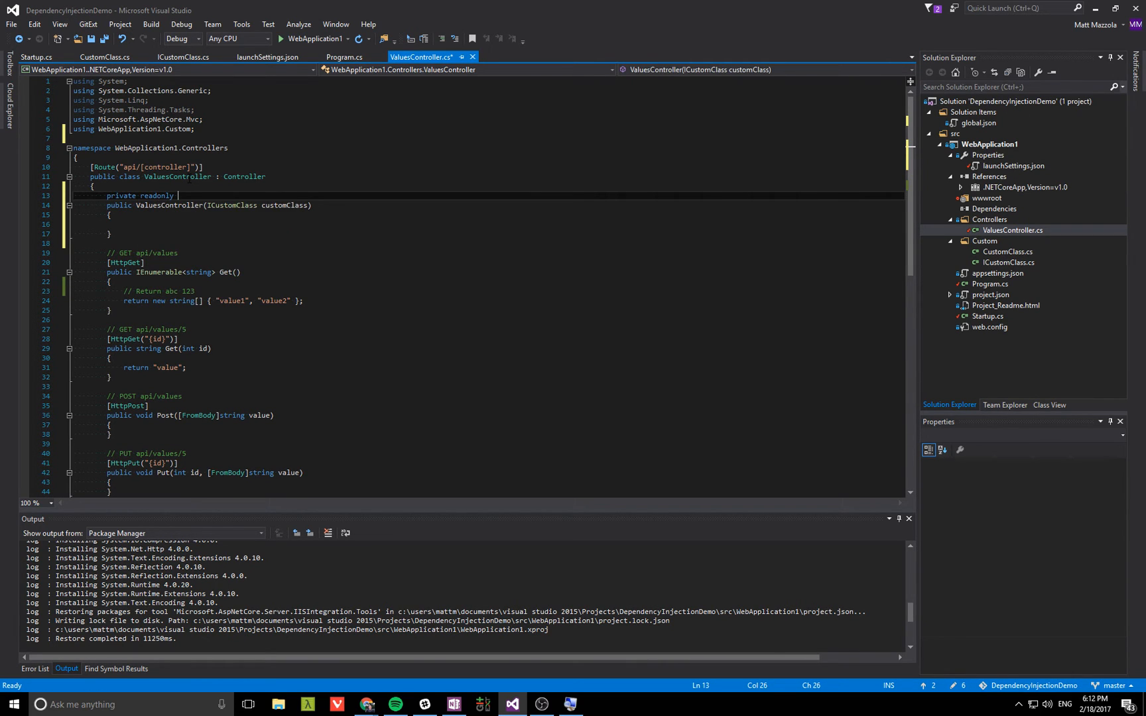
{"action": "type", "text": "ICustomClass customClass;"}
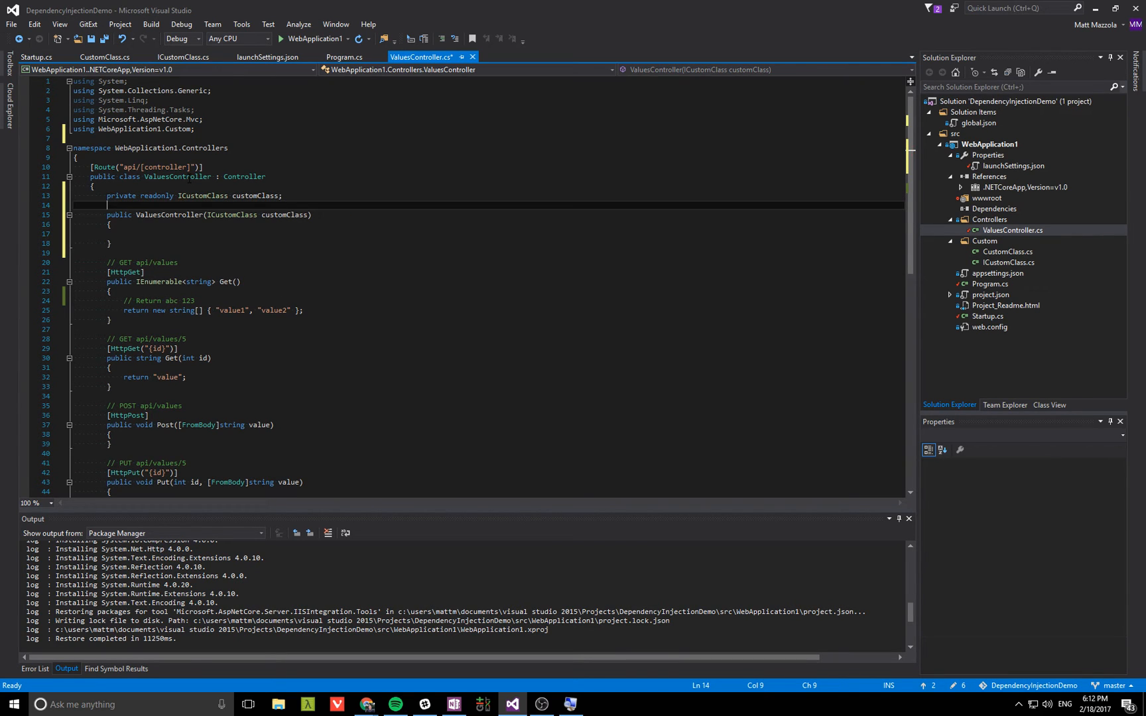
{"action": "type", "text": "this"}
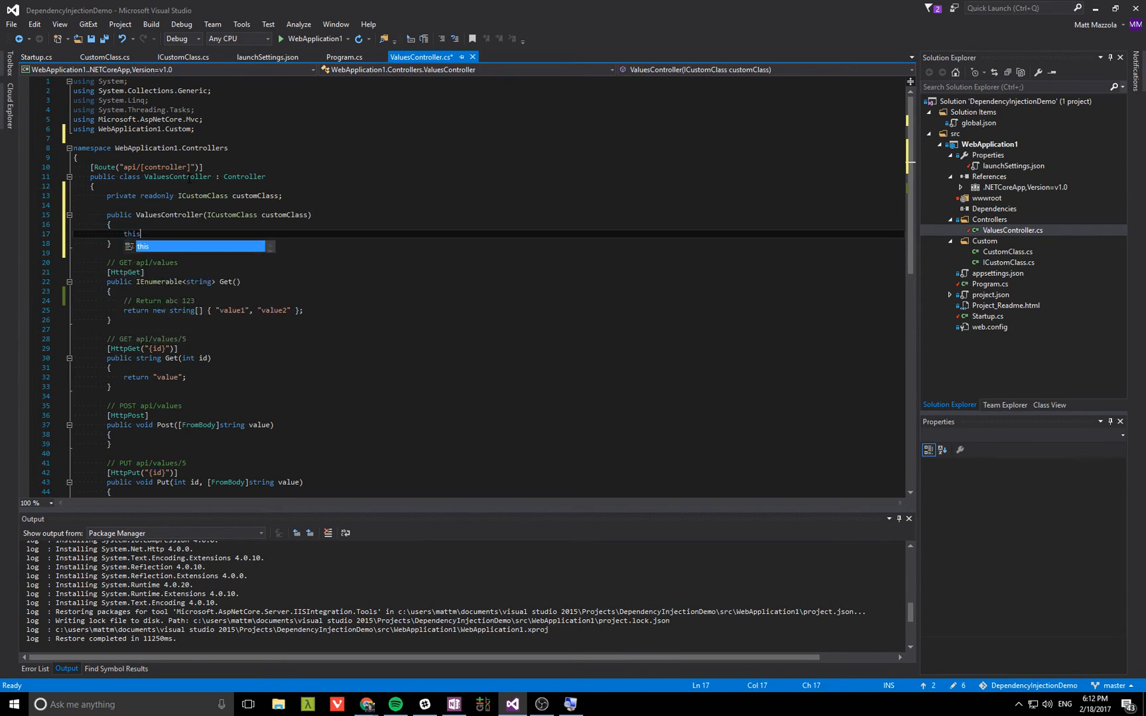
{"action": "type", "text": ".customClass = customClass"}
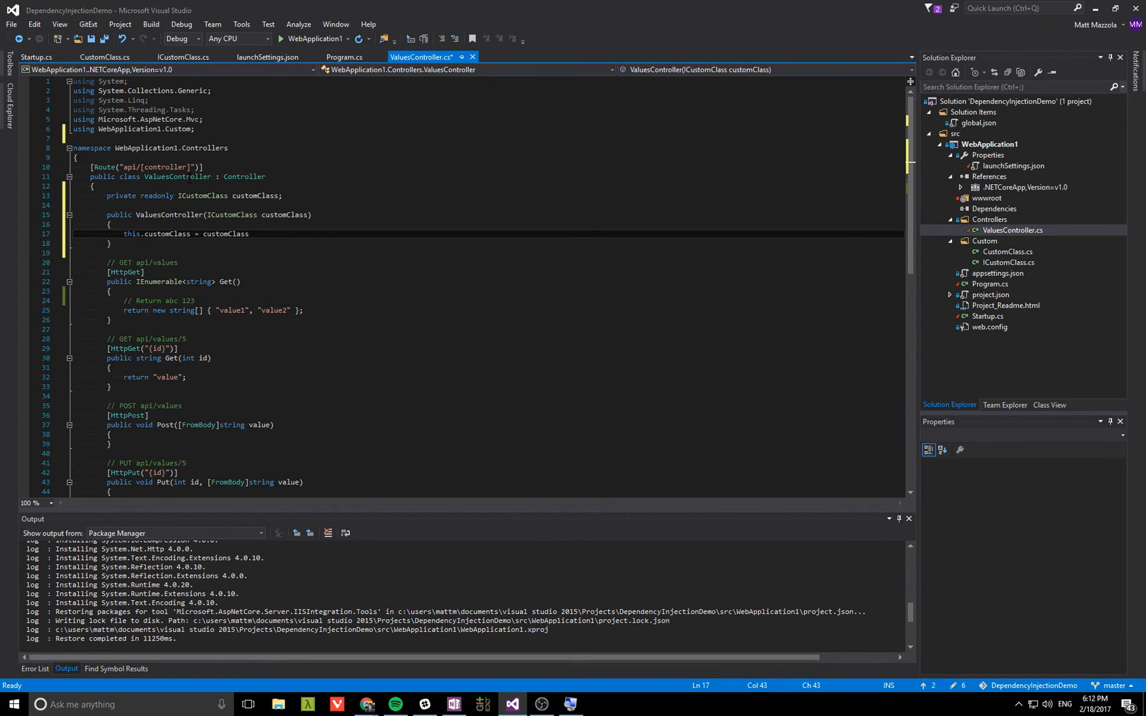
- Make Get return customClass.MyString and customClass.MyInt.ToString() instead of the literals
{"action": "double_click", "coordinate": [227, 235]}
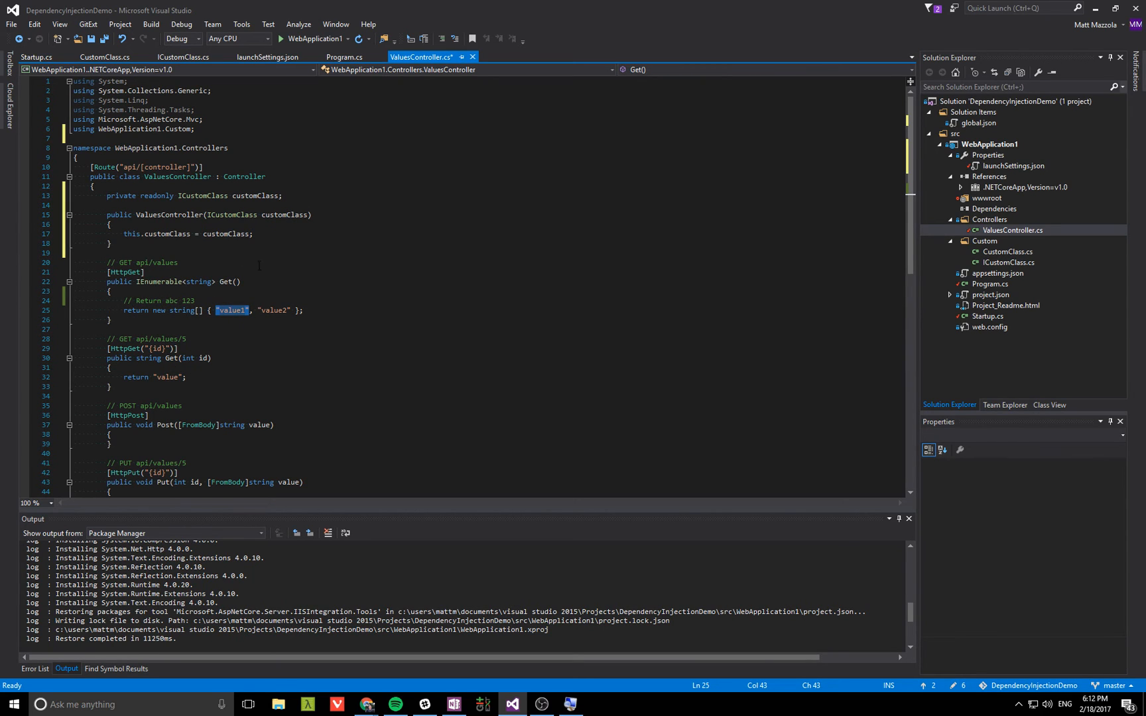
{"action": "type", "text": "customClass"}
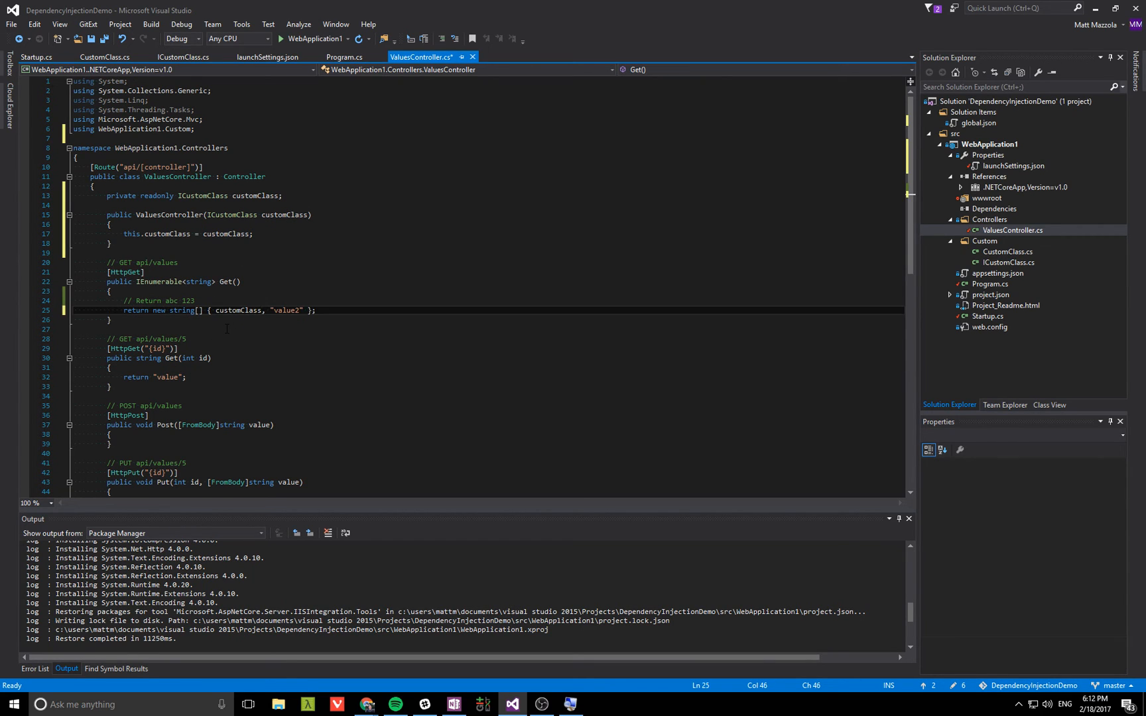
{"action": "type", "text": ".MyString"}
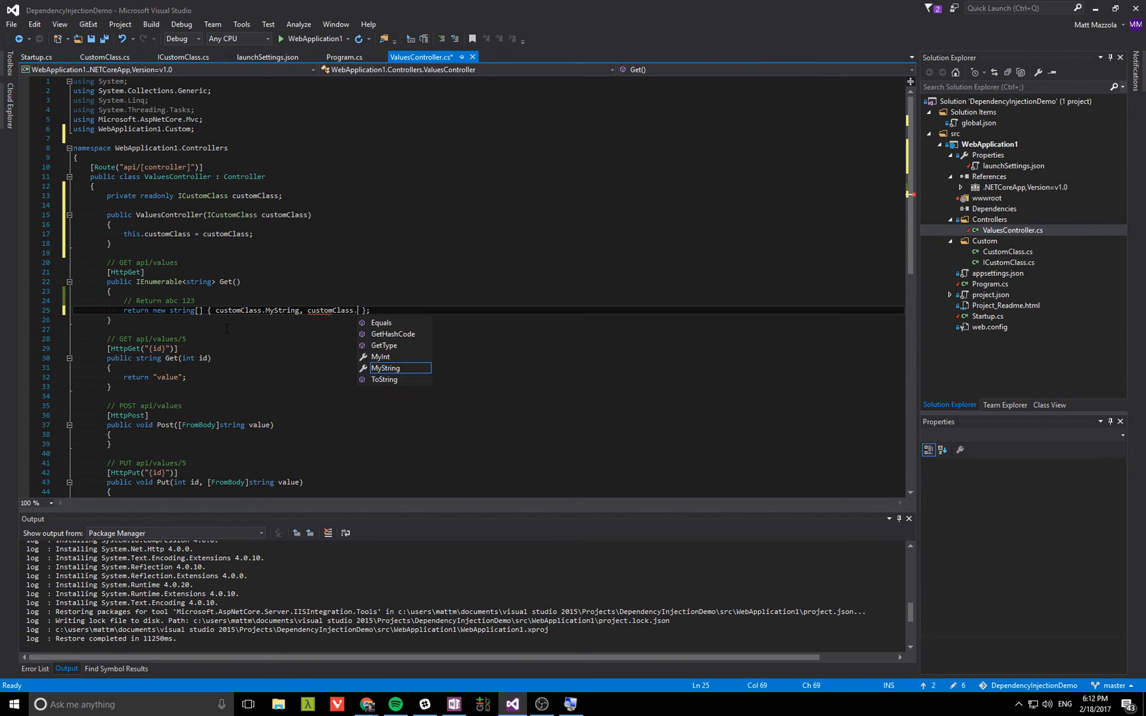
{"action": "type", "text": "MyInt.ToString("}
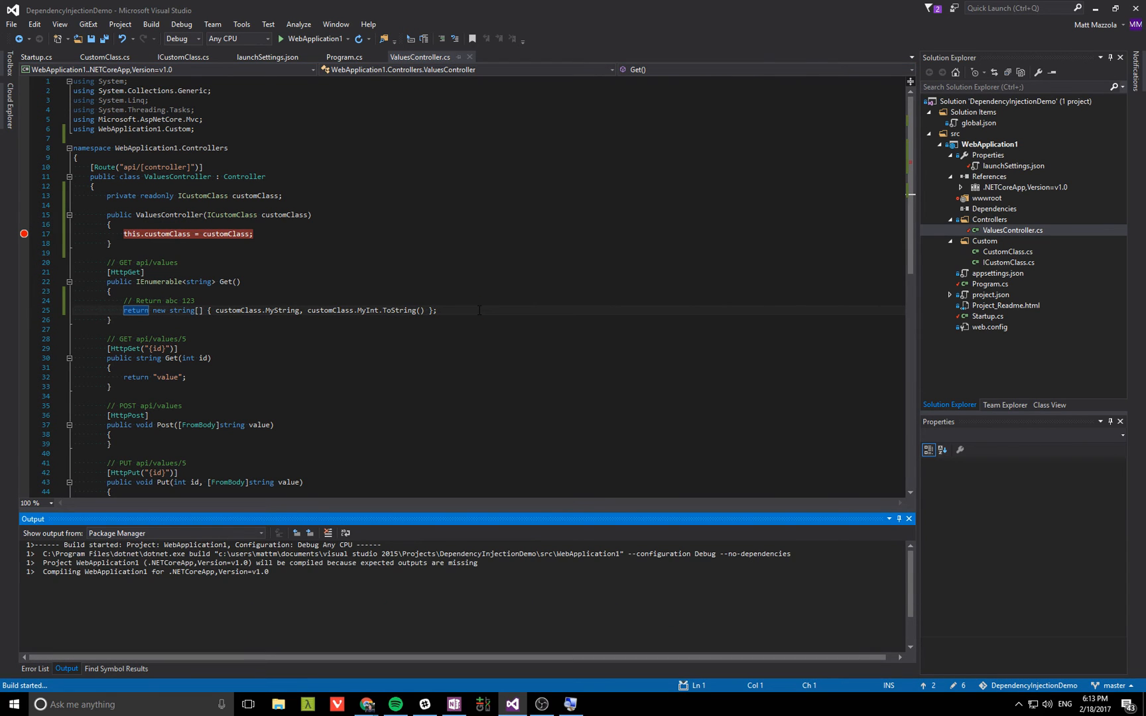
- Debug into the Startup constructor, then breakpoint Program.cs's host builder statement
{"action": "left_click", "coordinate": [281, 39]}
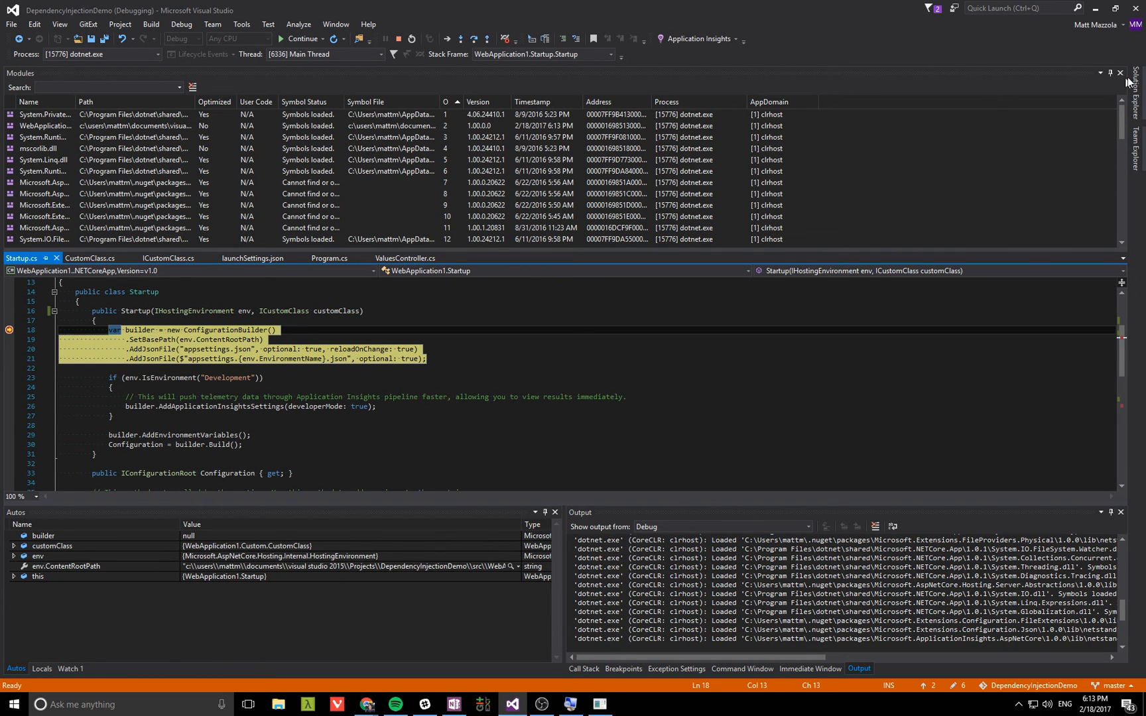
{"action": "mouse_move", "coordinate": [1125, 76]}
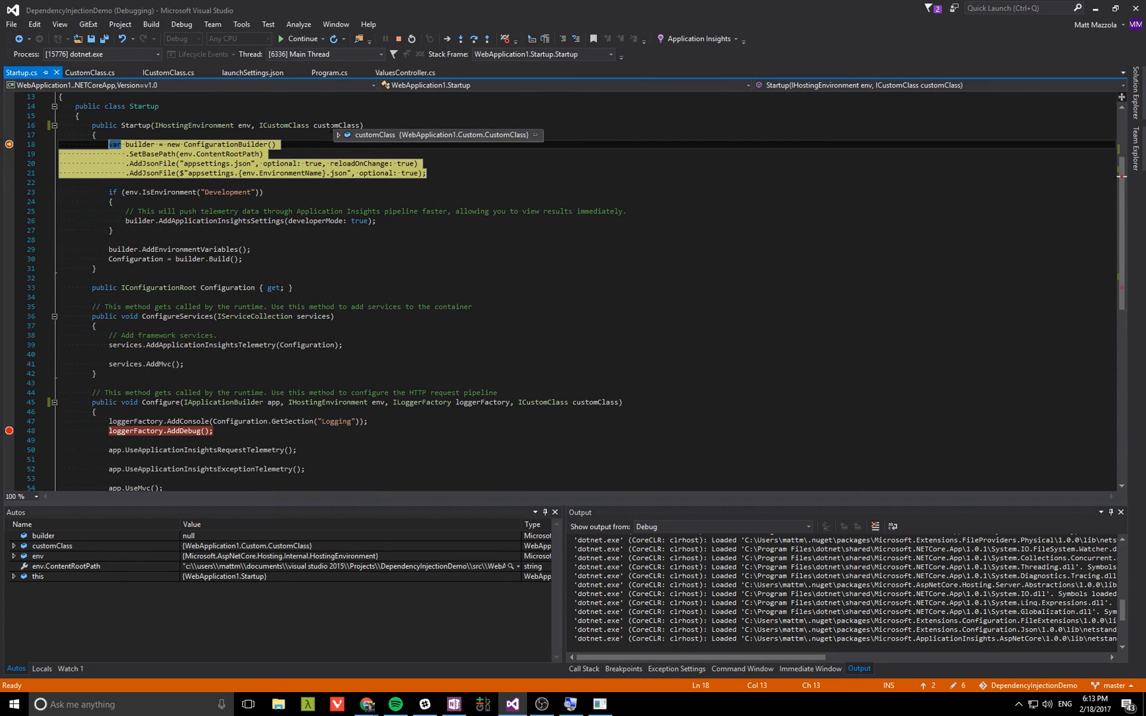
{"action": "left_click", "coordinate": [339, 135]}
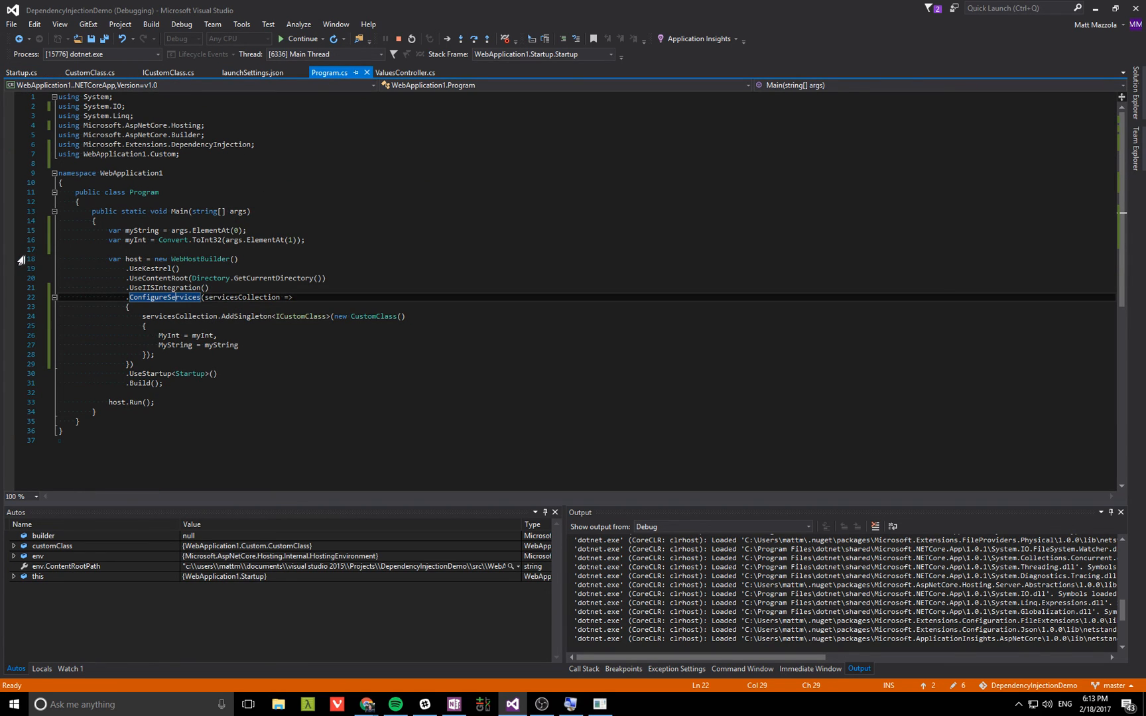
{"action": "left_click", "coordinate": [9, 258]}
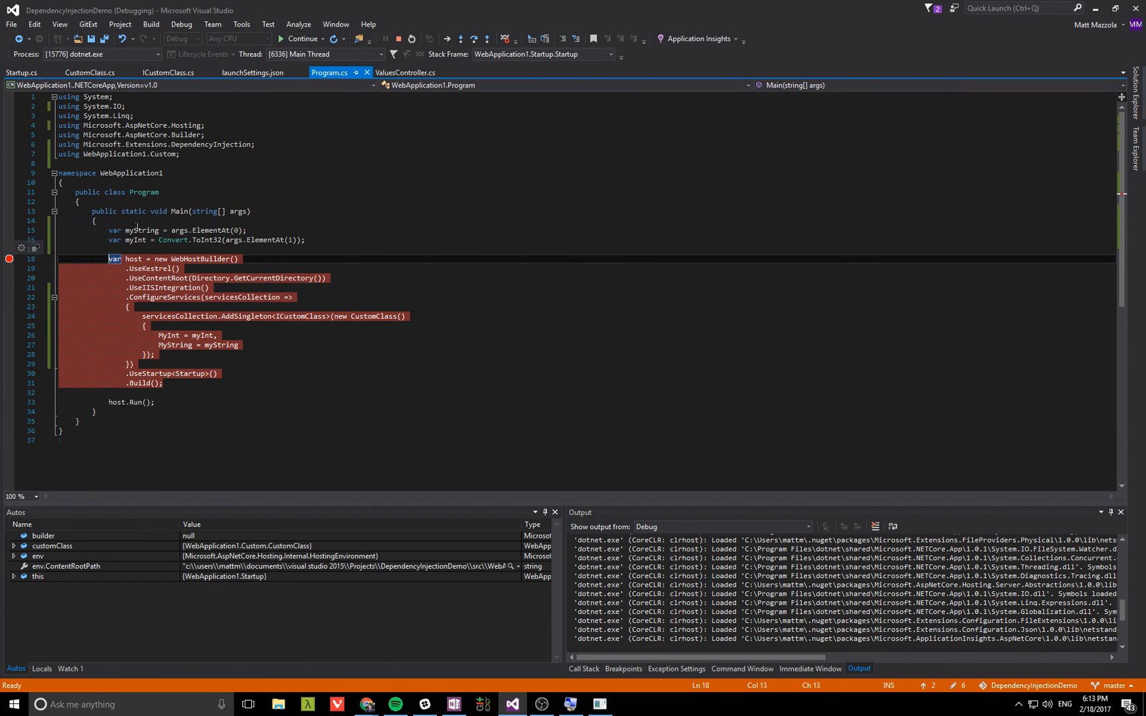
{"action": "left_click", "coordinate": [89, 72]}
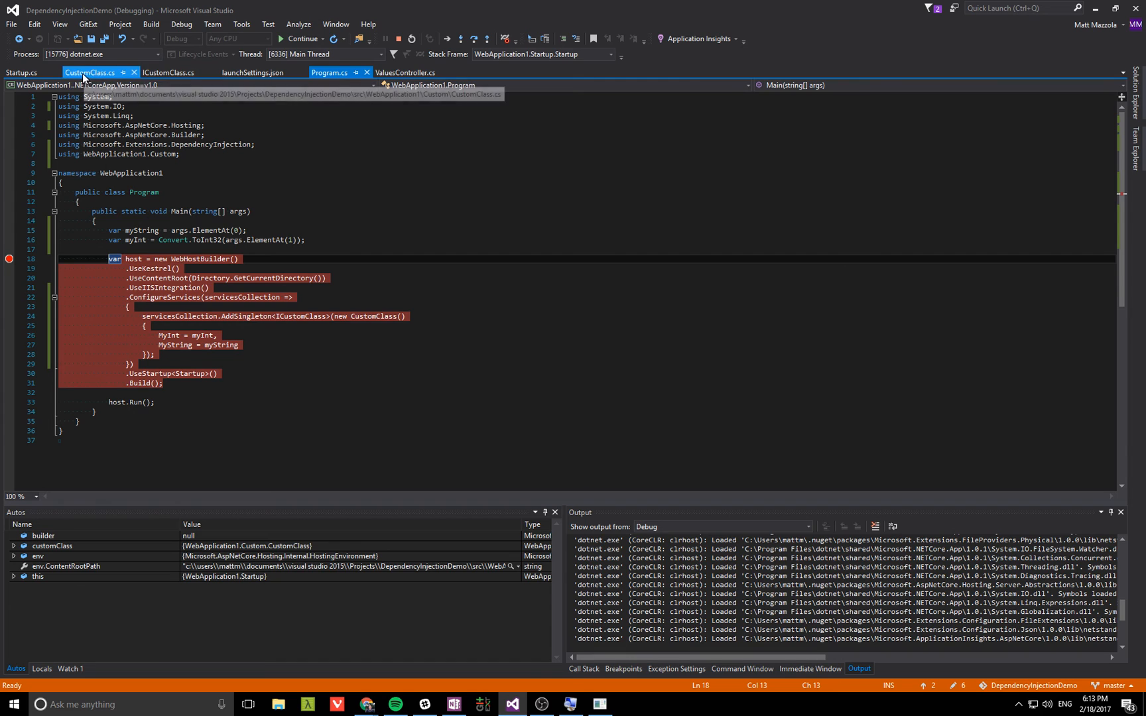
- Restart debugging, check myInt 123 at the Main breakpoint, then continue past Startup
{"action": "left_click", "coordinate": [22, 73]}
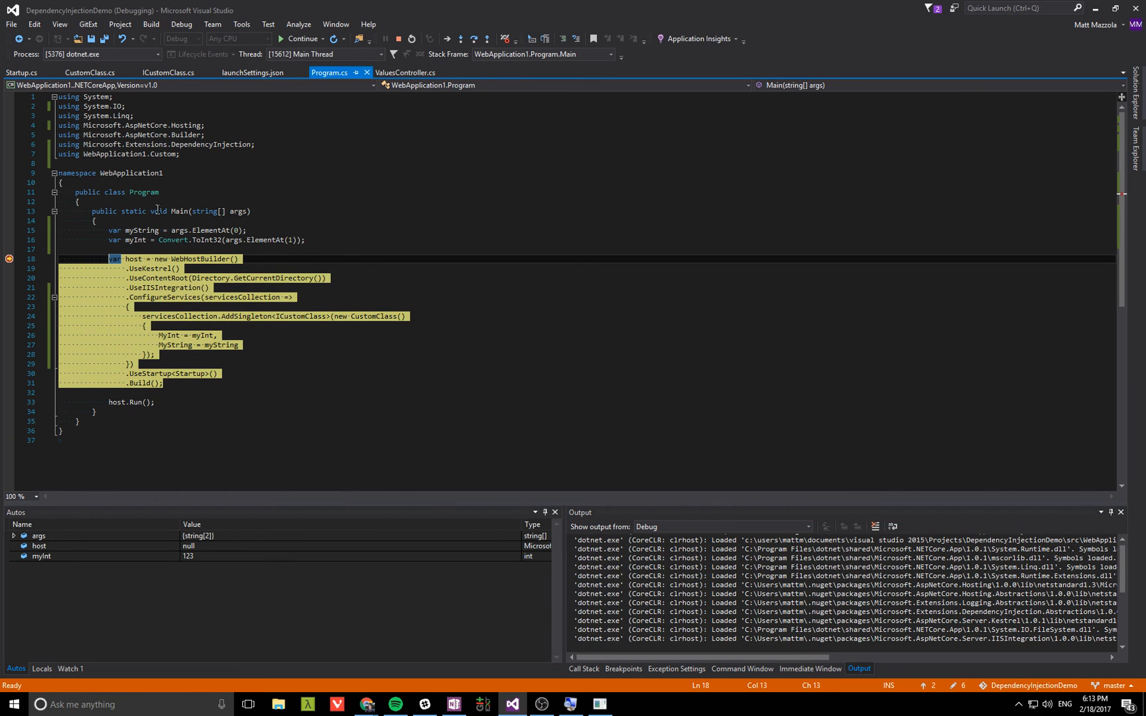
{"action": "mouse_move", "coordinate": [237, 211]}
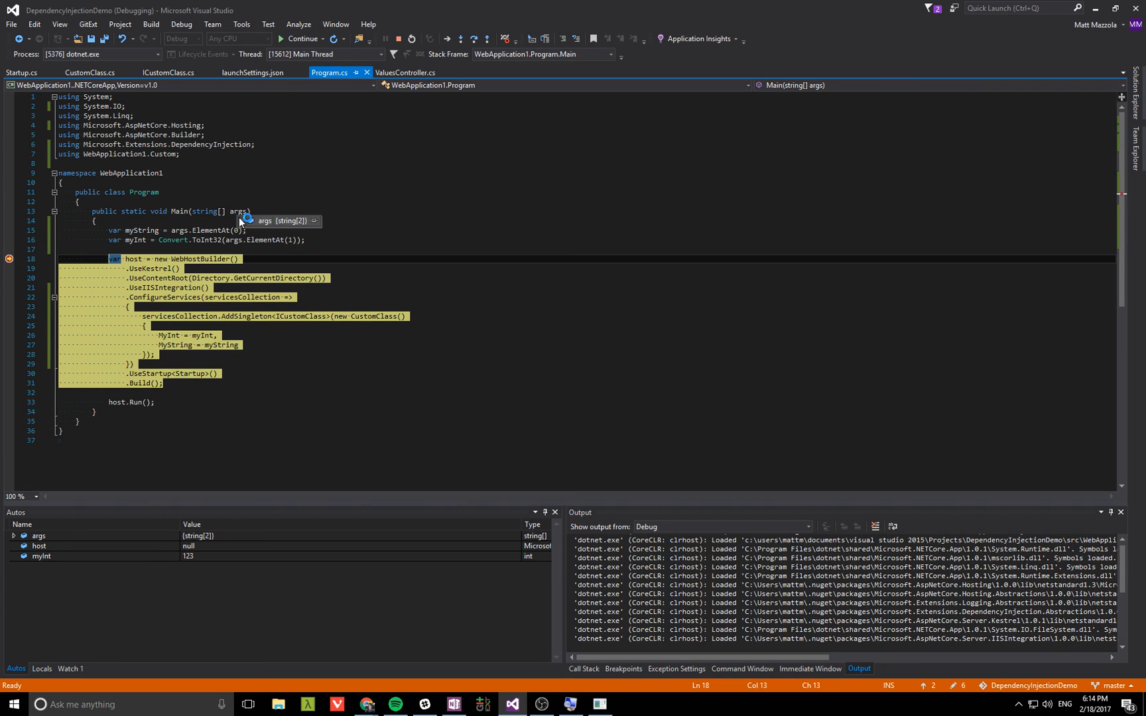
{"action": "left_click", "coordinate": [249, 220]}
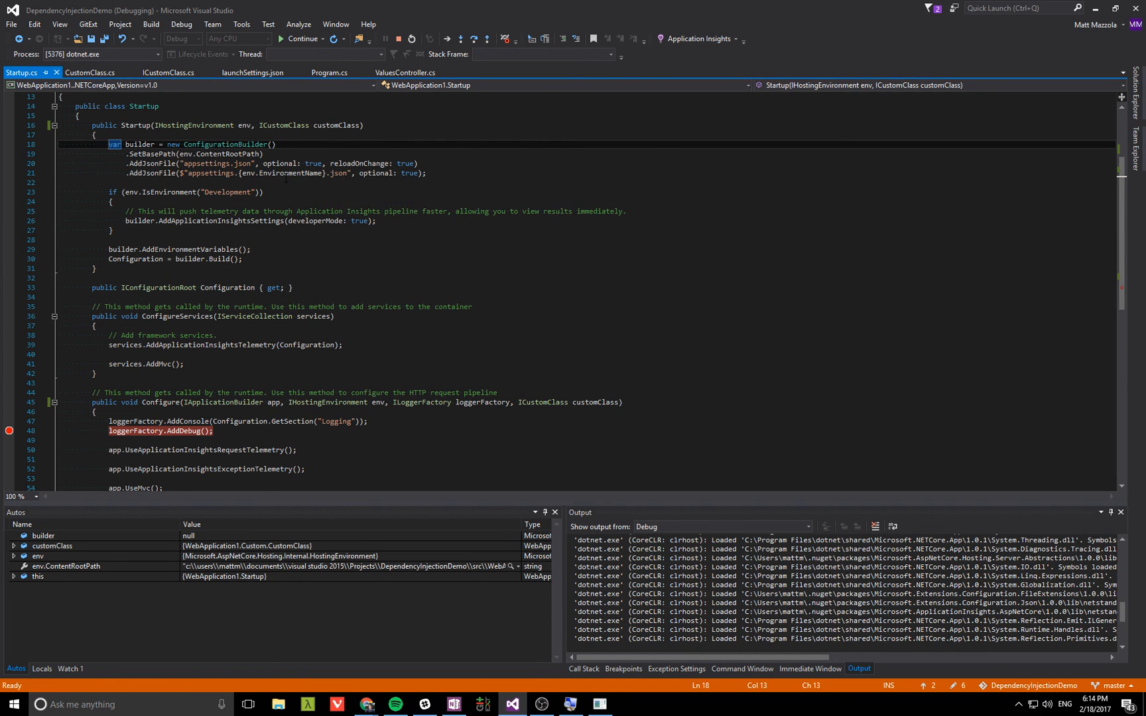
{"action": "left_click", "coordinate": [300, 38]}
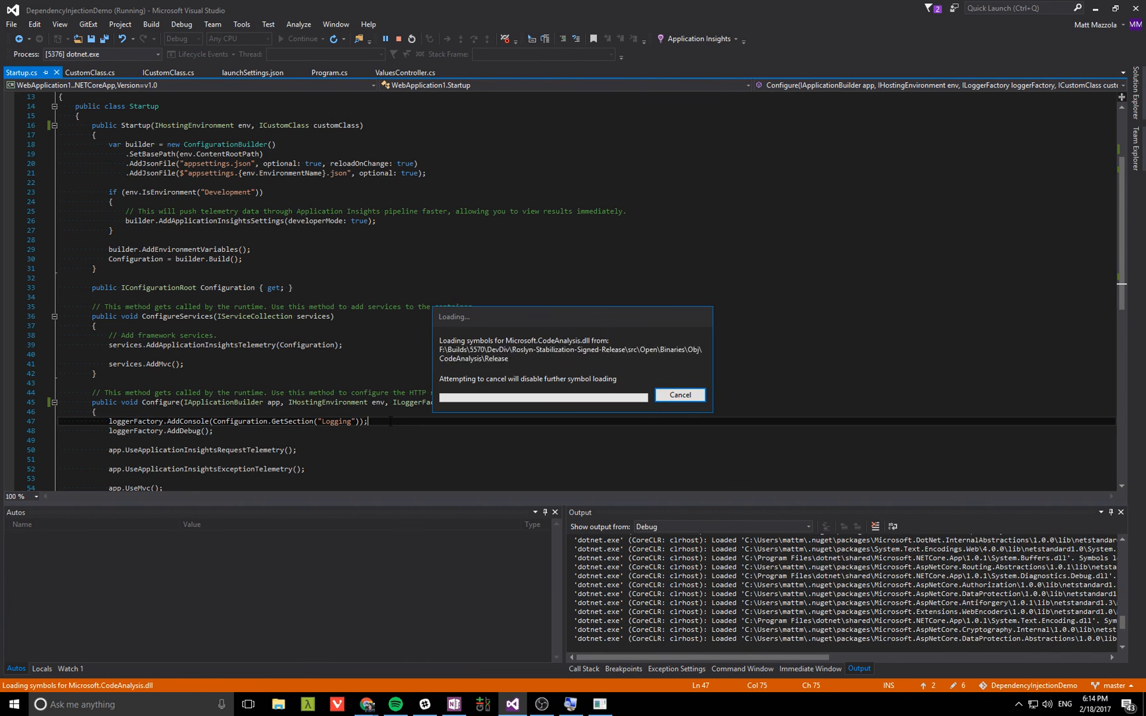
- Send the api/values request, inspect customClass at the ValuesController breakpoint, and continue
{"action": "left_click", "coordinate": [679, 395]}
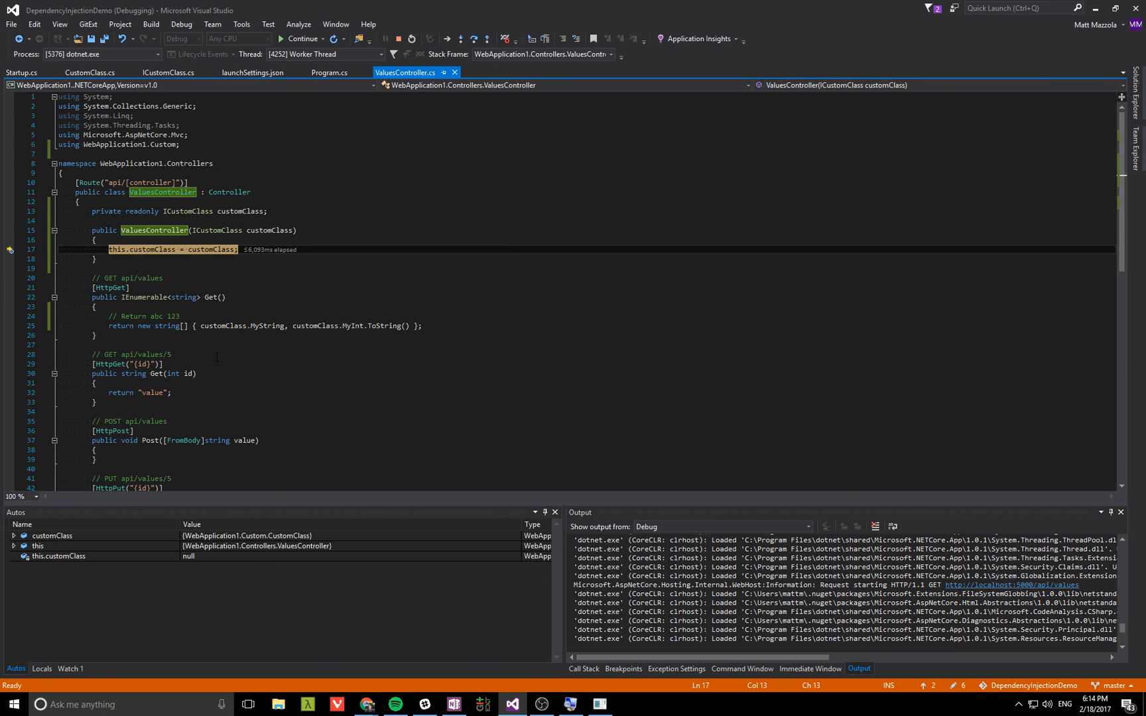
{"action": "left_click", "coordinate": [300, 38]}
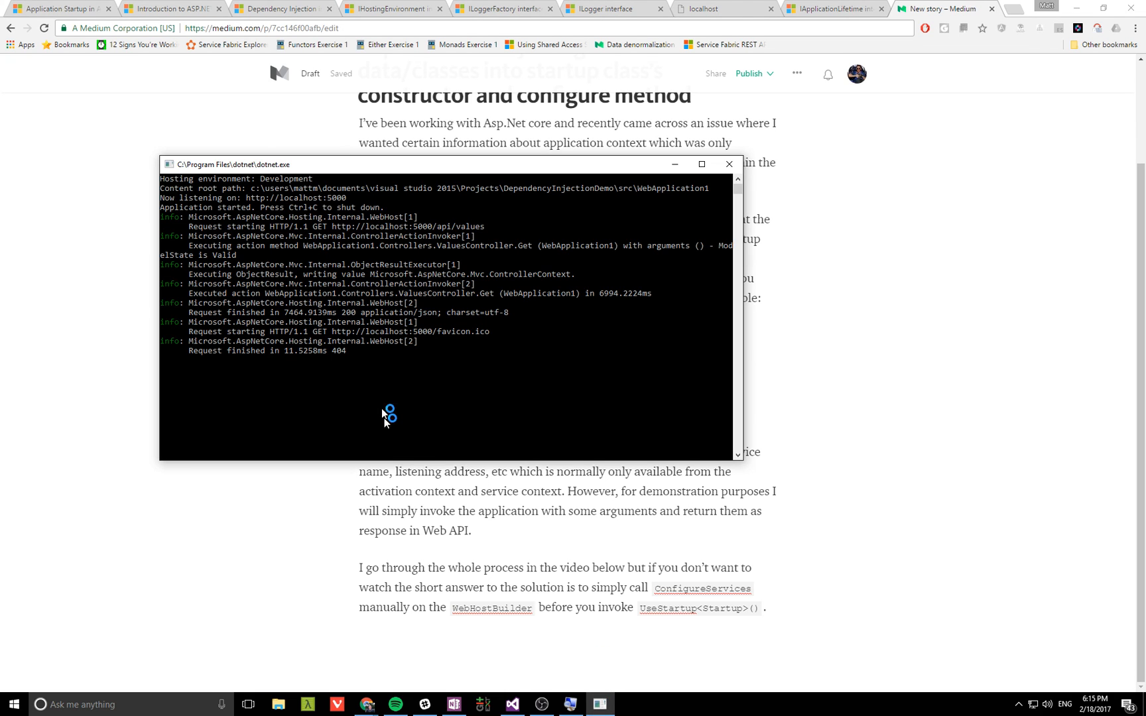
{"action": "mouse_move", "coordinate": [418, 398]}
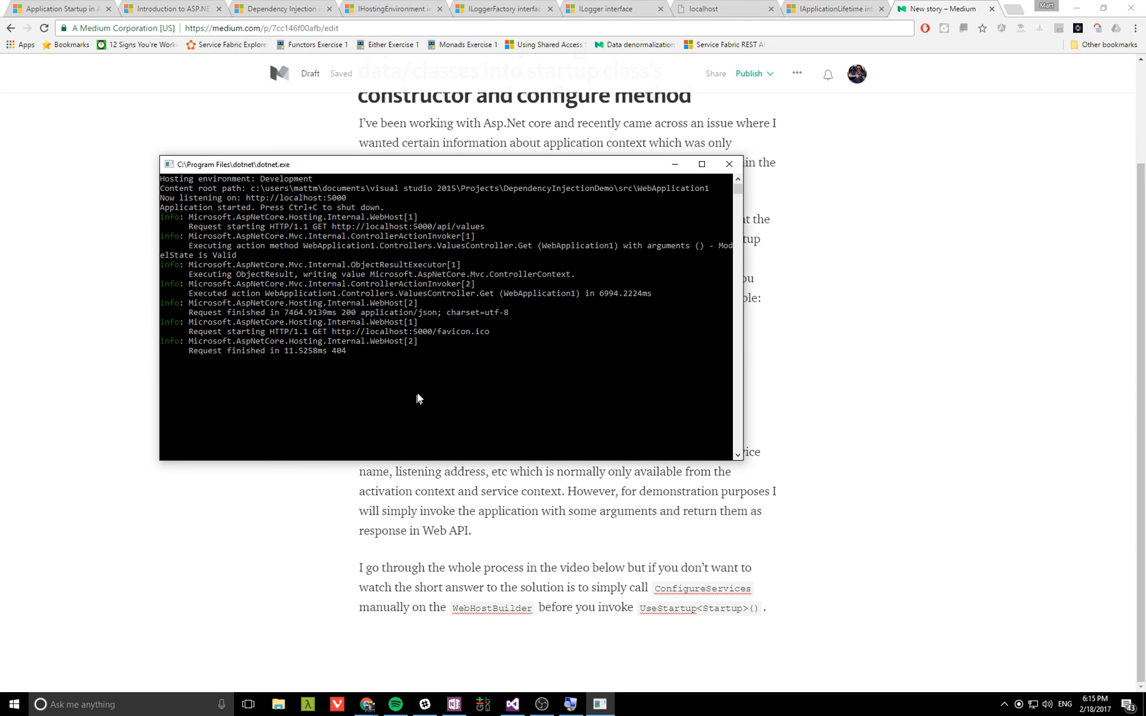
{"action": "mouse_move", "coordinate": [569, 705]}
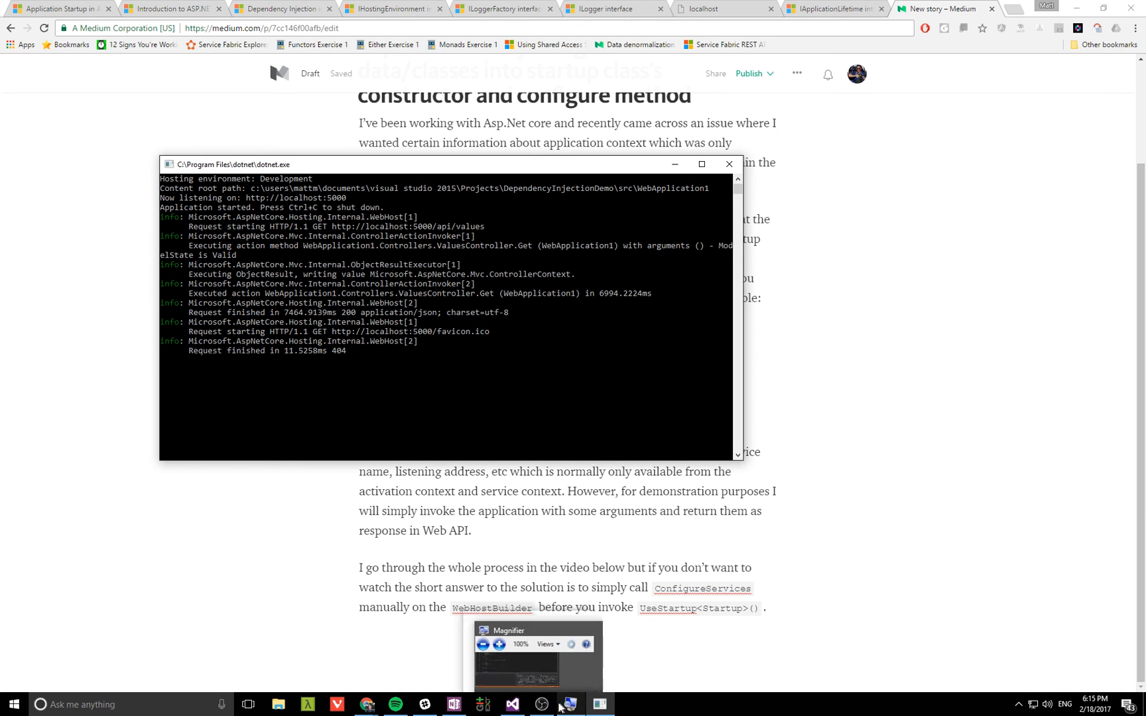
{"action": "left_click", "coordinate": [559, 705]}
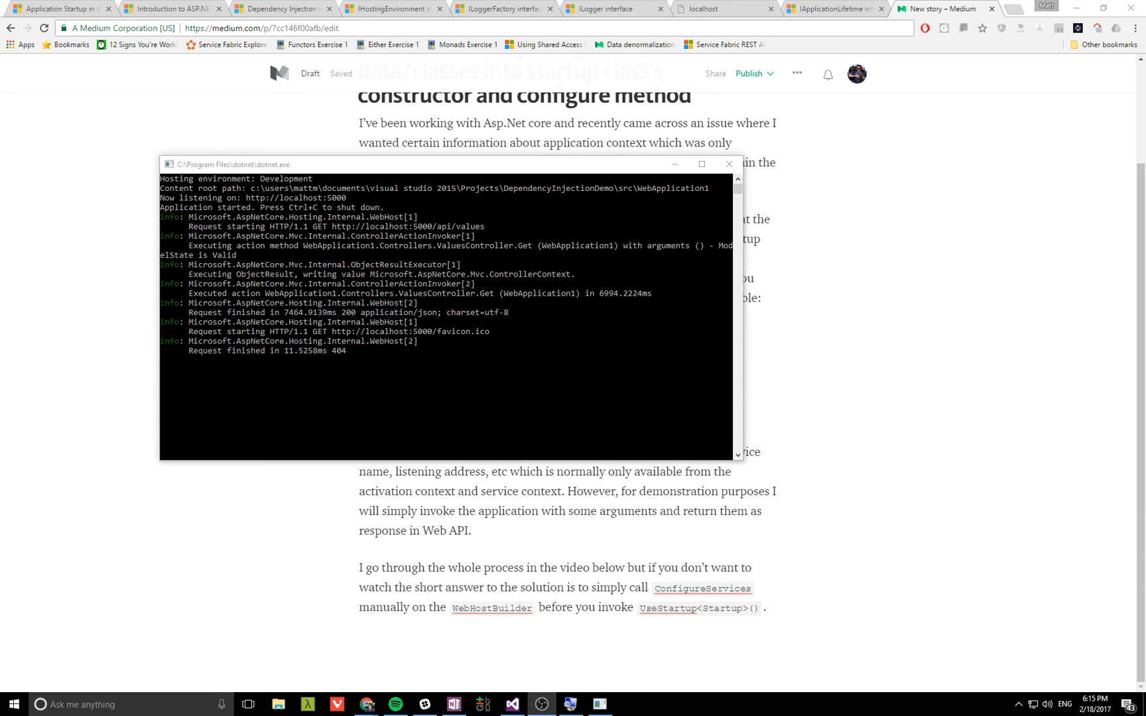